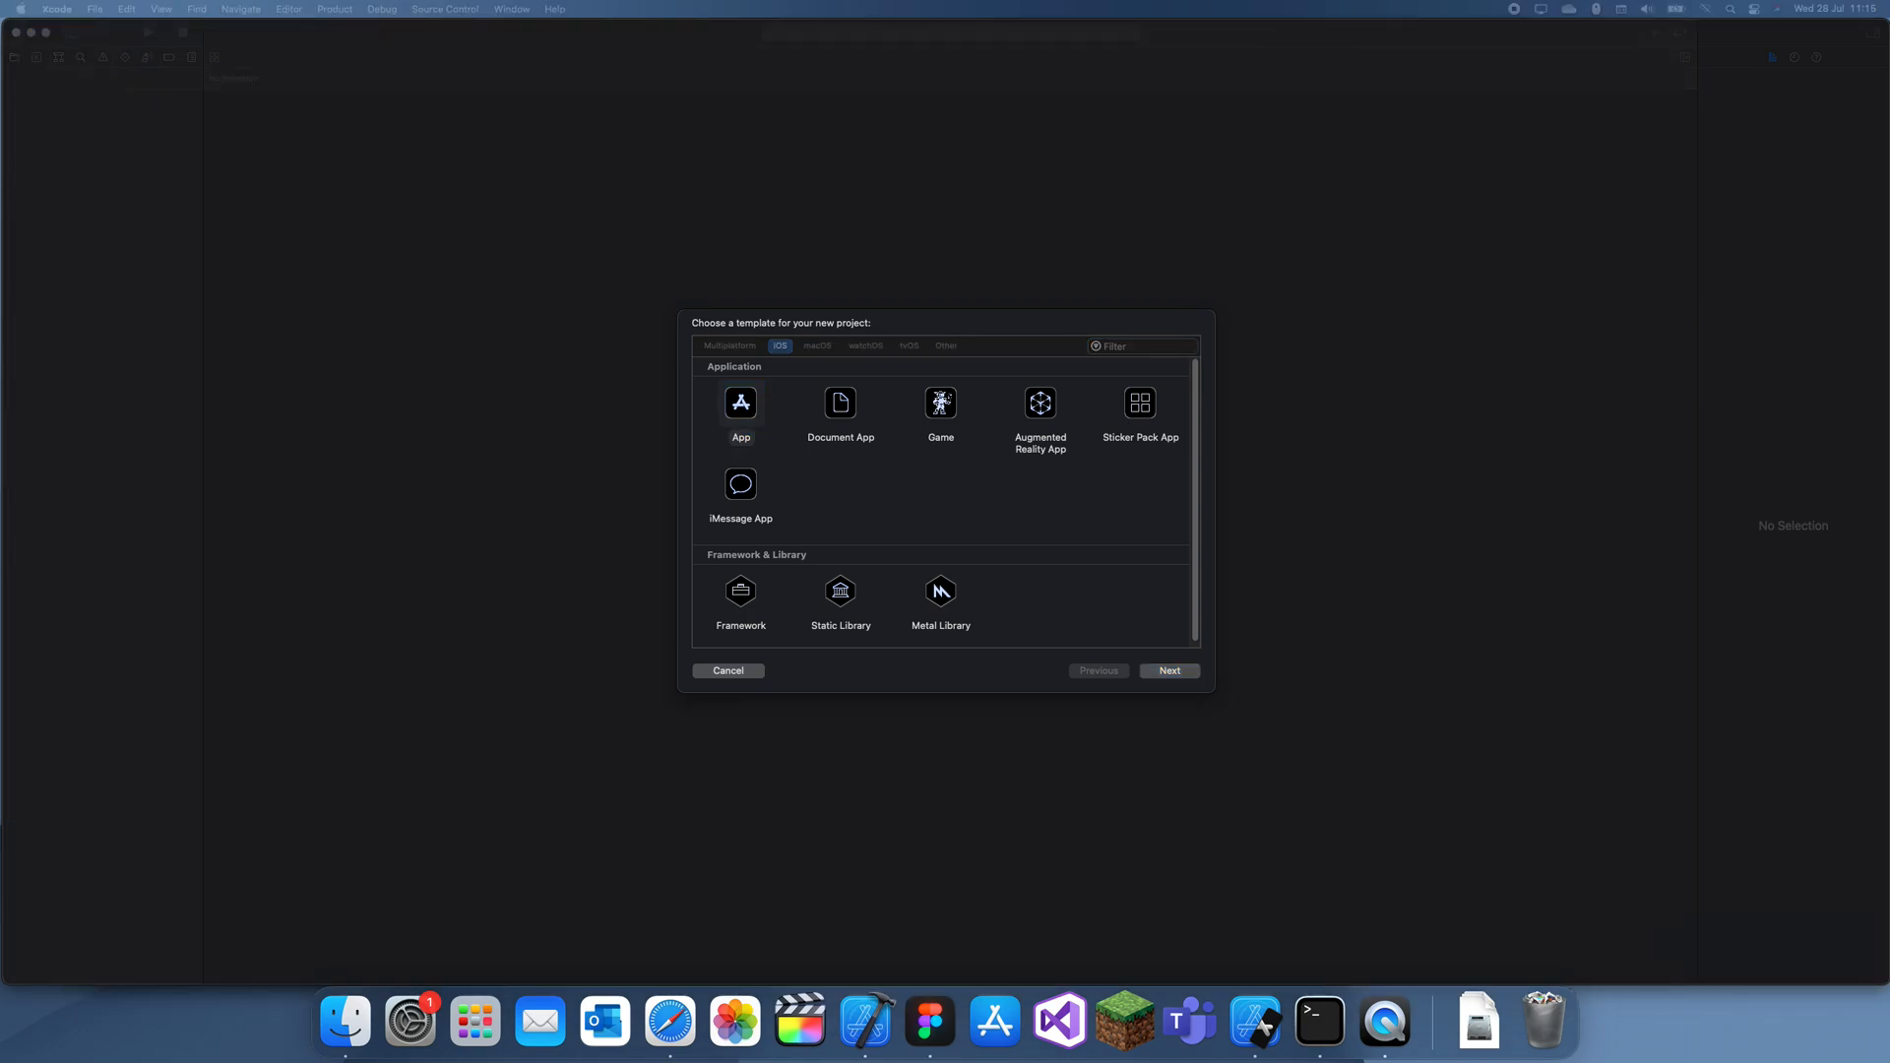
pyautogui.moveTo(719, 441)
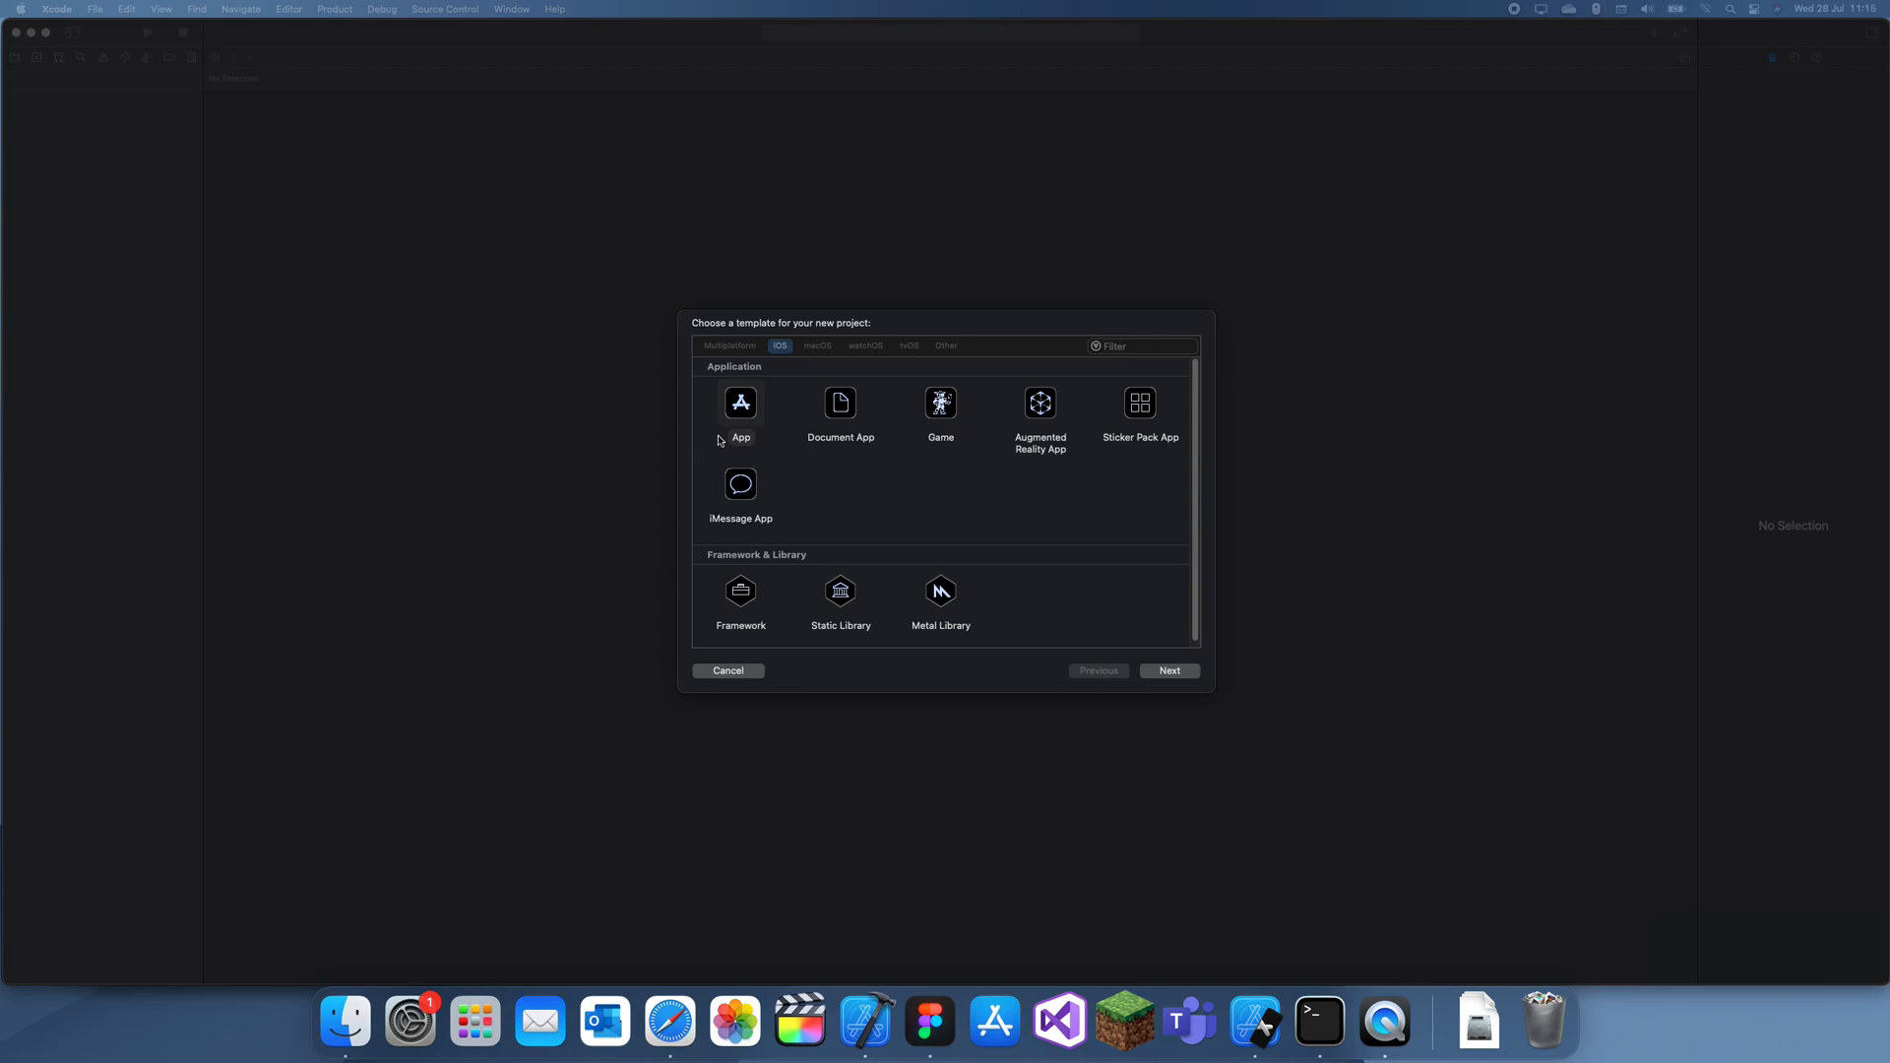
# Step: Select the iOS App template in the new-project template chooser
pyautogui.click(740, 410)
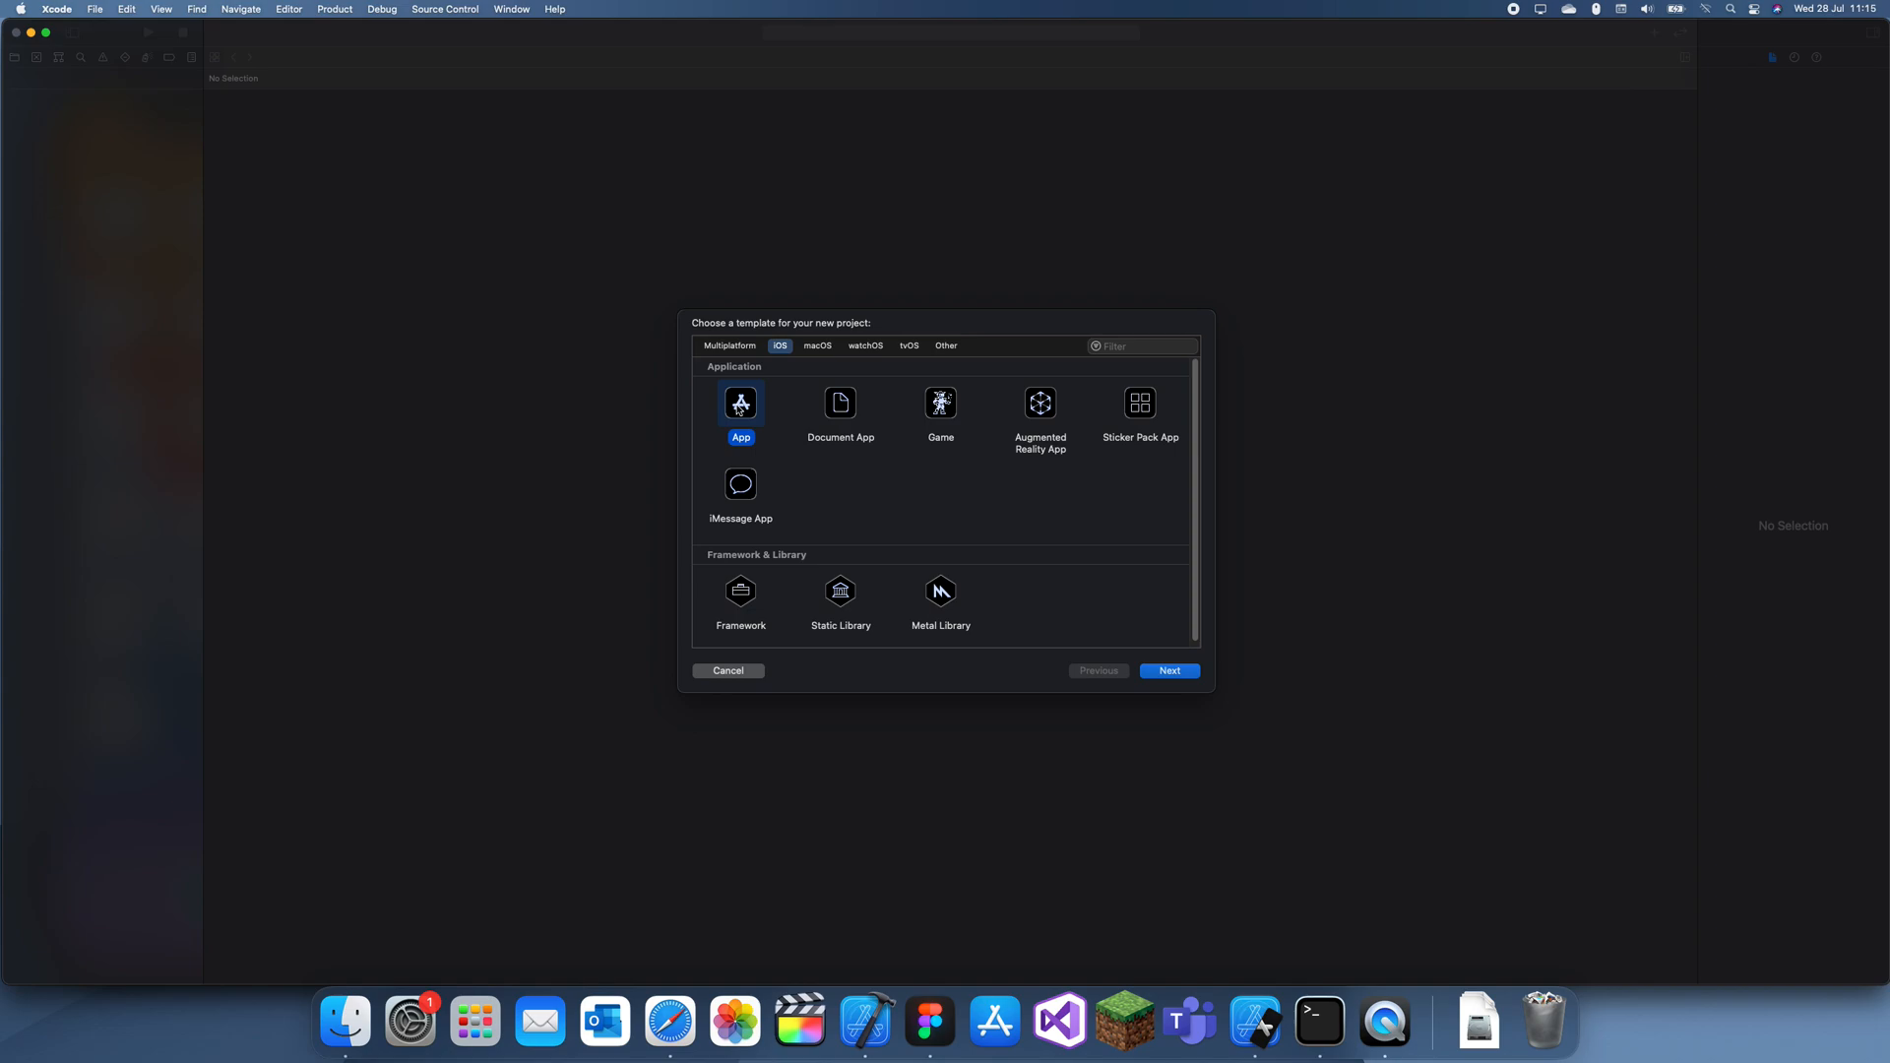
pyautogui.moveTo(791, 385)
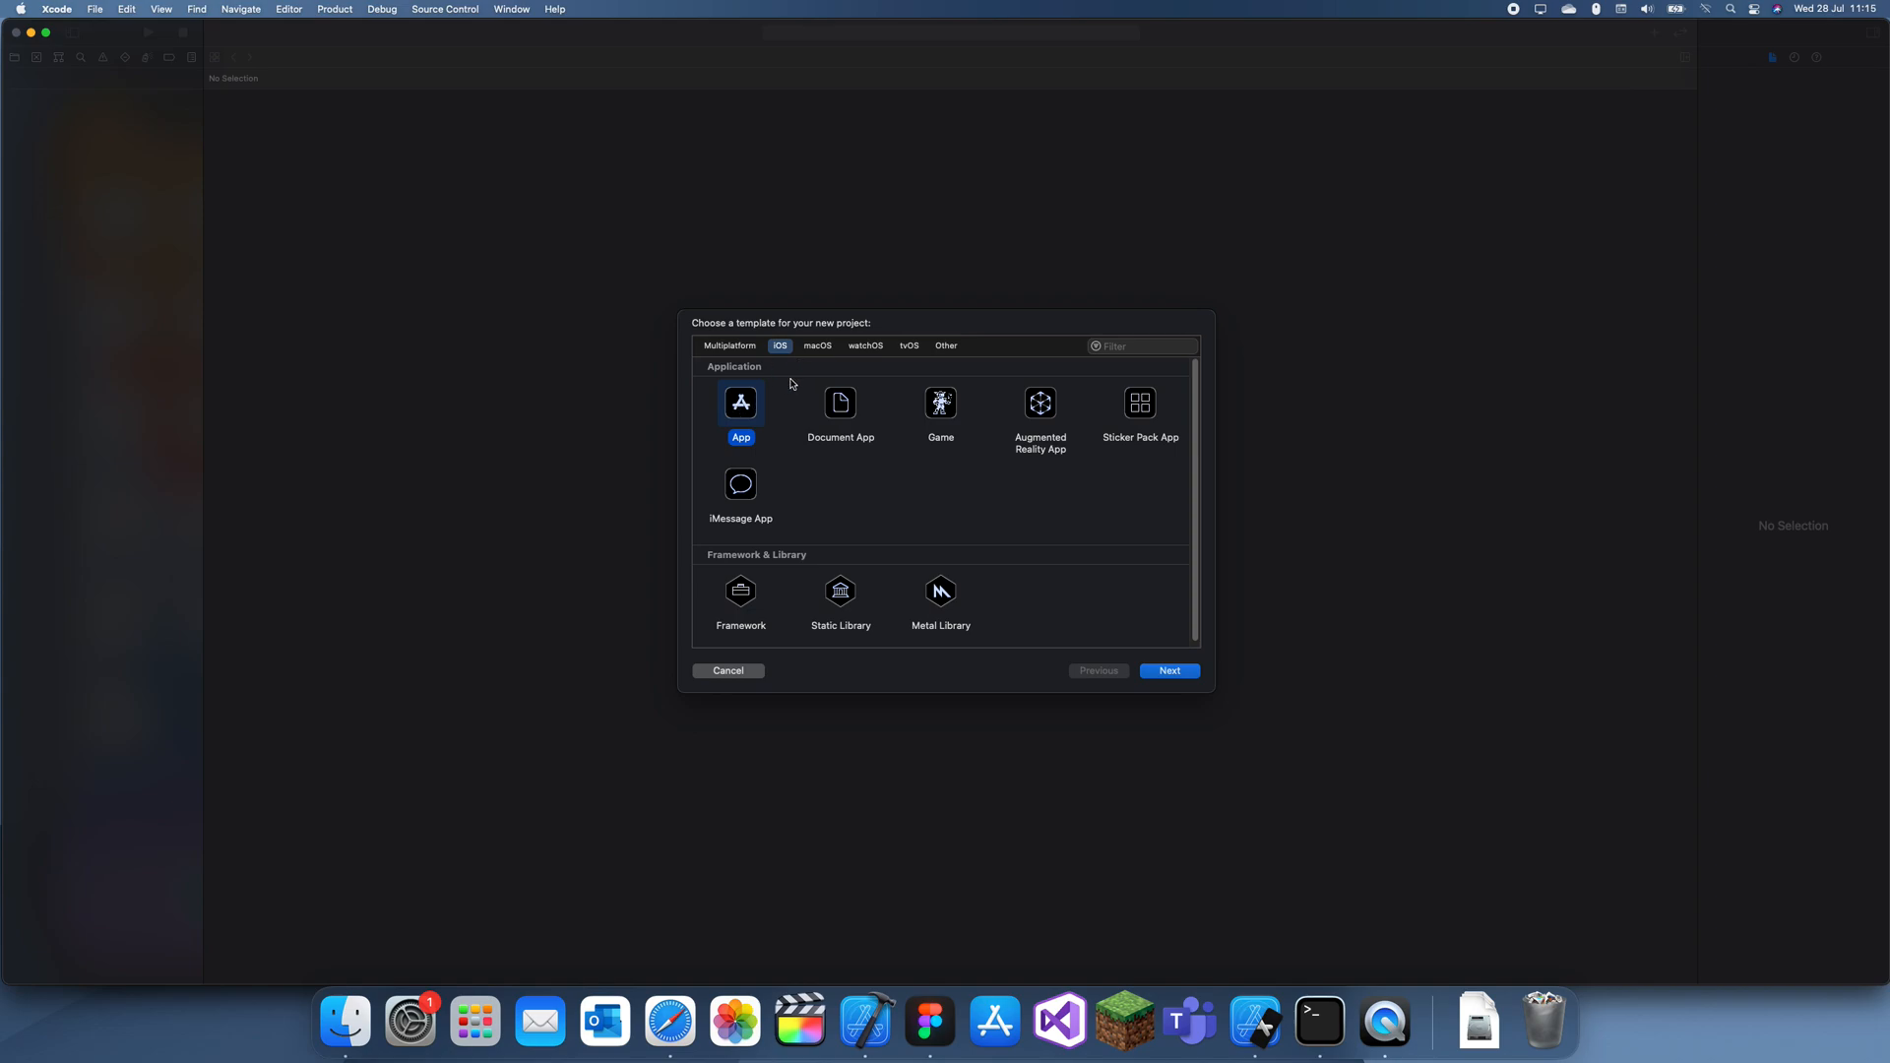
# Step: Name the new iOS app project 'emojis' and create it in the Youtube folder
pyautogui.click(1166, 671)
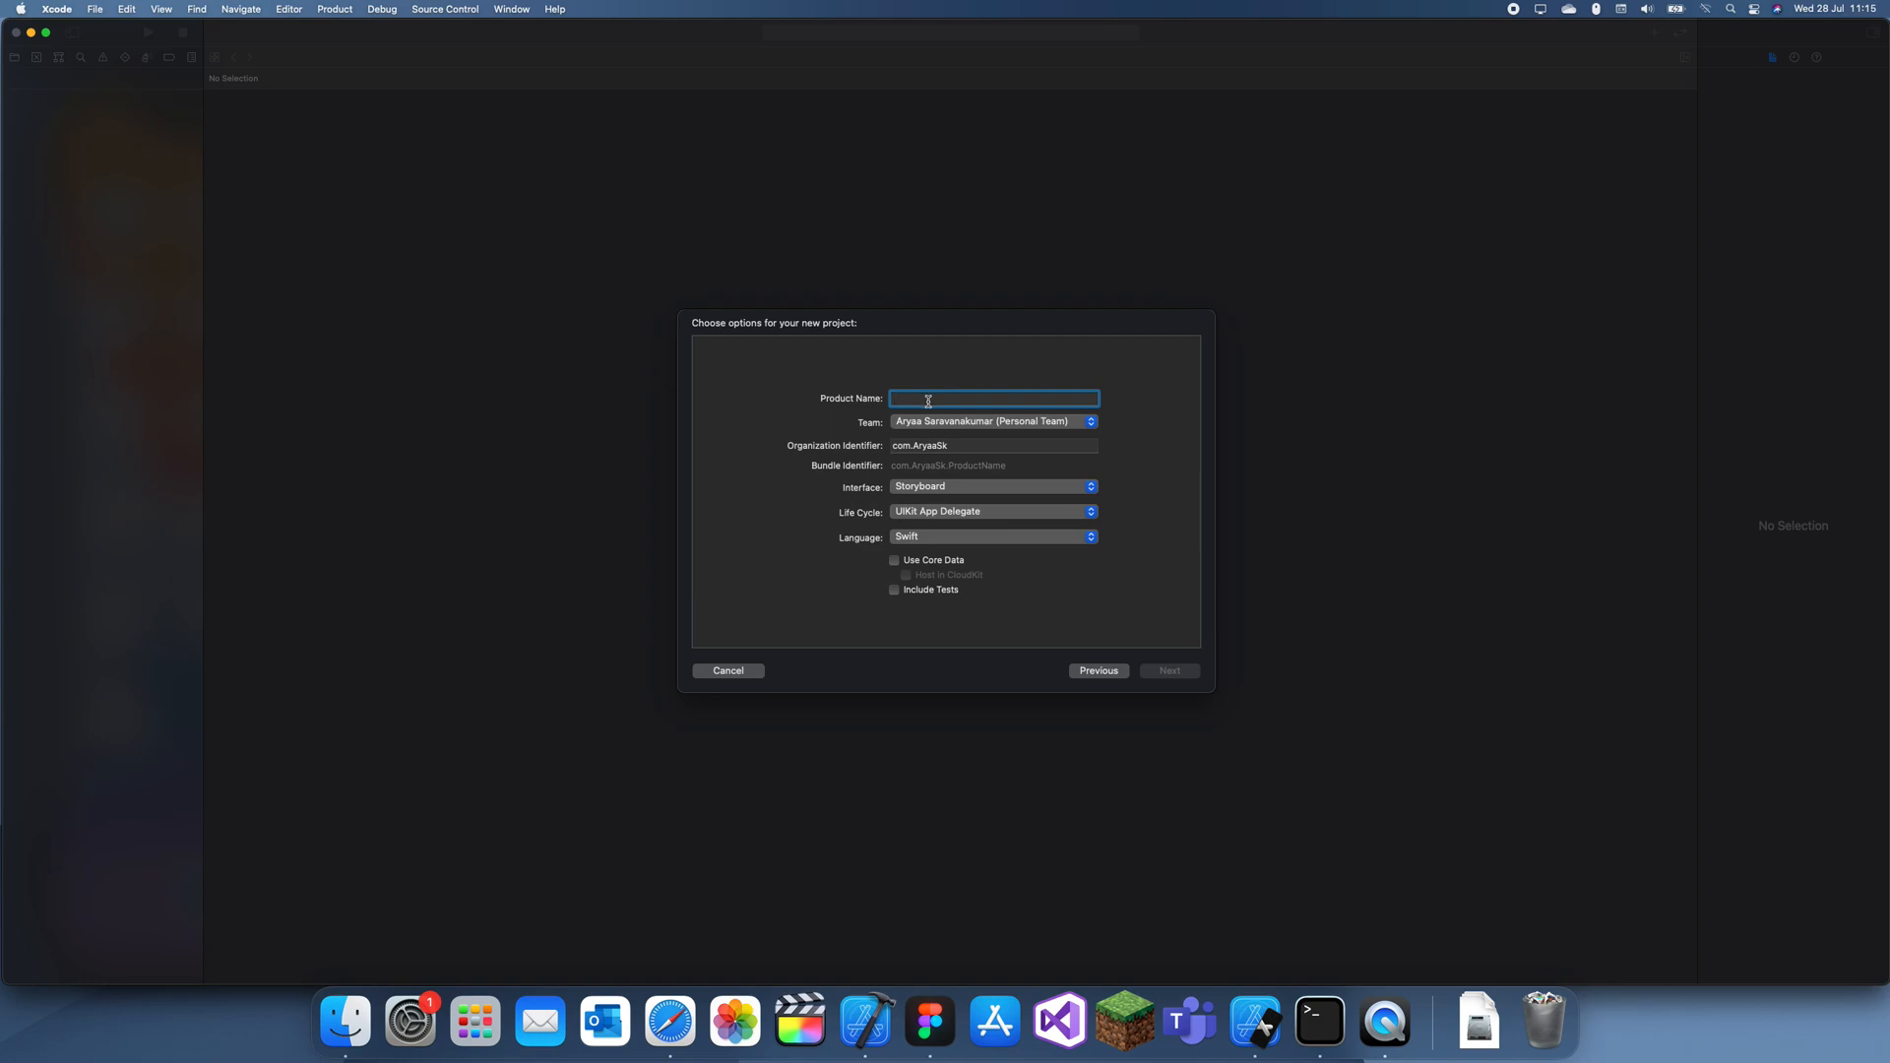
pyautogui.write('emo')
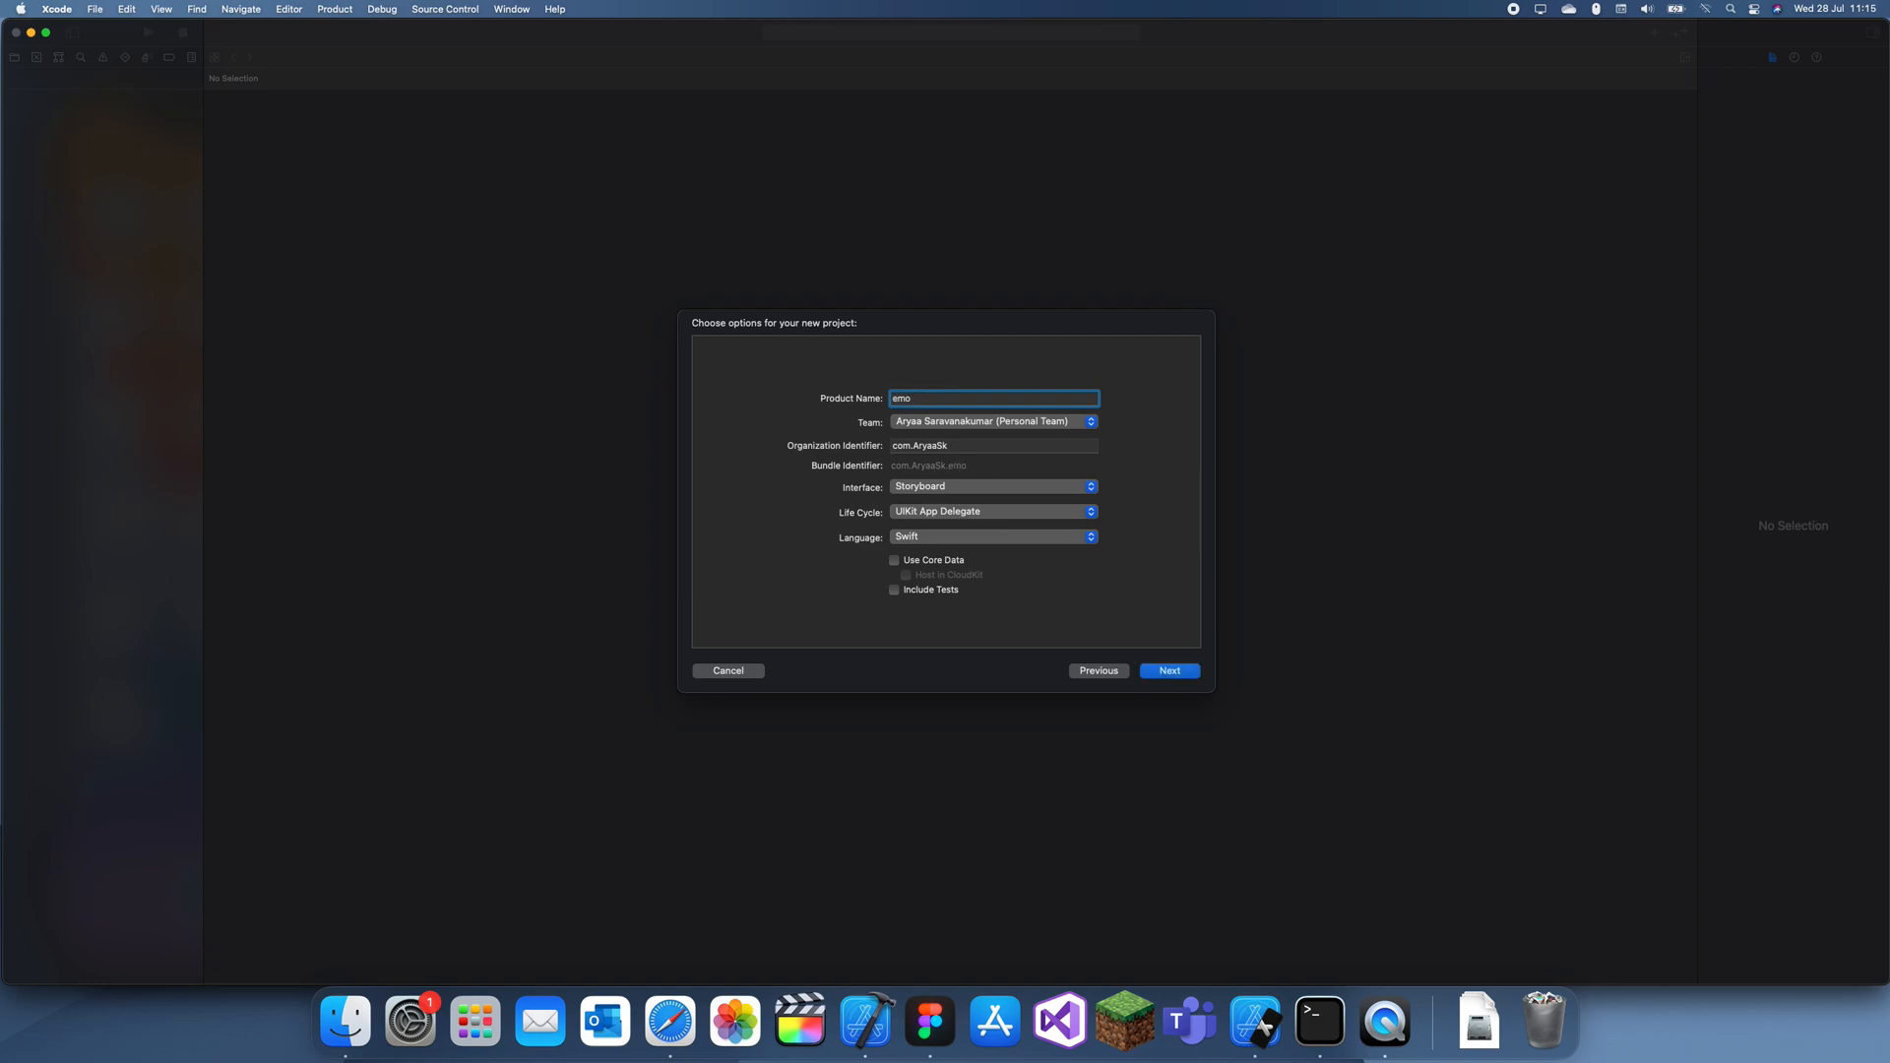
pyautogui.click(1165, 671)
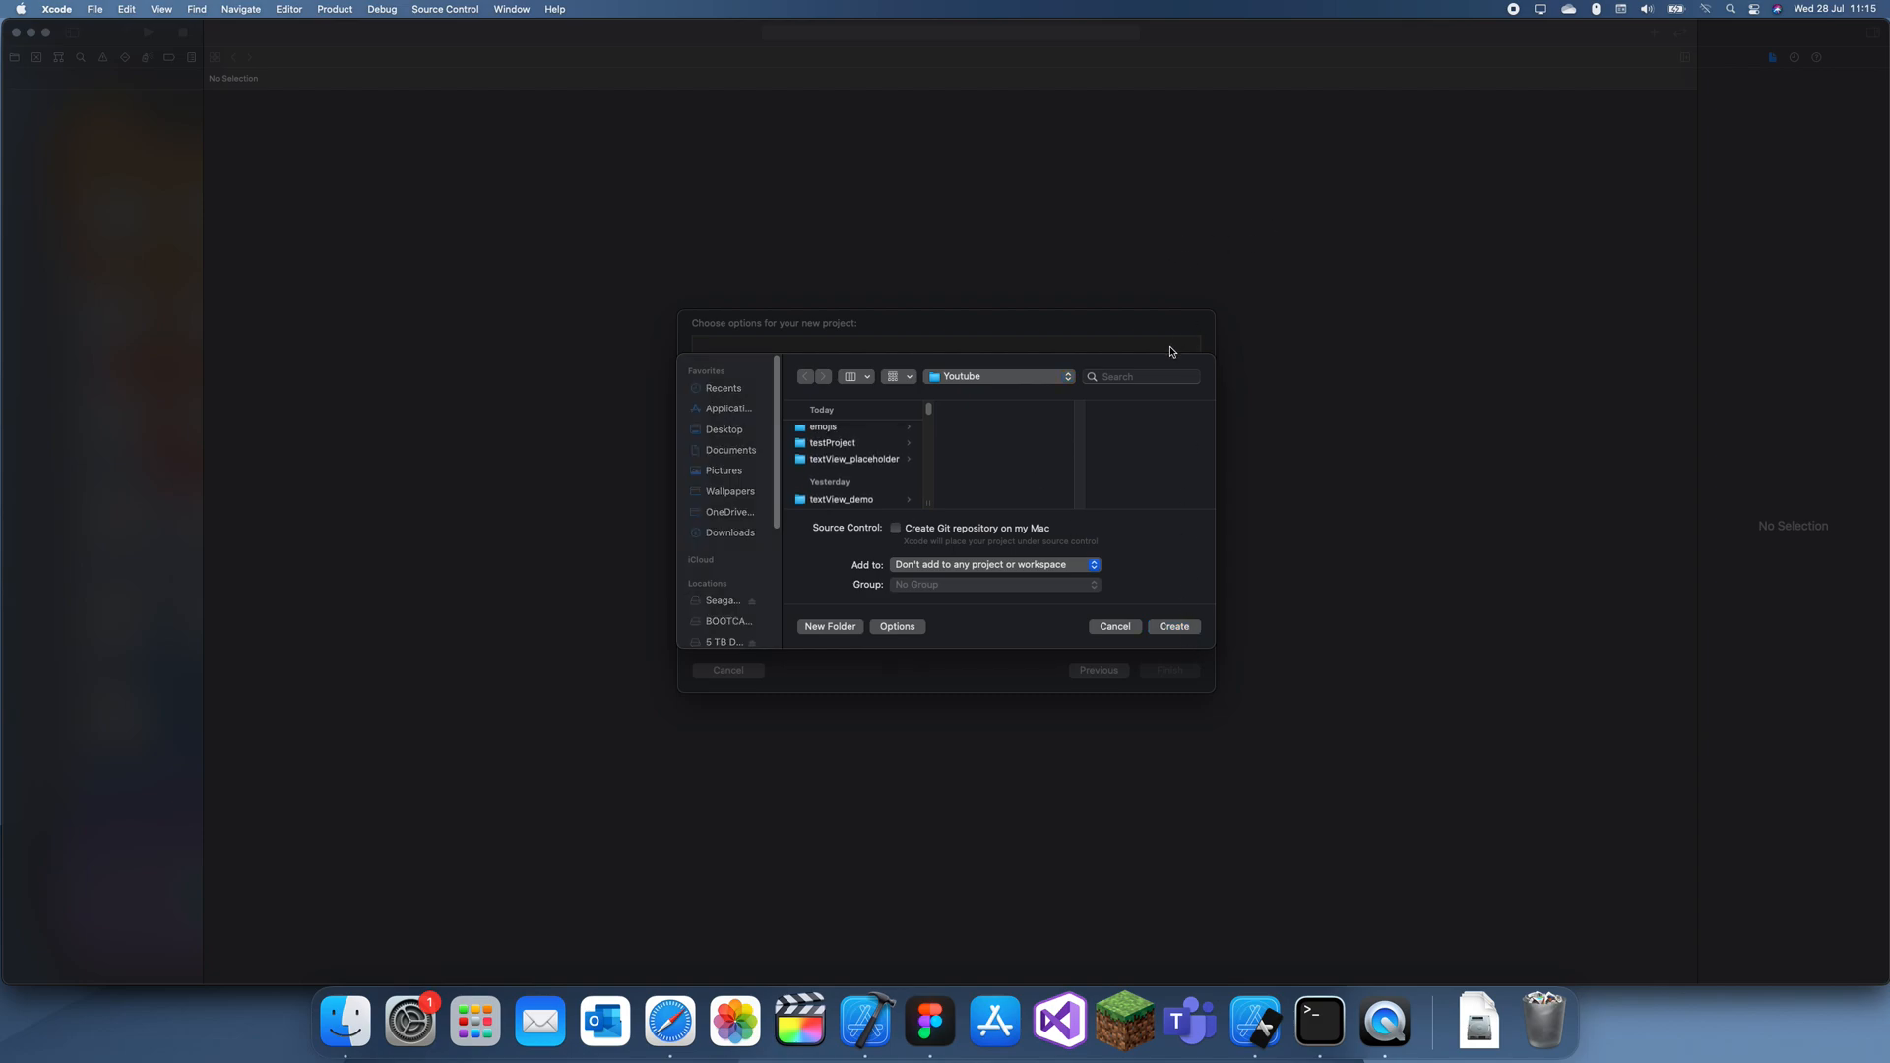
pyautogui.click(1170, 626)
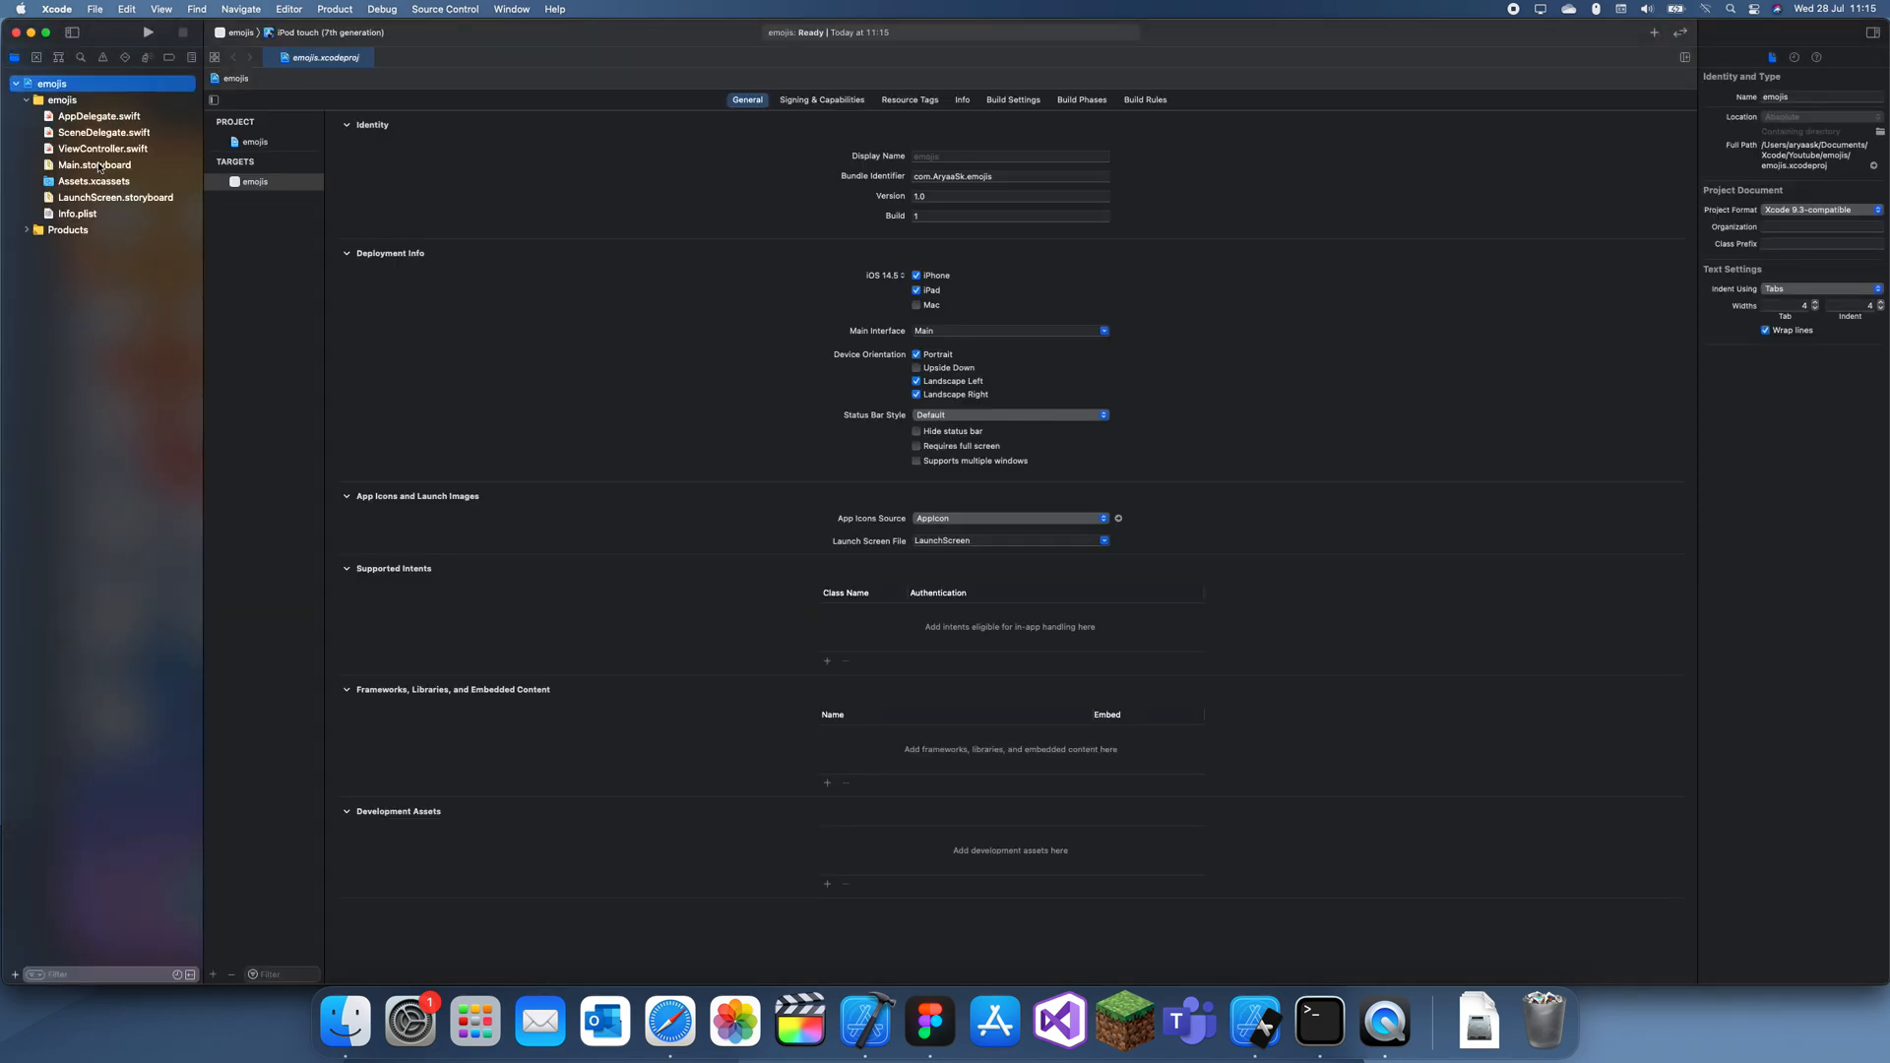
# Step: Open ViewController.swift and delete the placeholder setup comment inside viewDidLoad
pyautogui.click(102, 149)
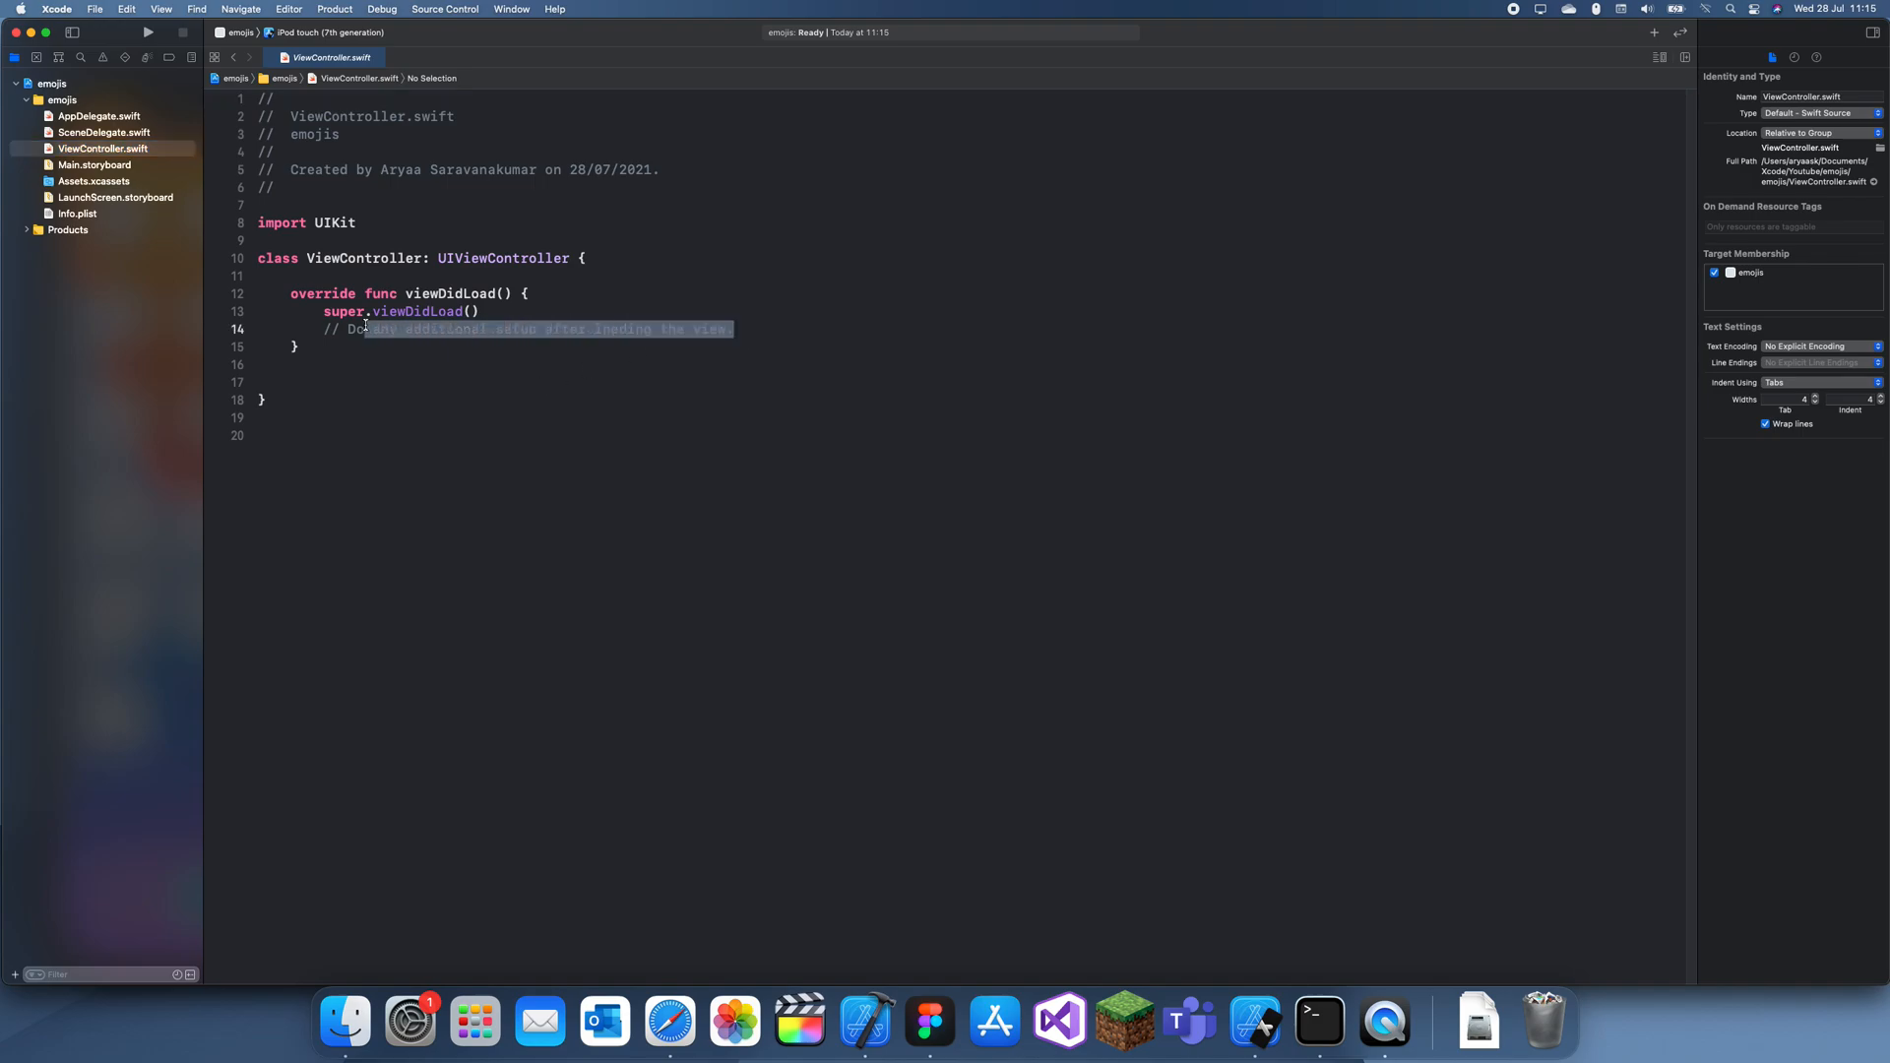
pyautogui.press('delete')
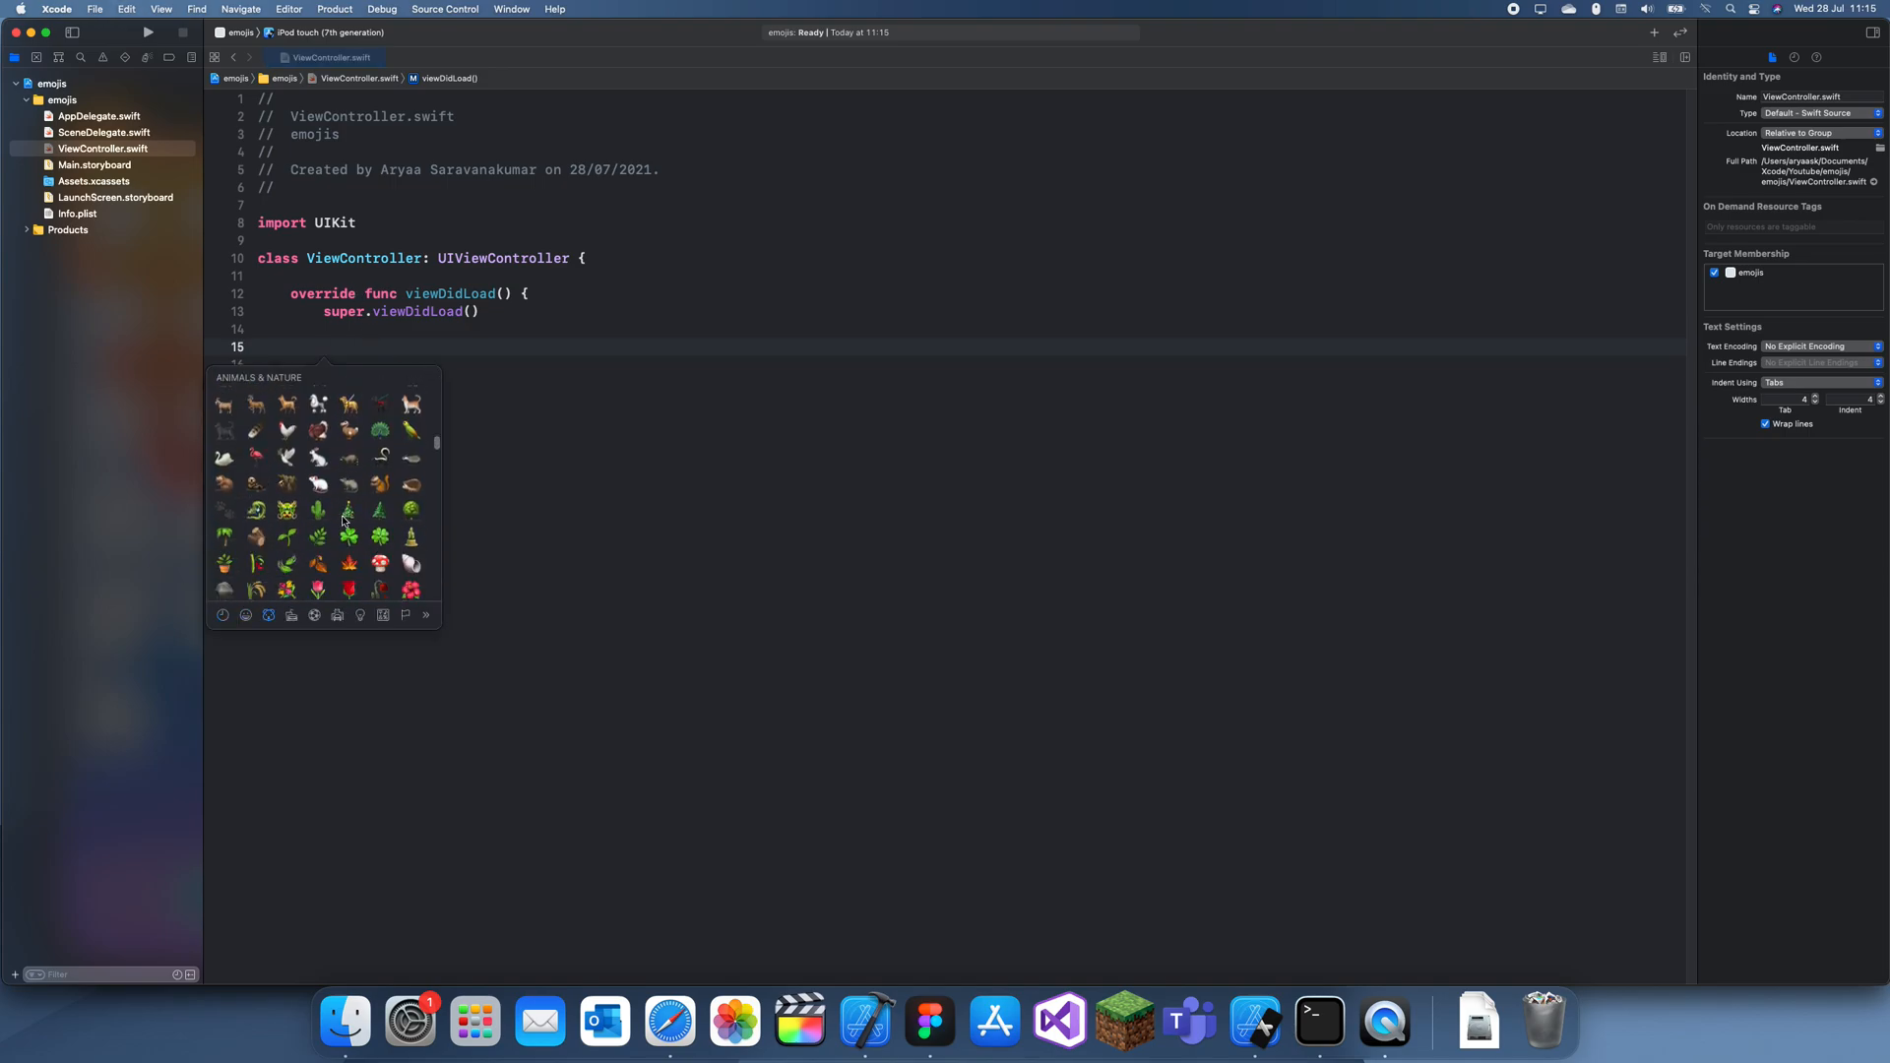
# Step: Browse the Smileys & People emoji in the Character Viewer, then close it
pyautogui.click(245, 614)
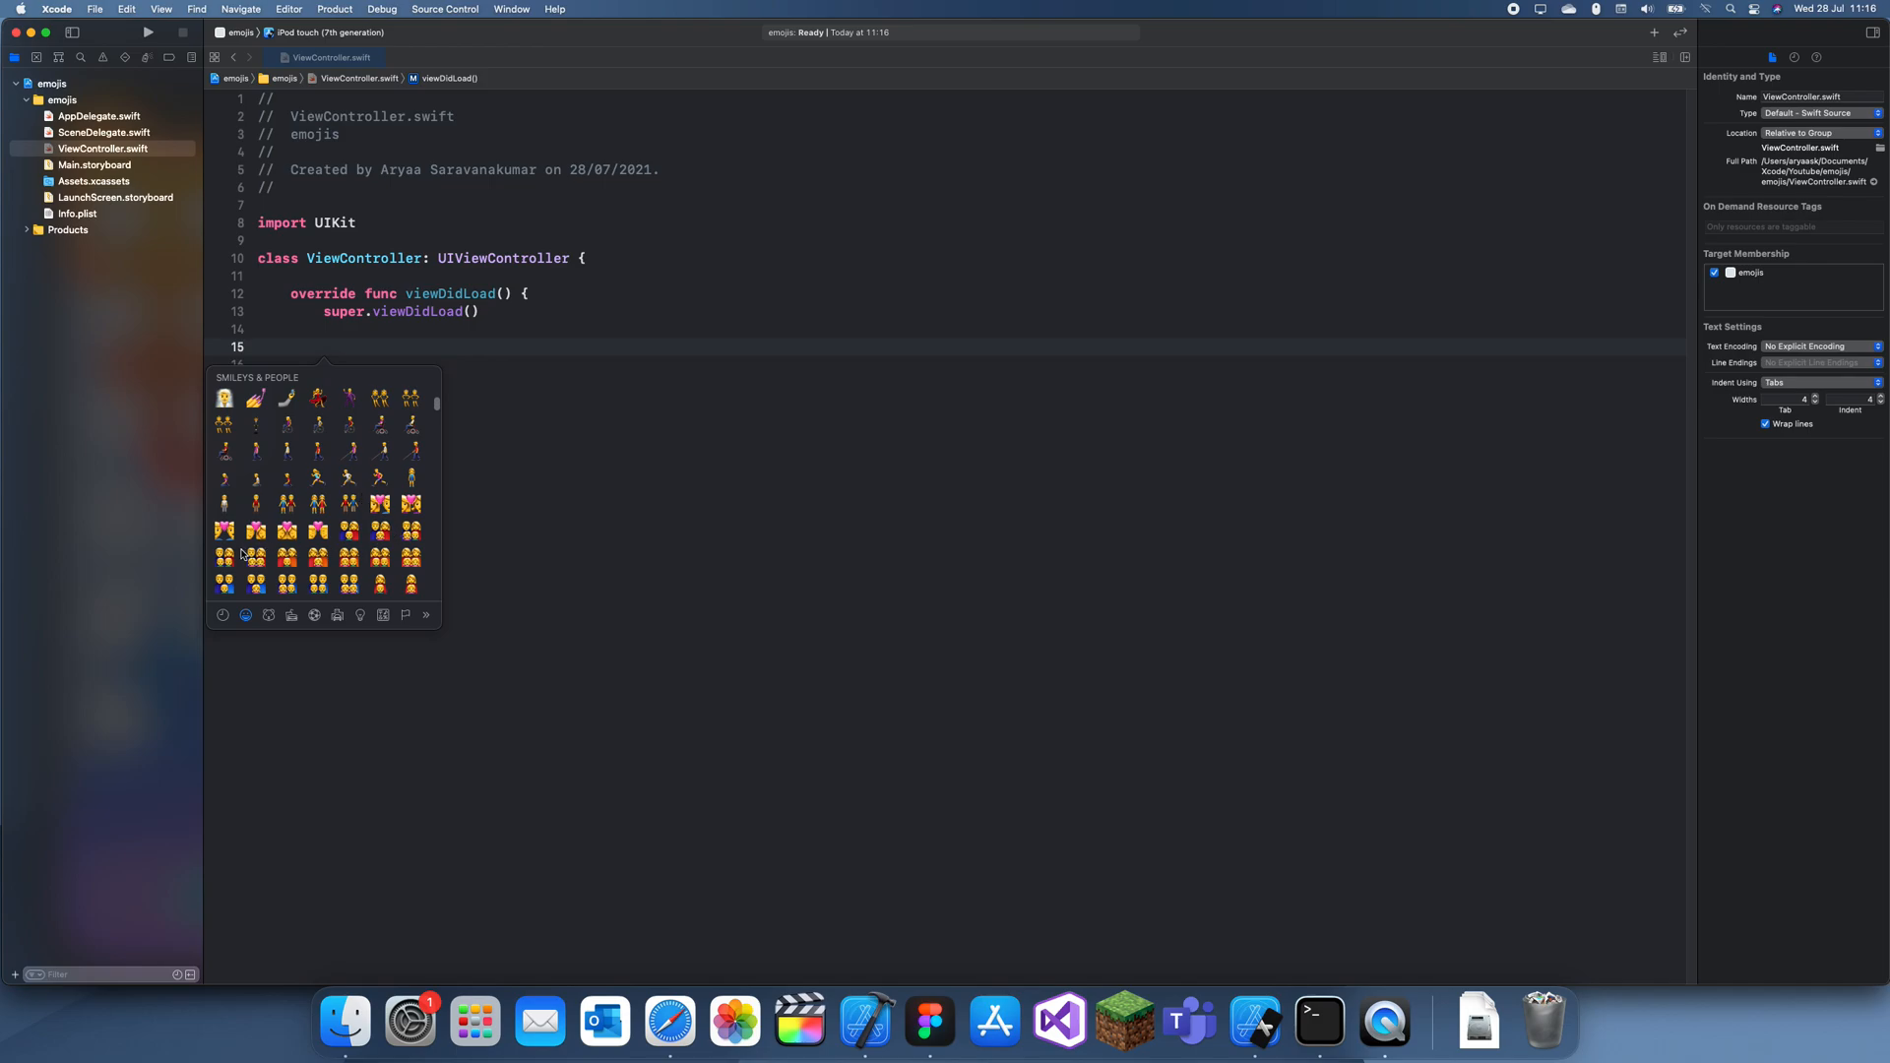
pyautogui.scroll(-3)
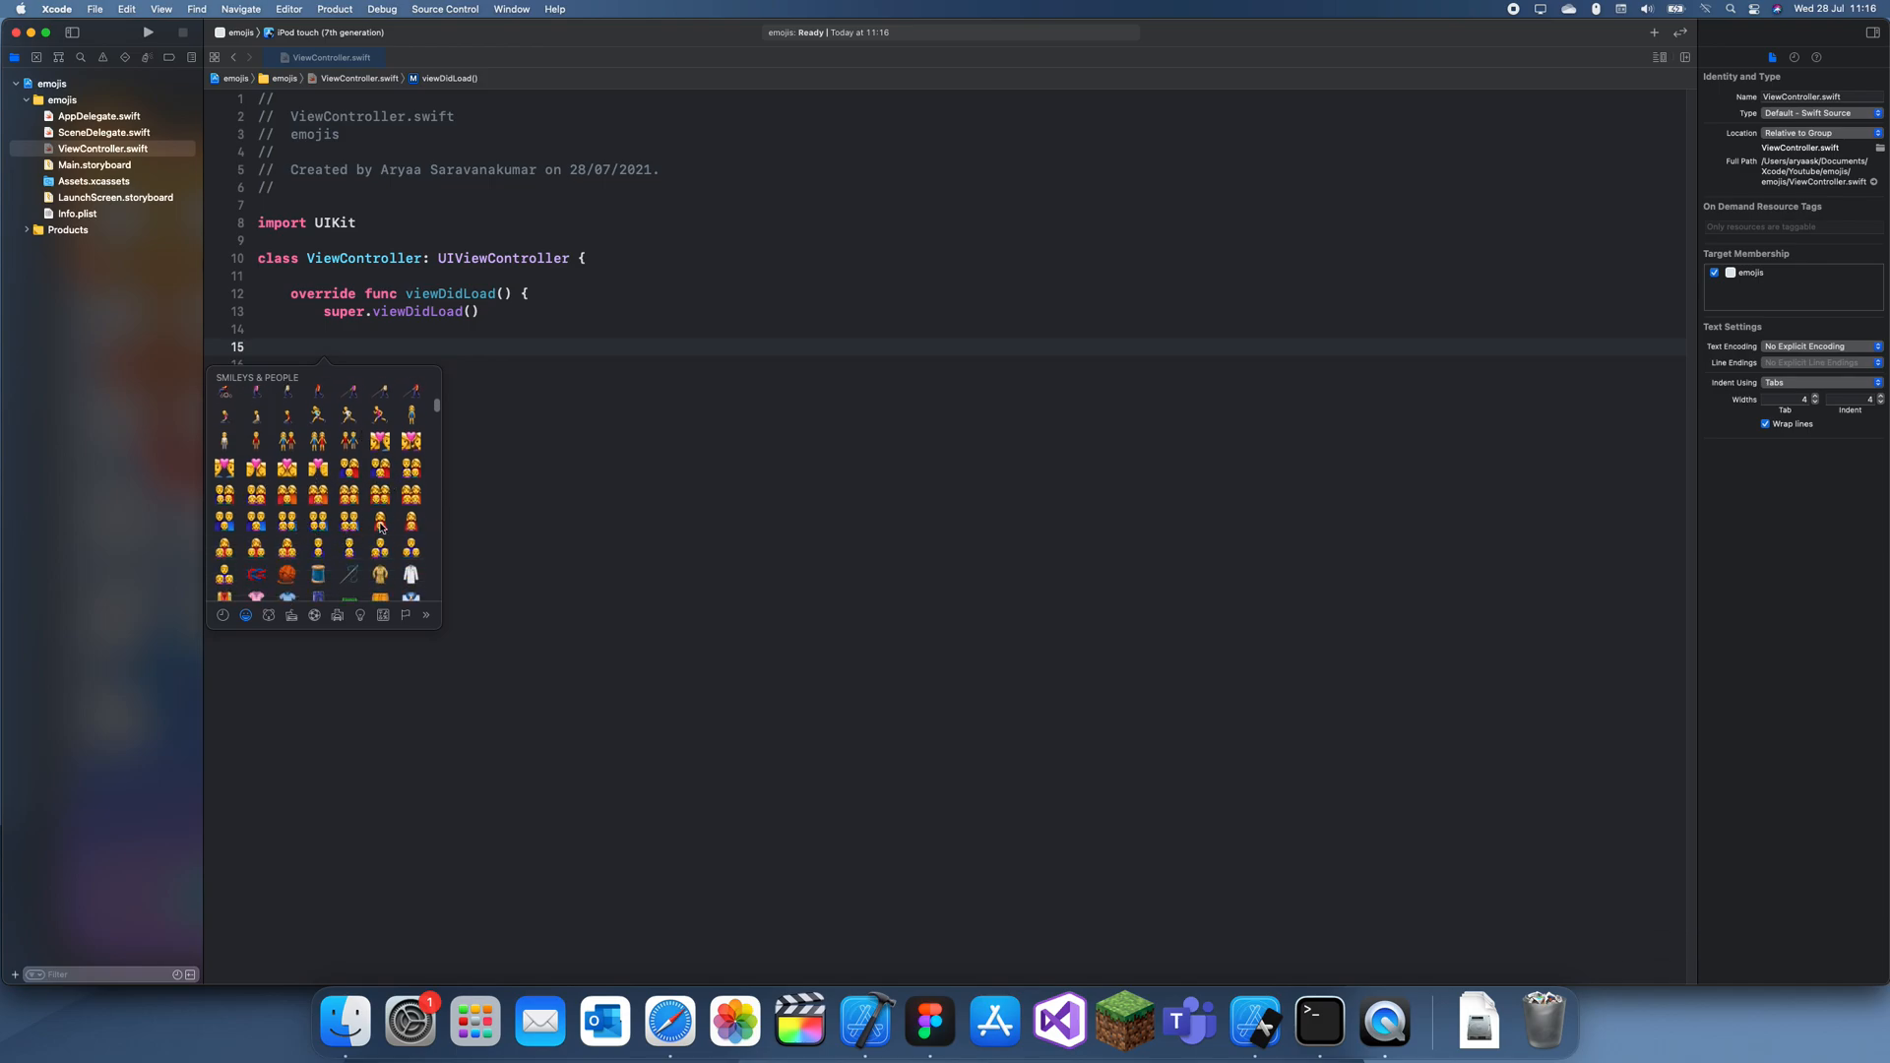
pyautogui.scroll(3)
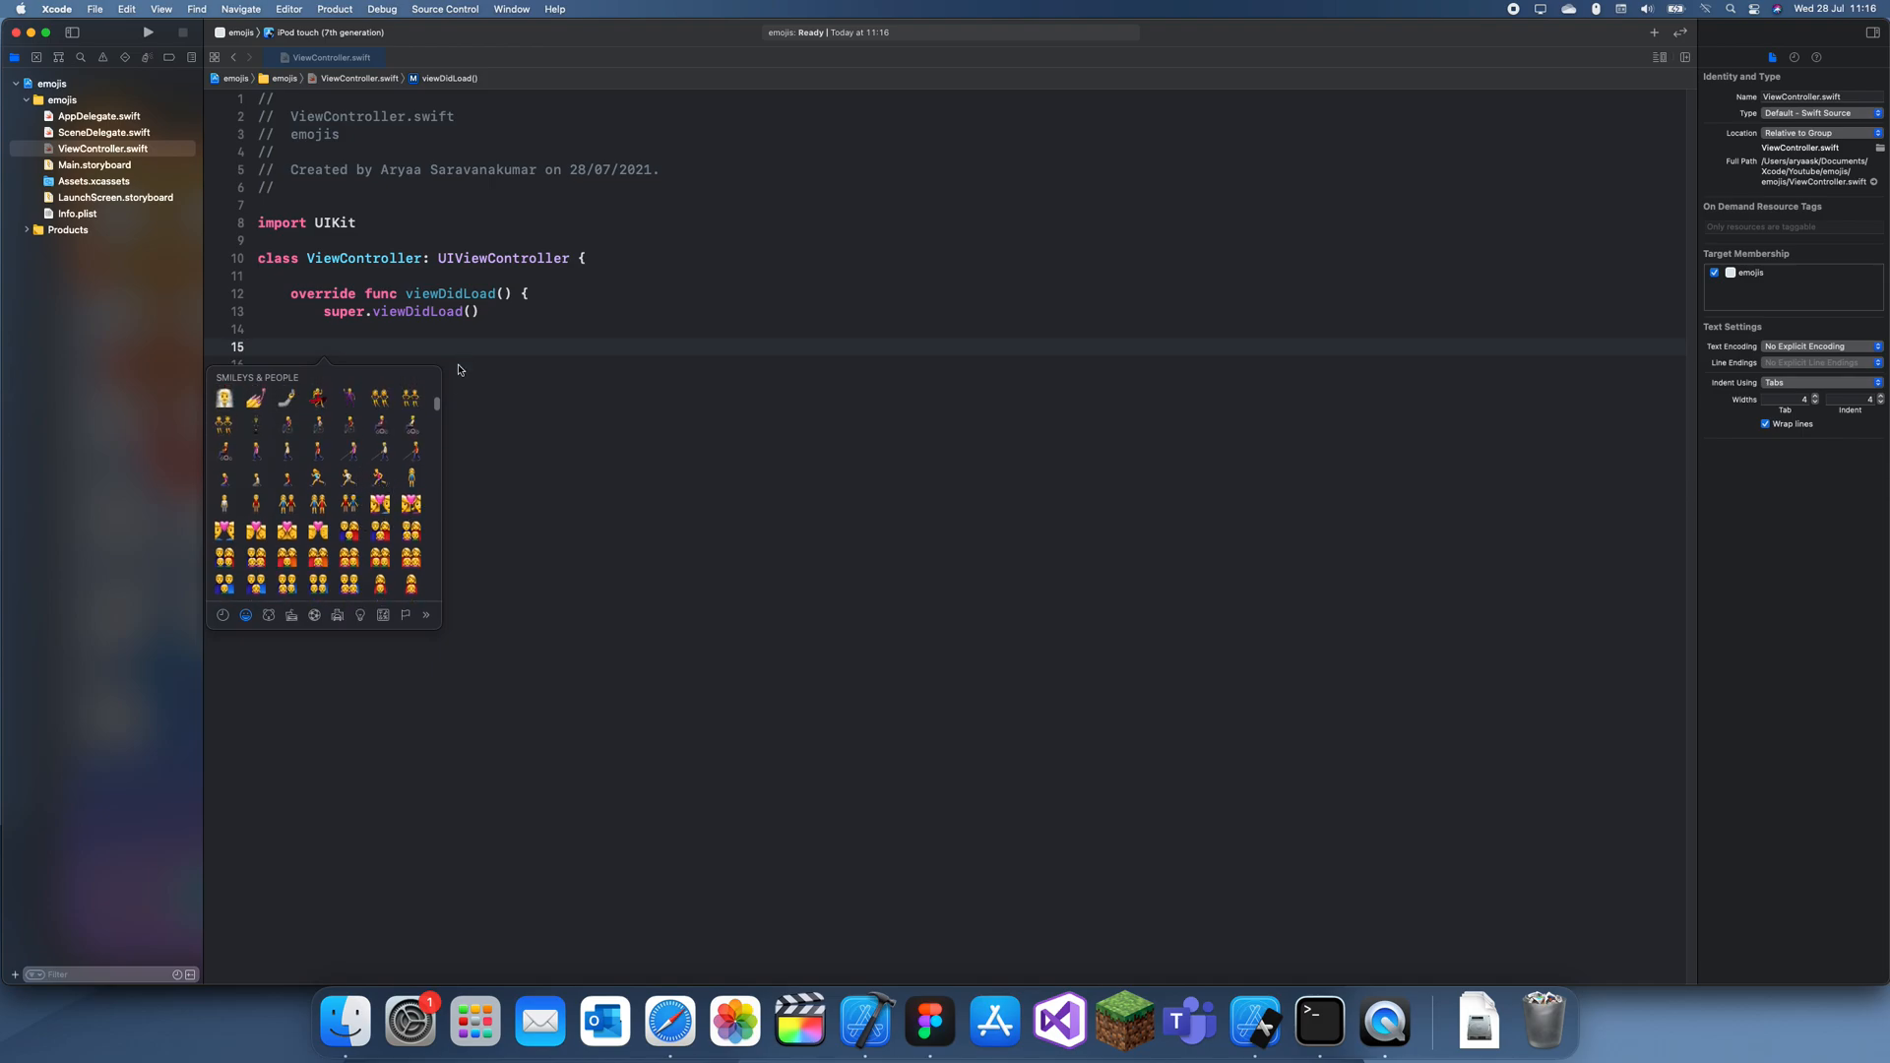
pyautogui.scroll(-3)
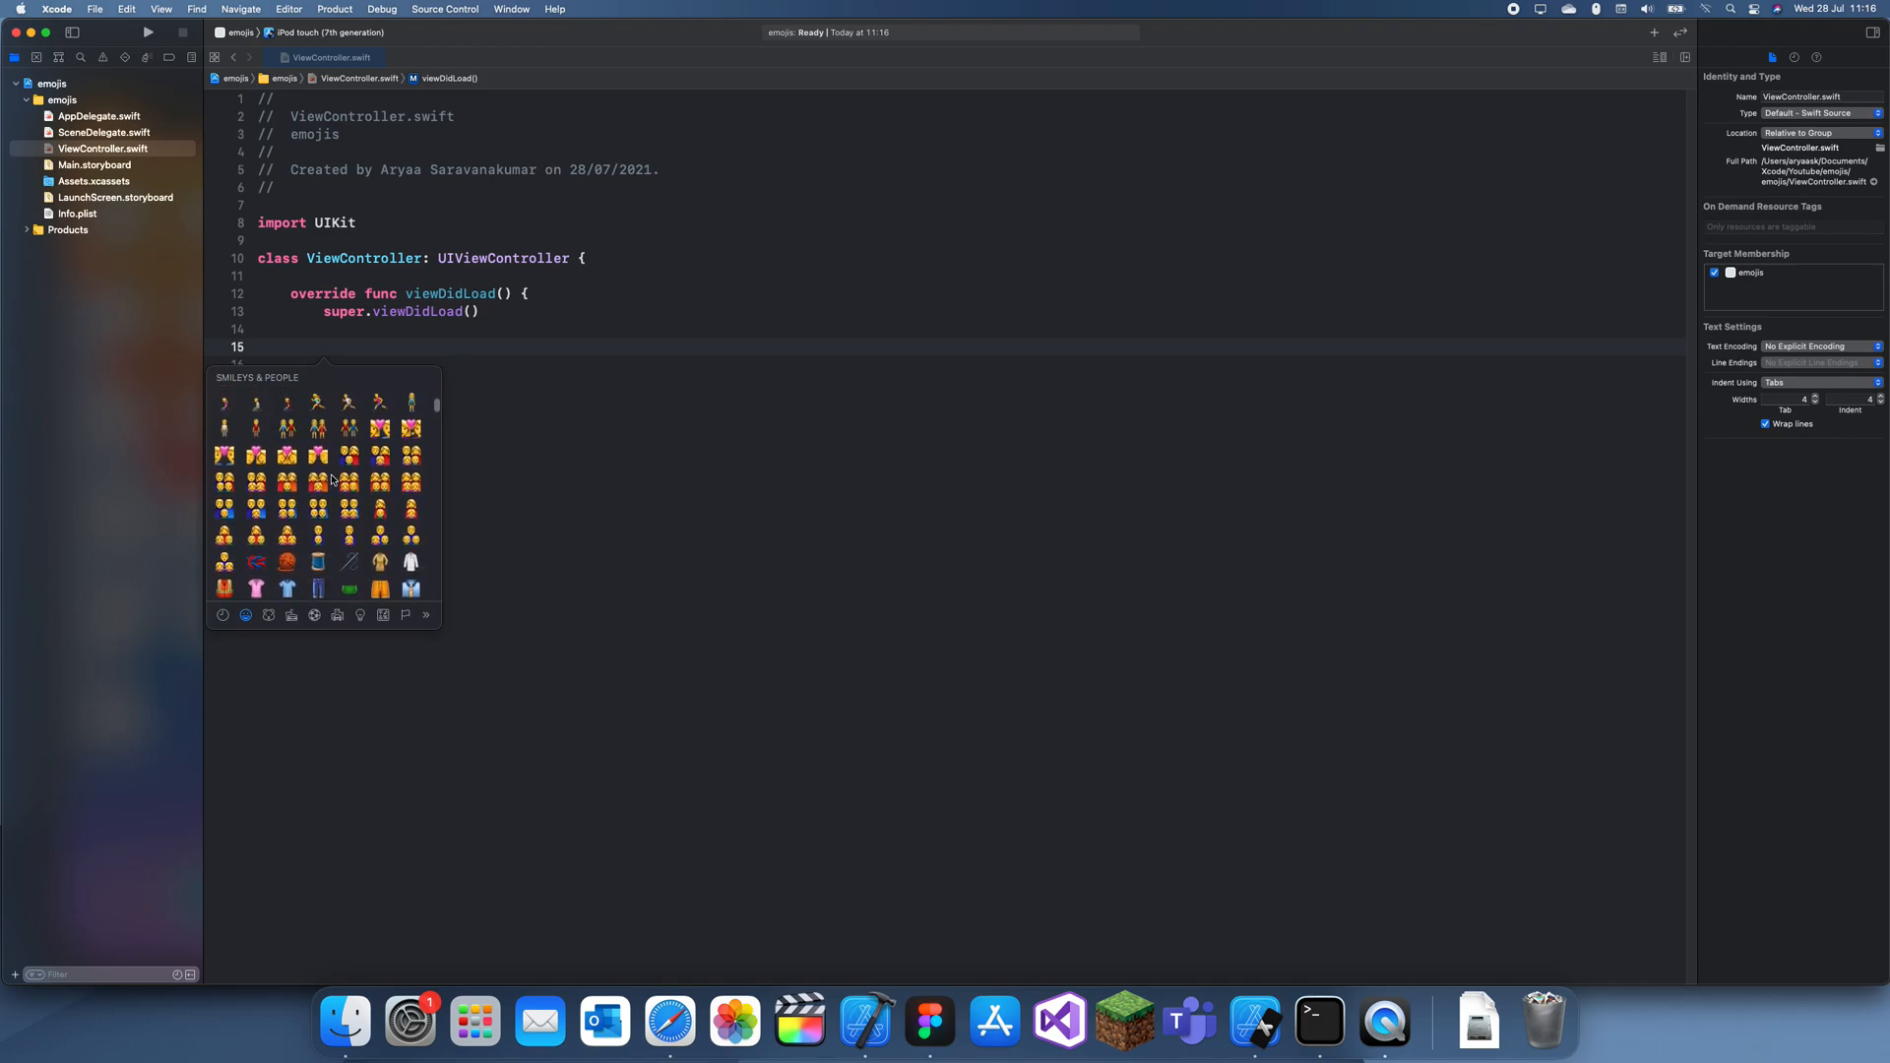
pyautogui.scroll(3)
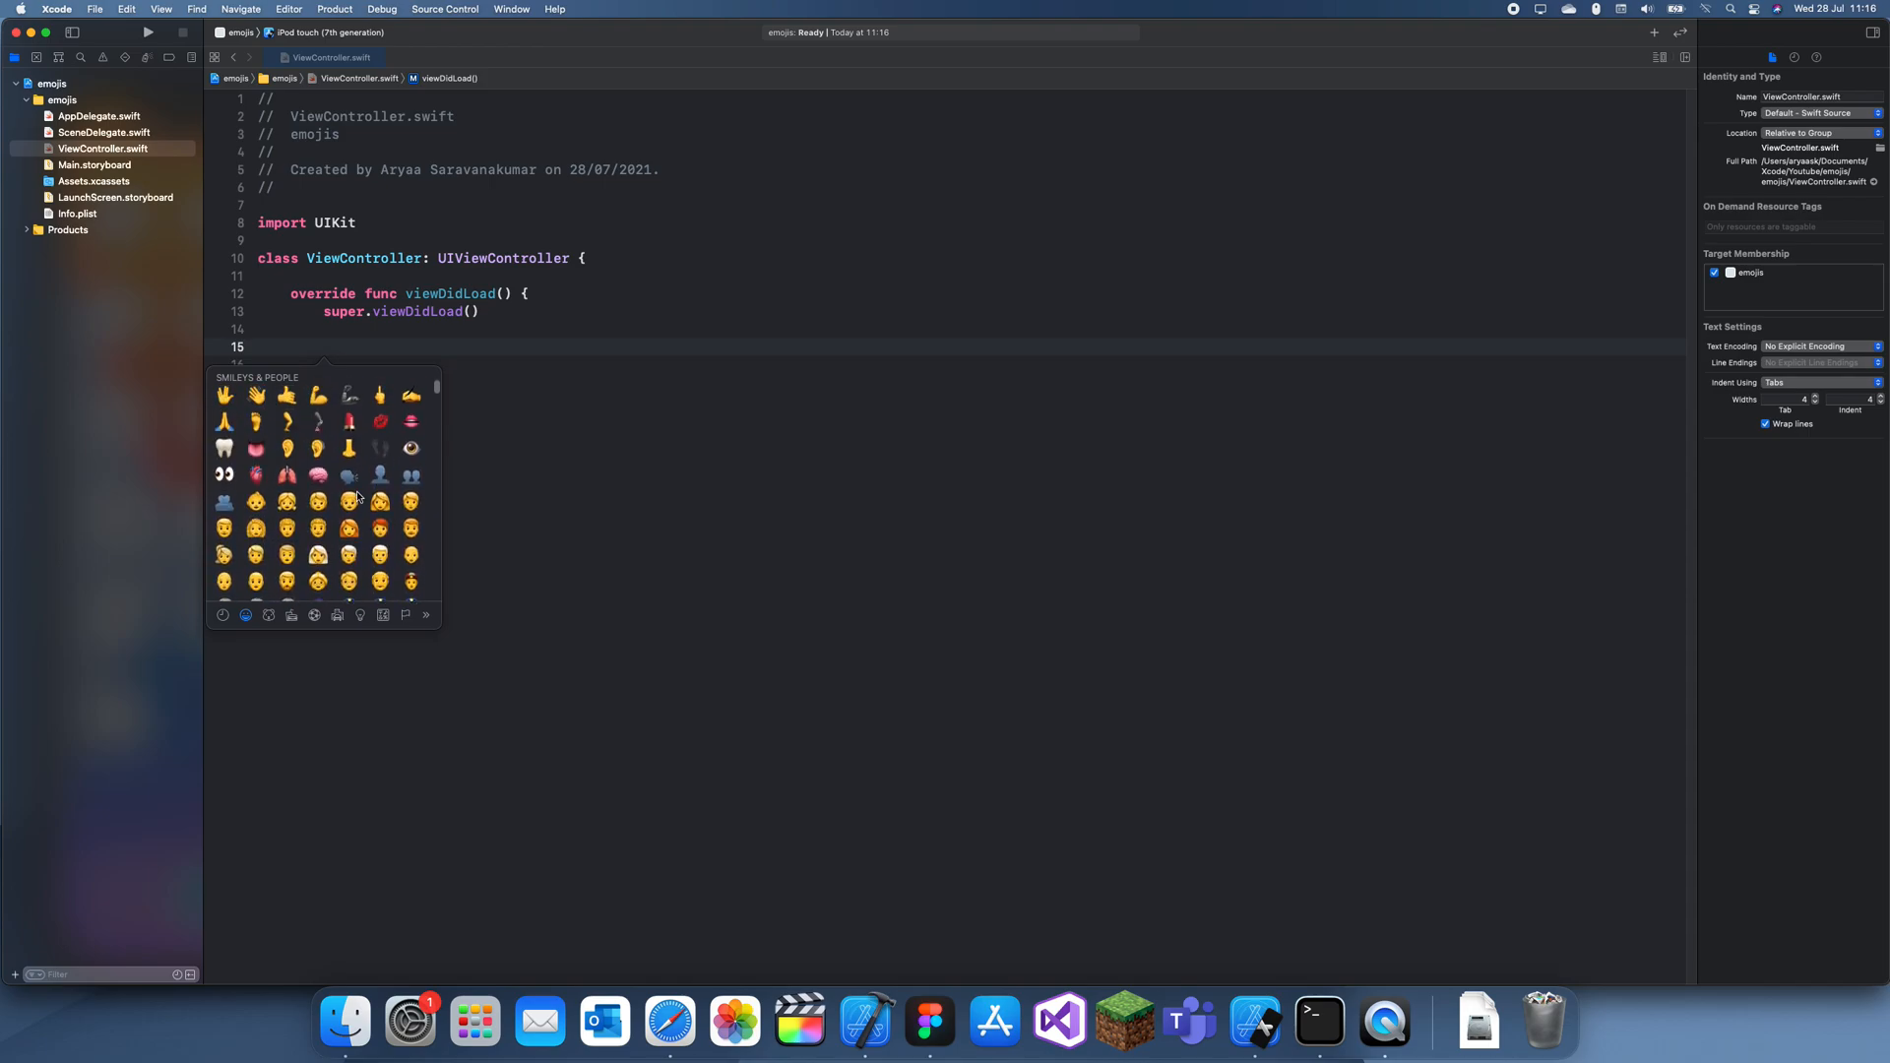
pyautogui.scroll(-3)
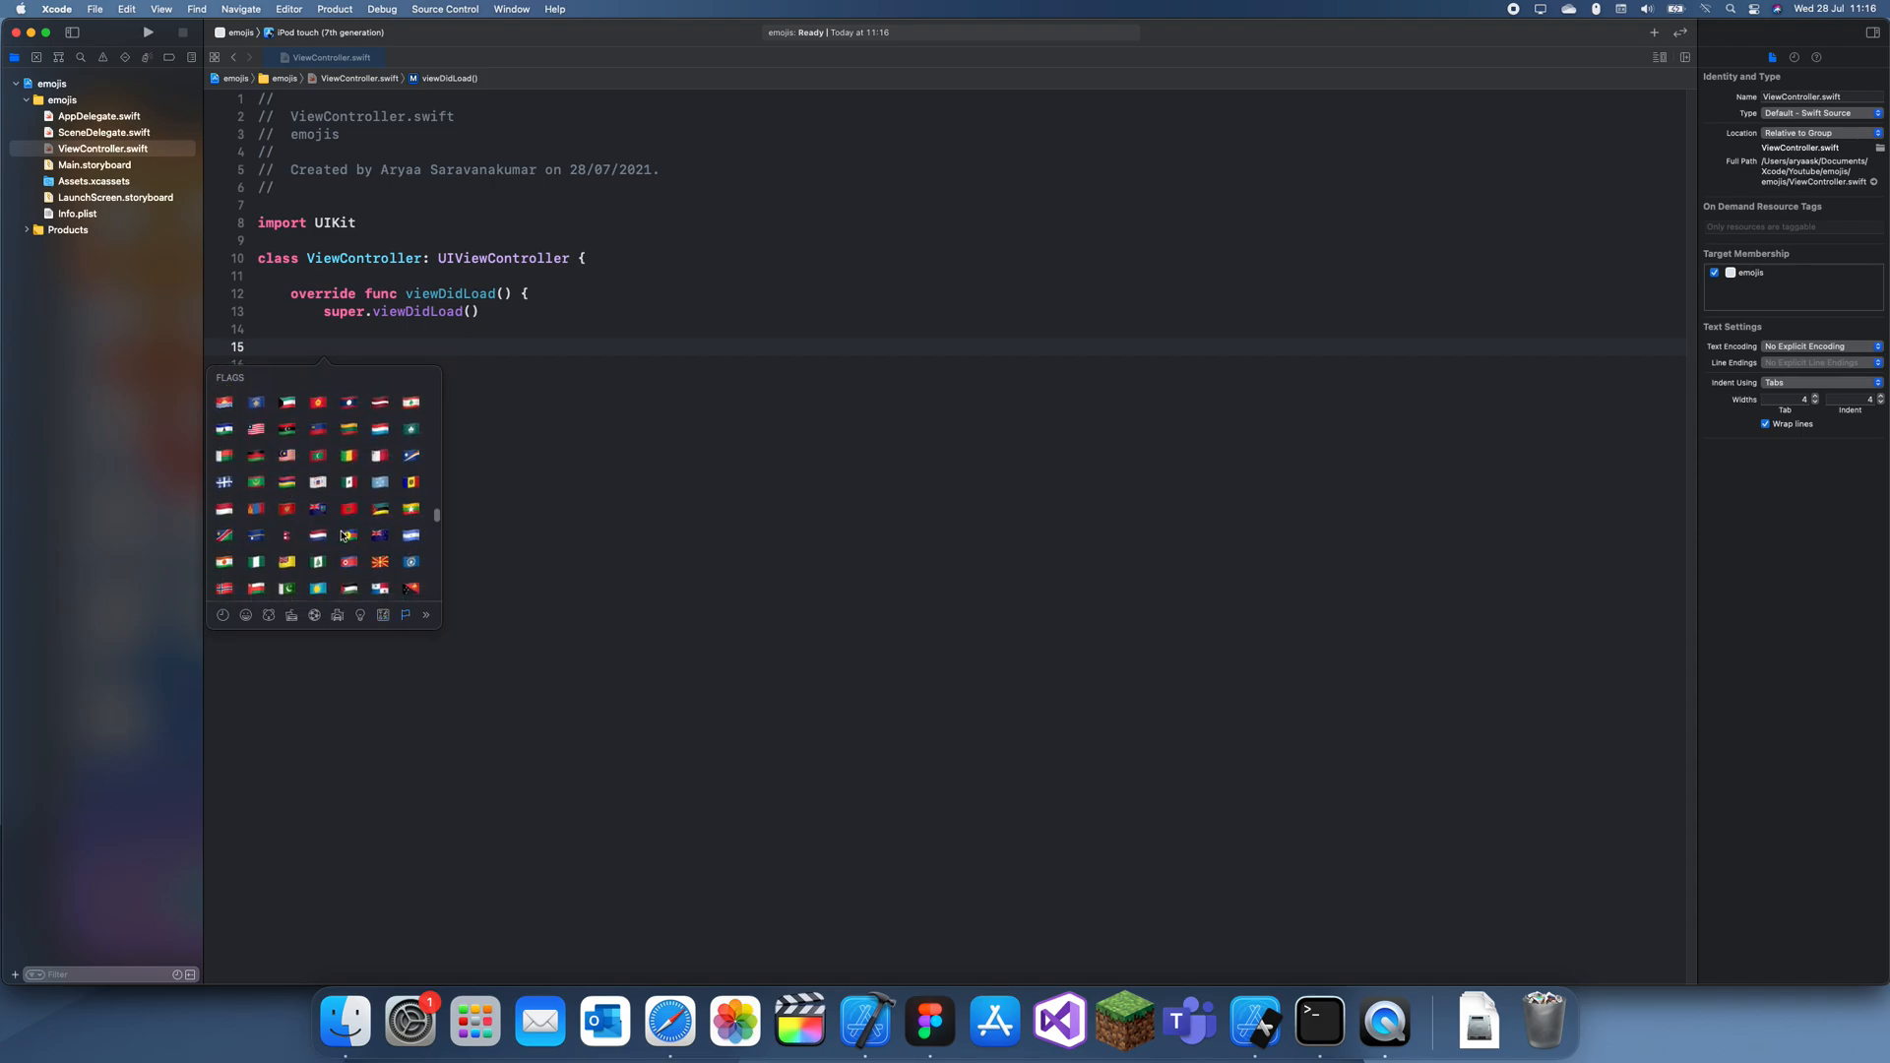
pyautogui.scroll(3)
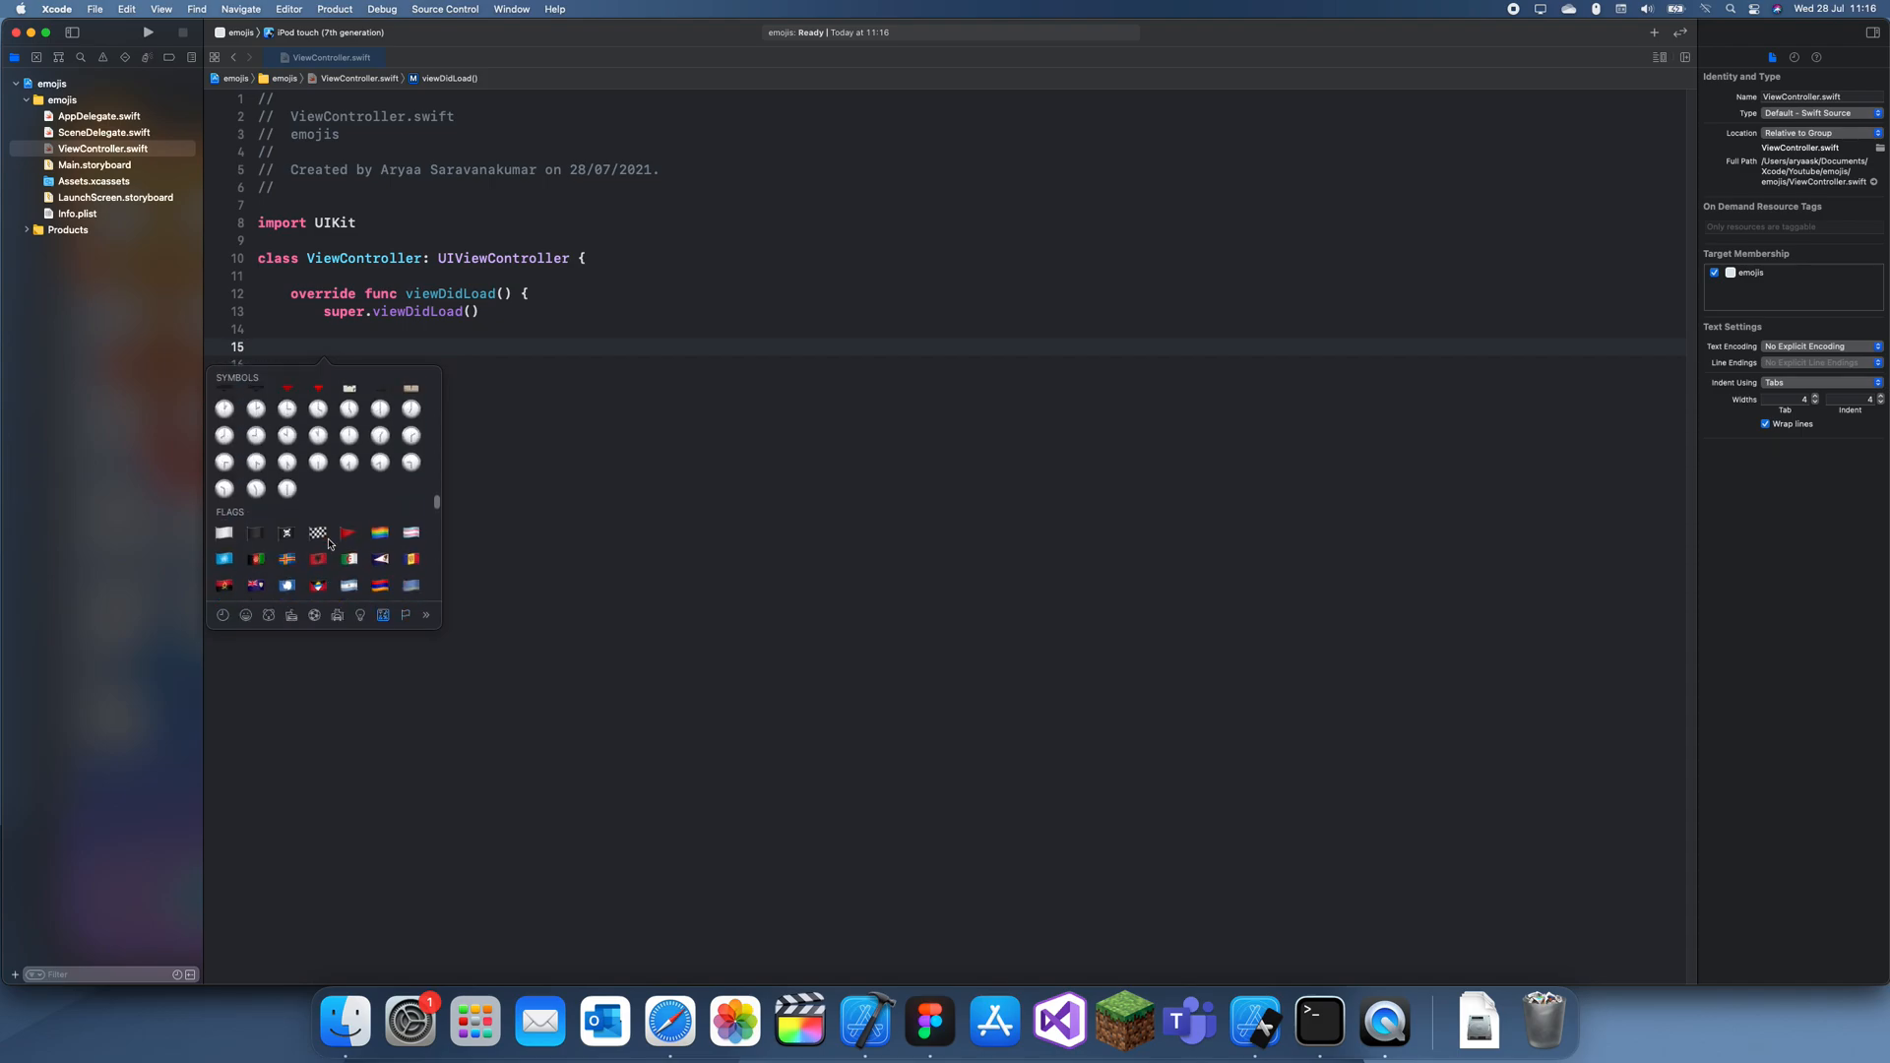
pyautogui.scroll(3)
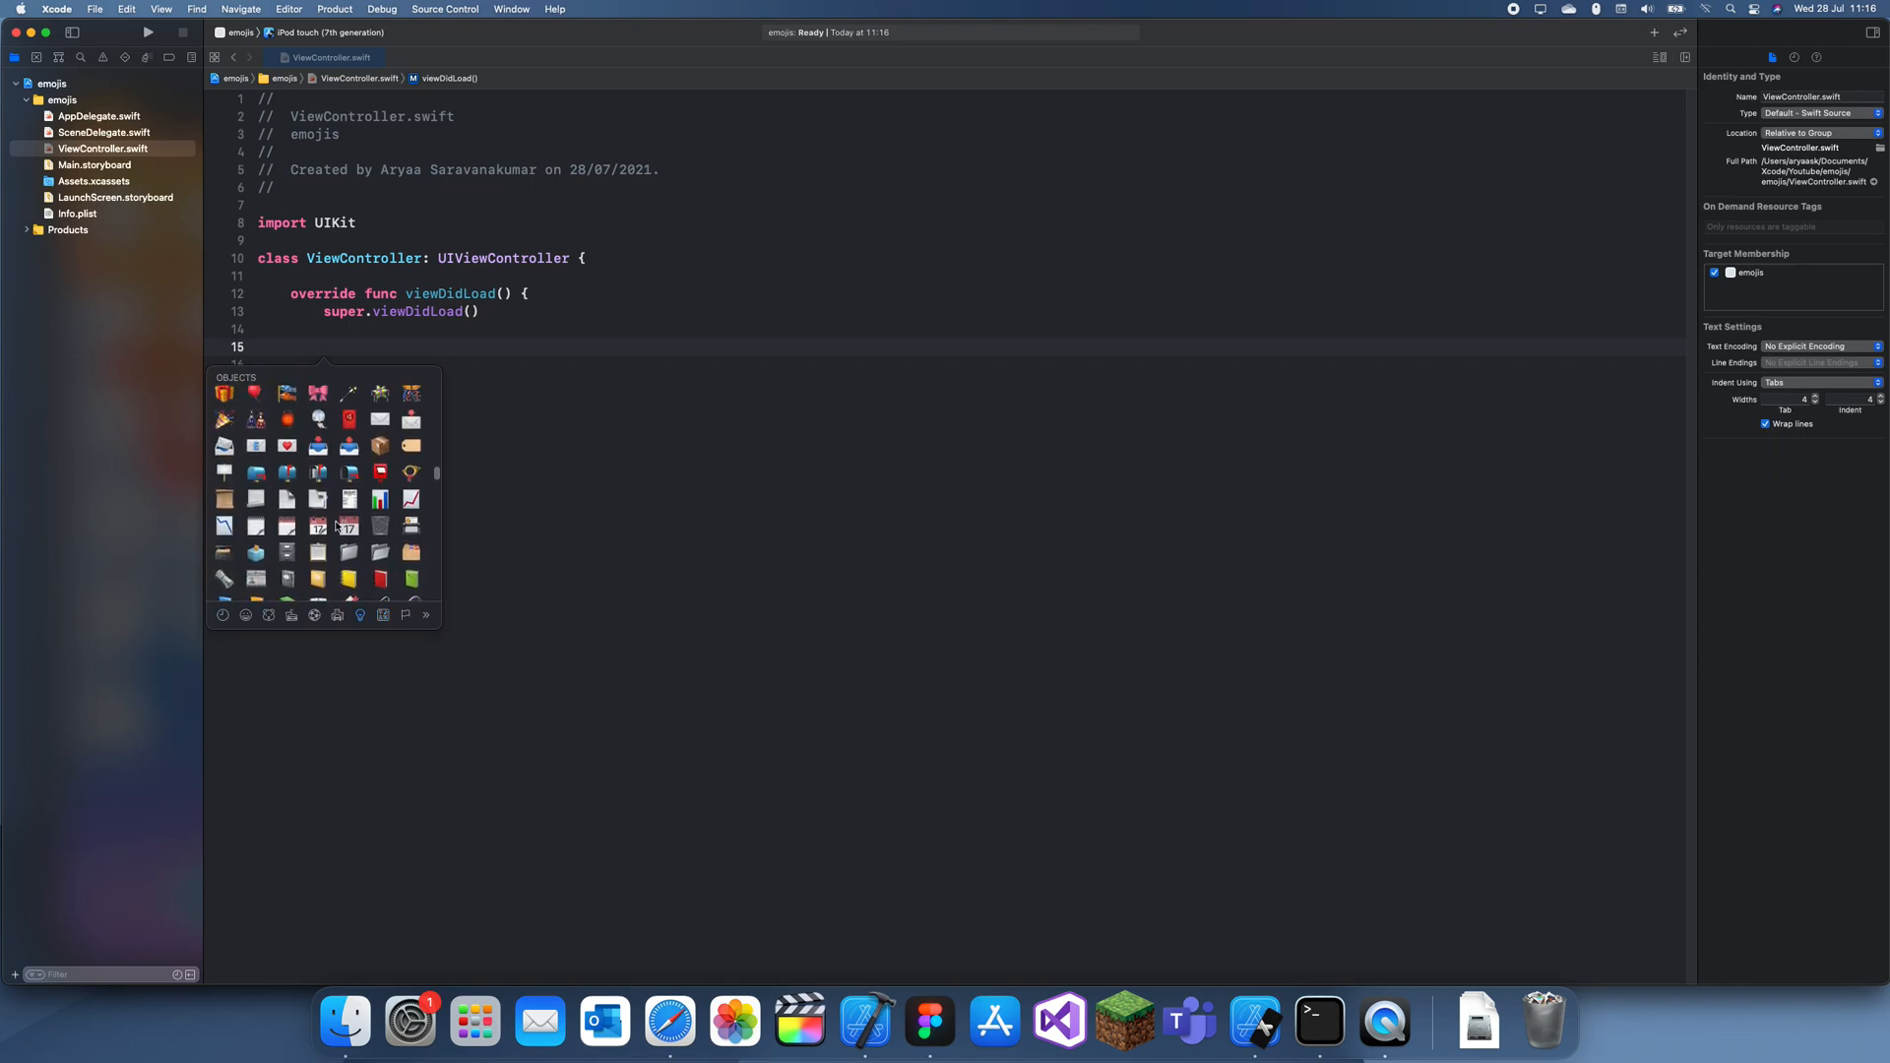
pyautogui.scroll(-3)
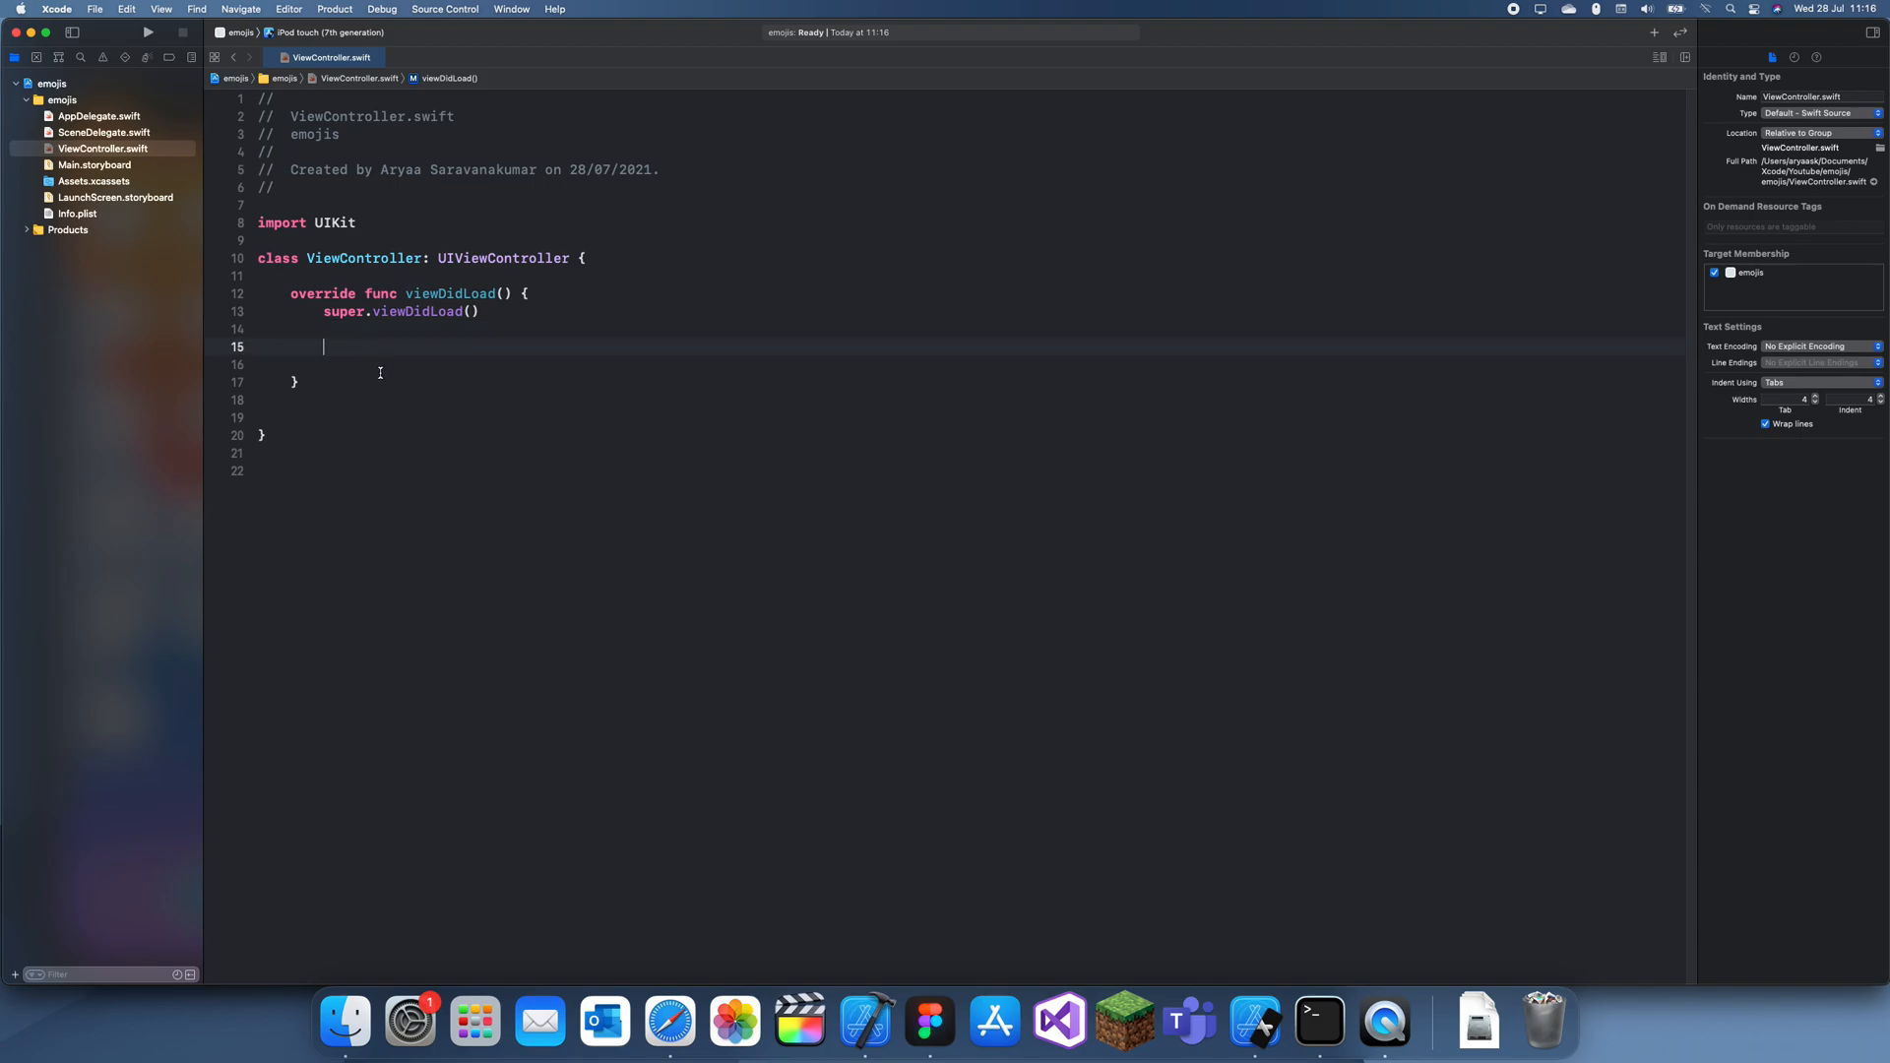
# Step: Return to viewDidLoad's empty line and open Main.storyboard beside the code
pyautogui.click(335, 437)
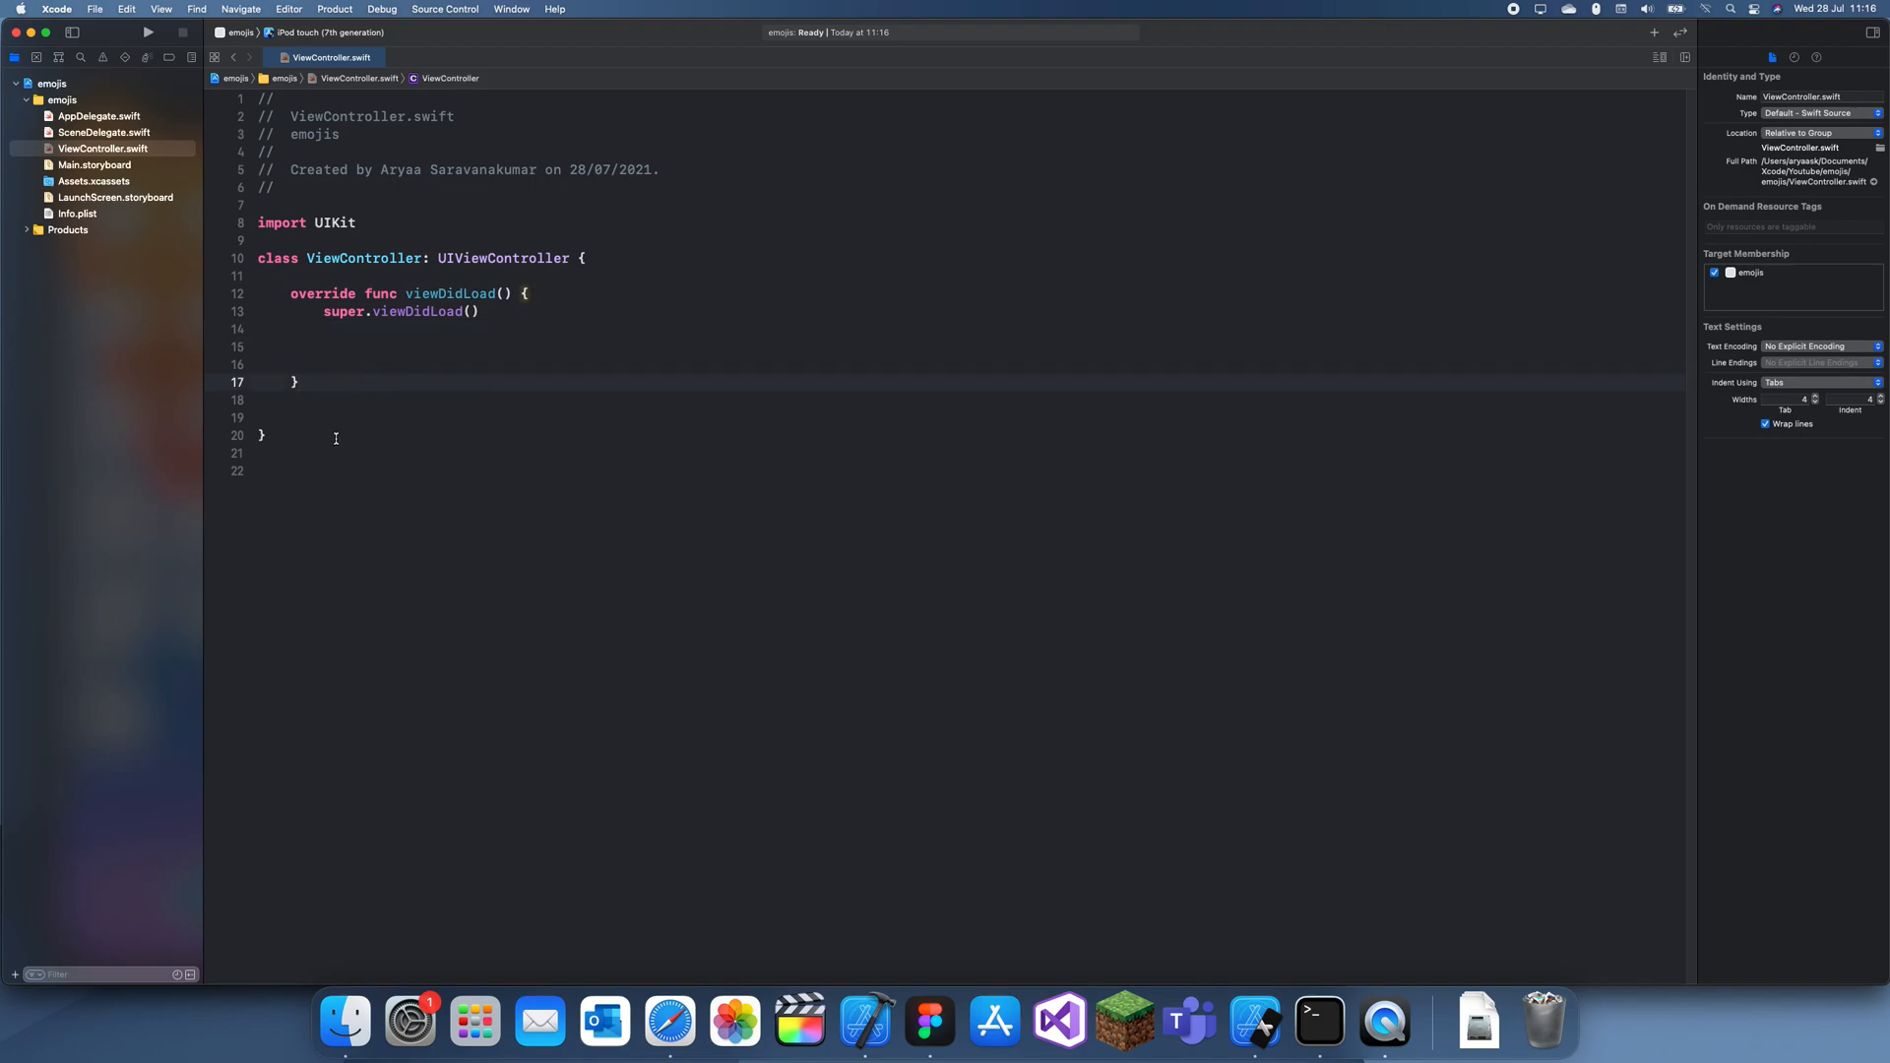
pyautogui.click(375, 346)
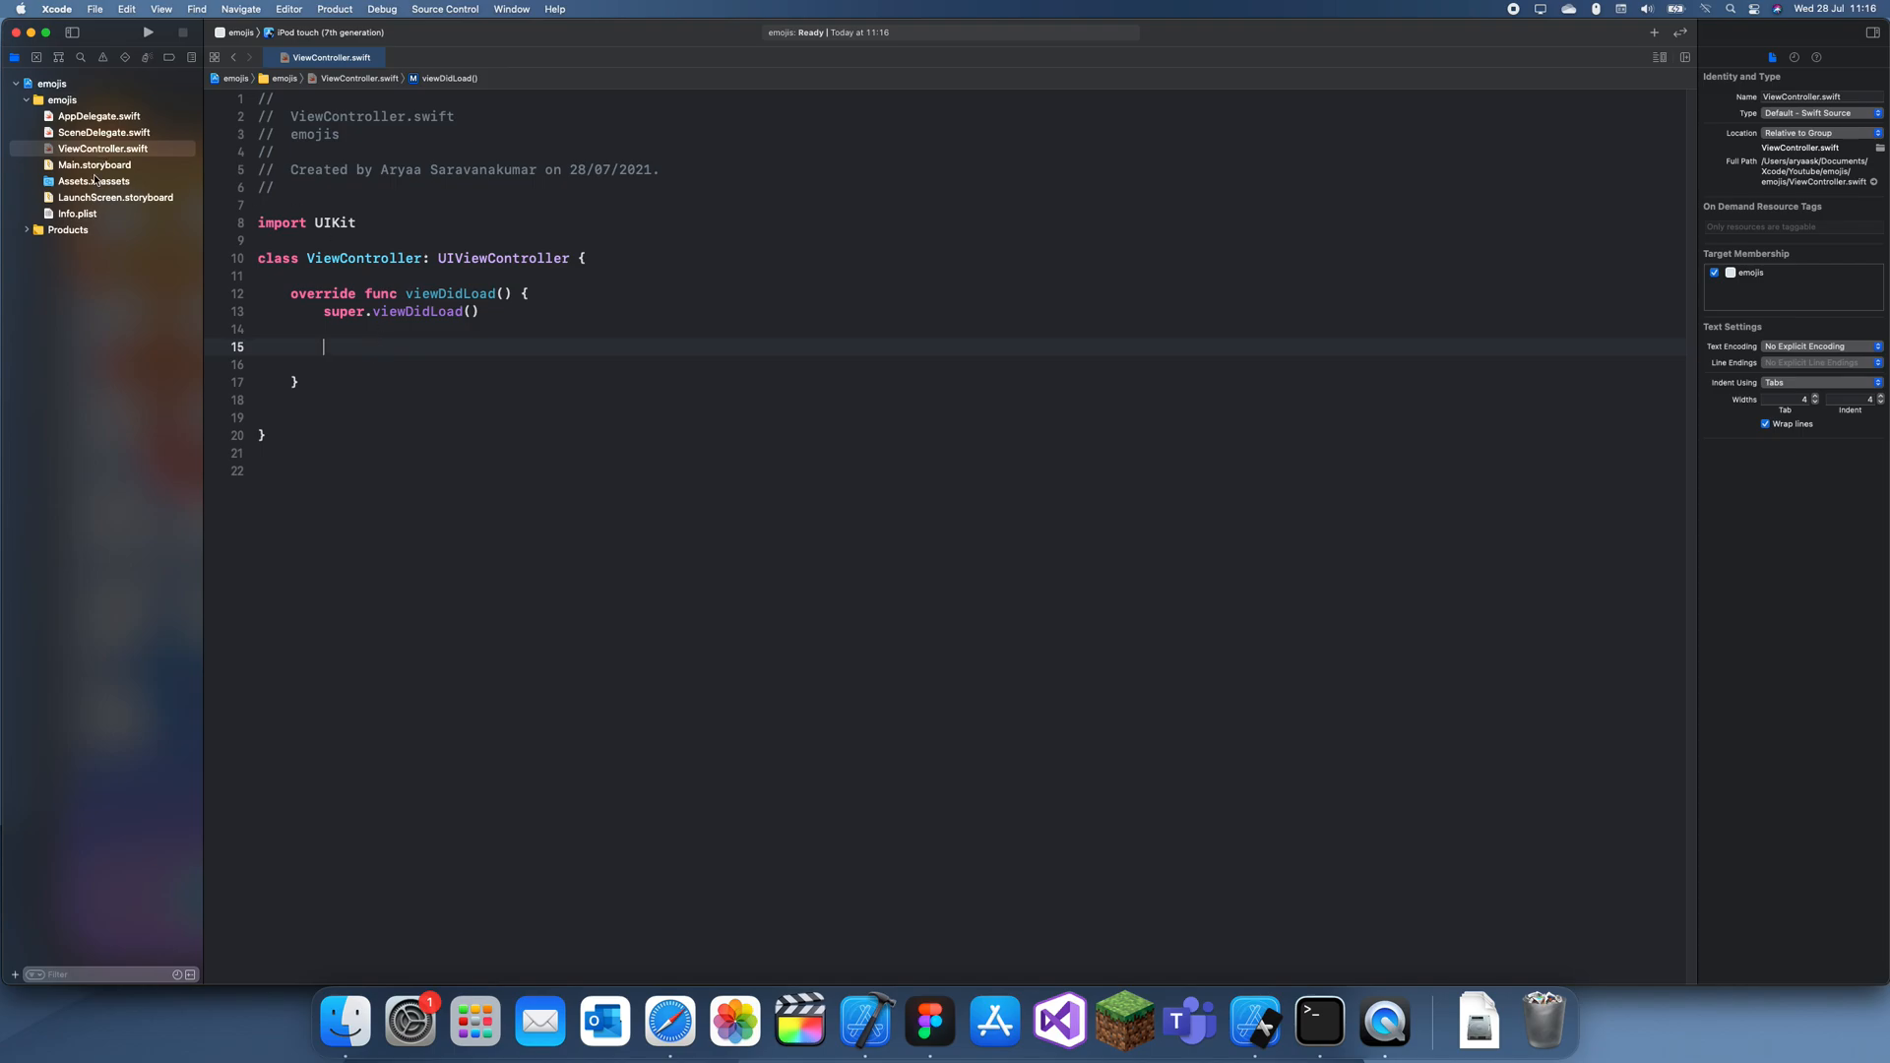
pyautogui.click(94, 166)
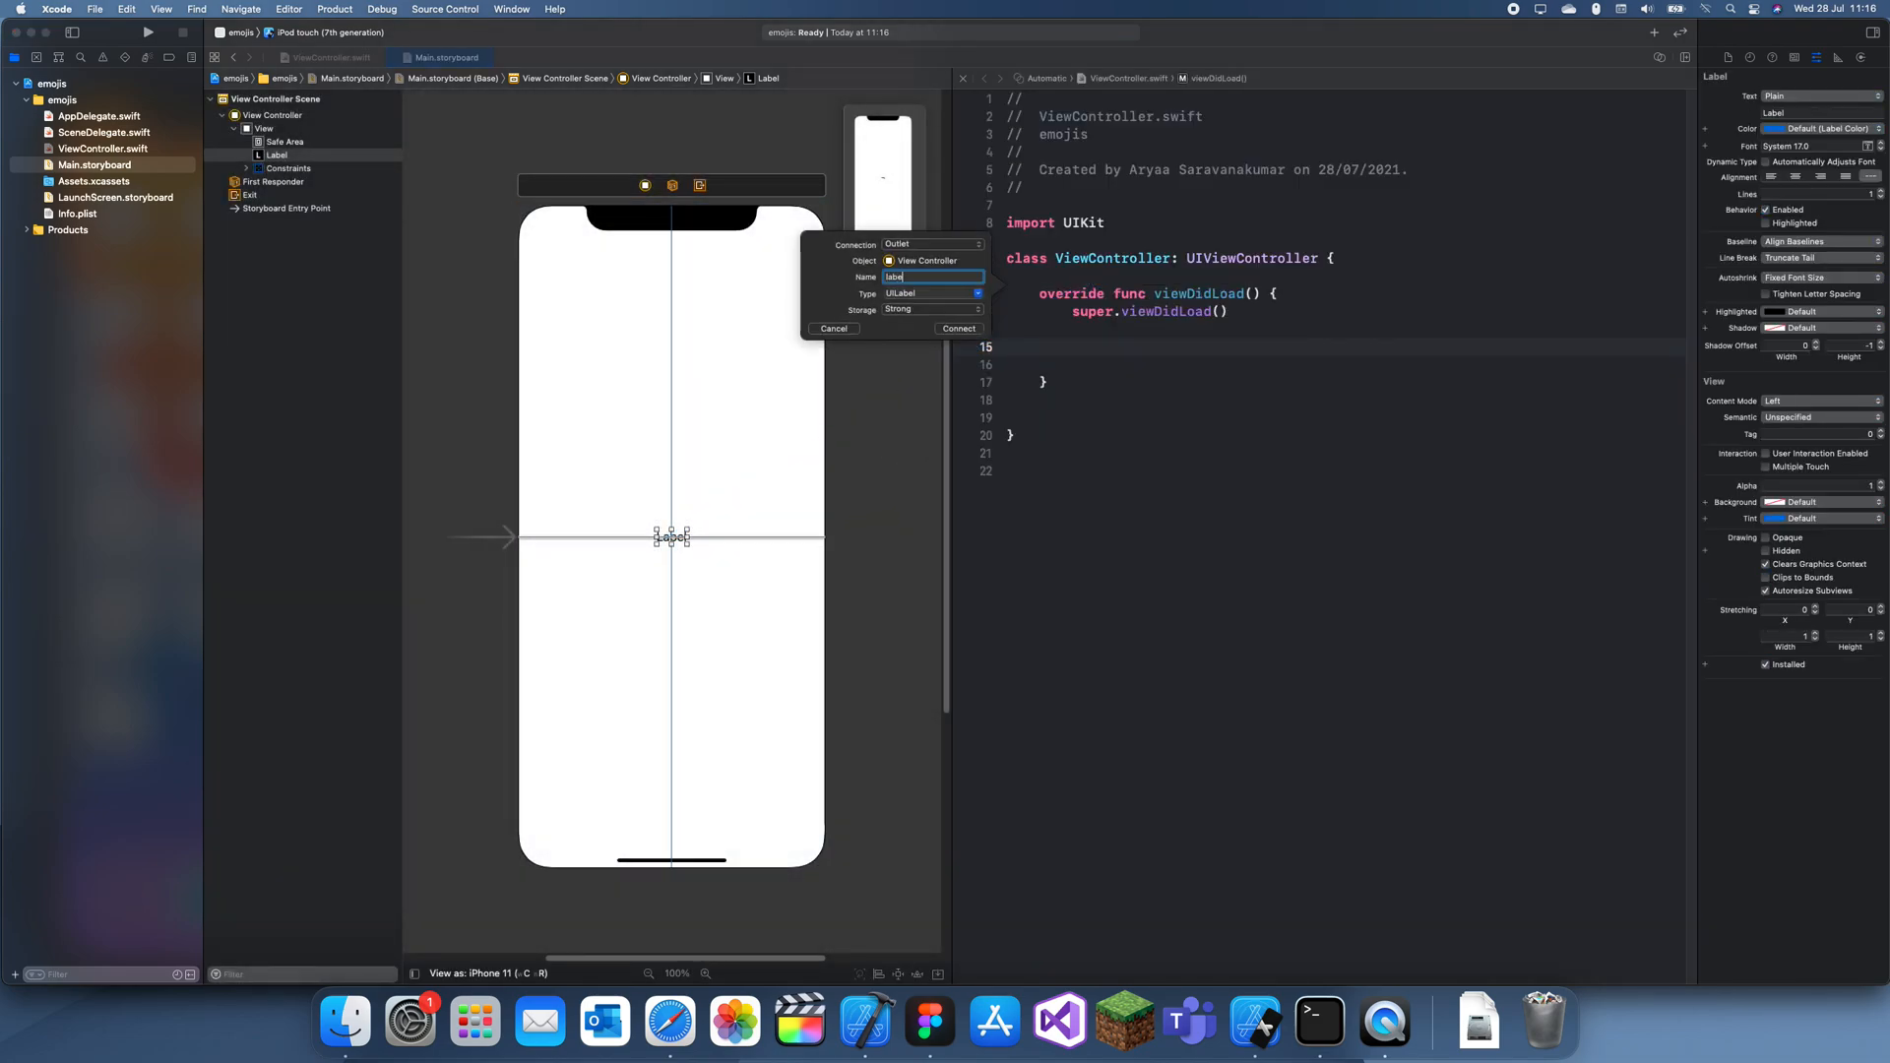
# Step: Connect the label outlet and set label.text to "Here is an Emoji: 😎" in viewDidLoad
pyautogui.click(956, 328)
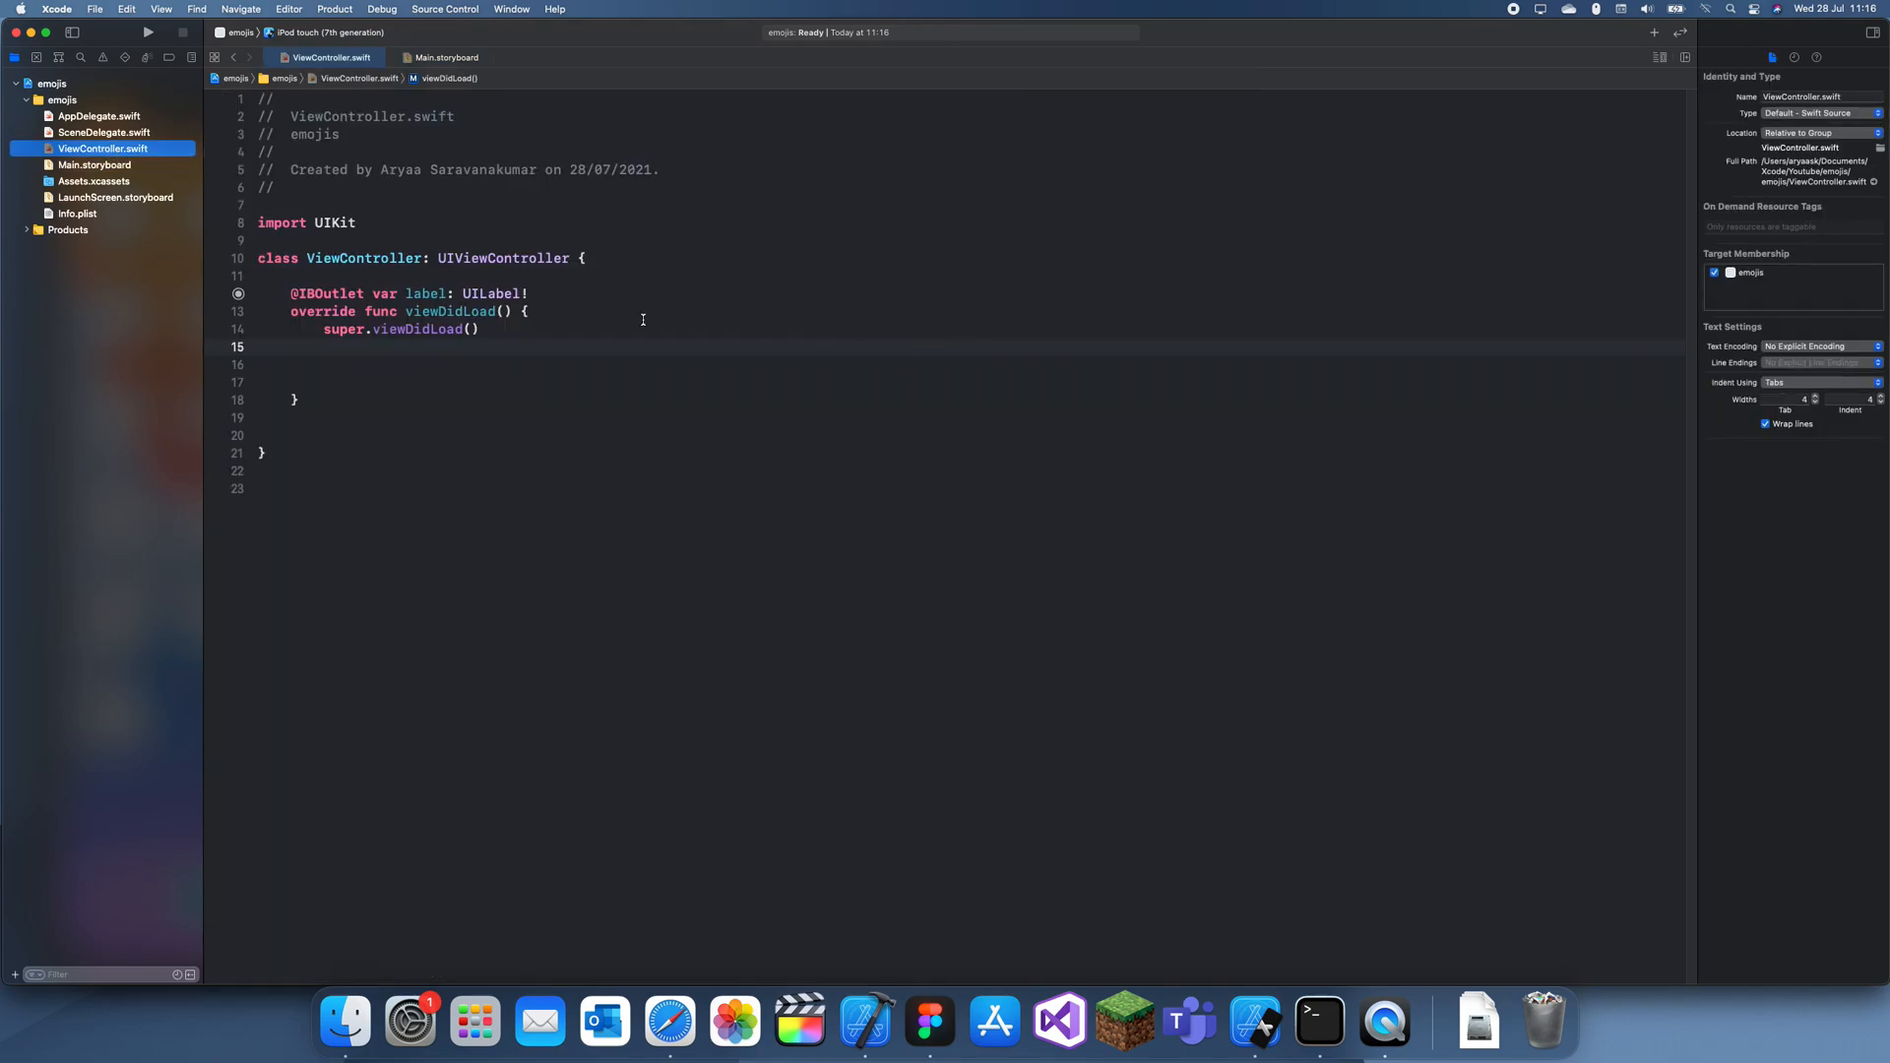
pyautogui.write('label.text = ":')
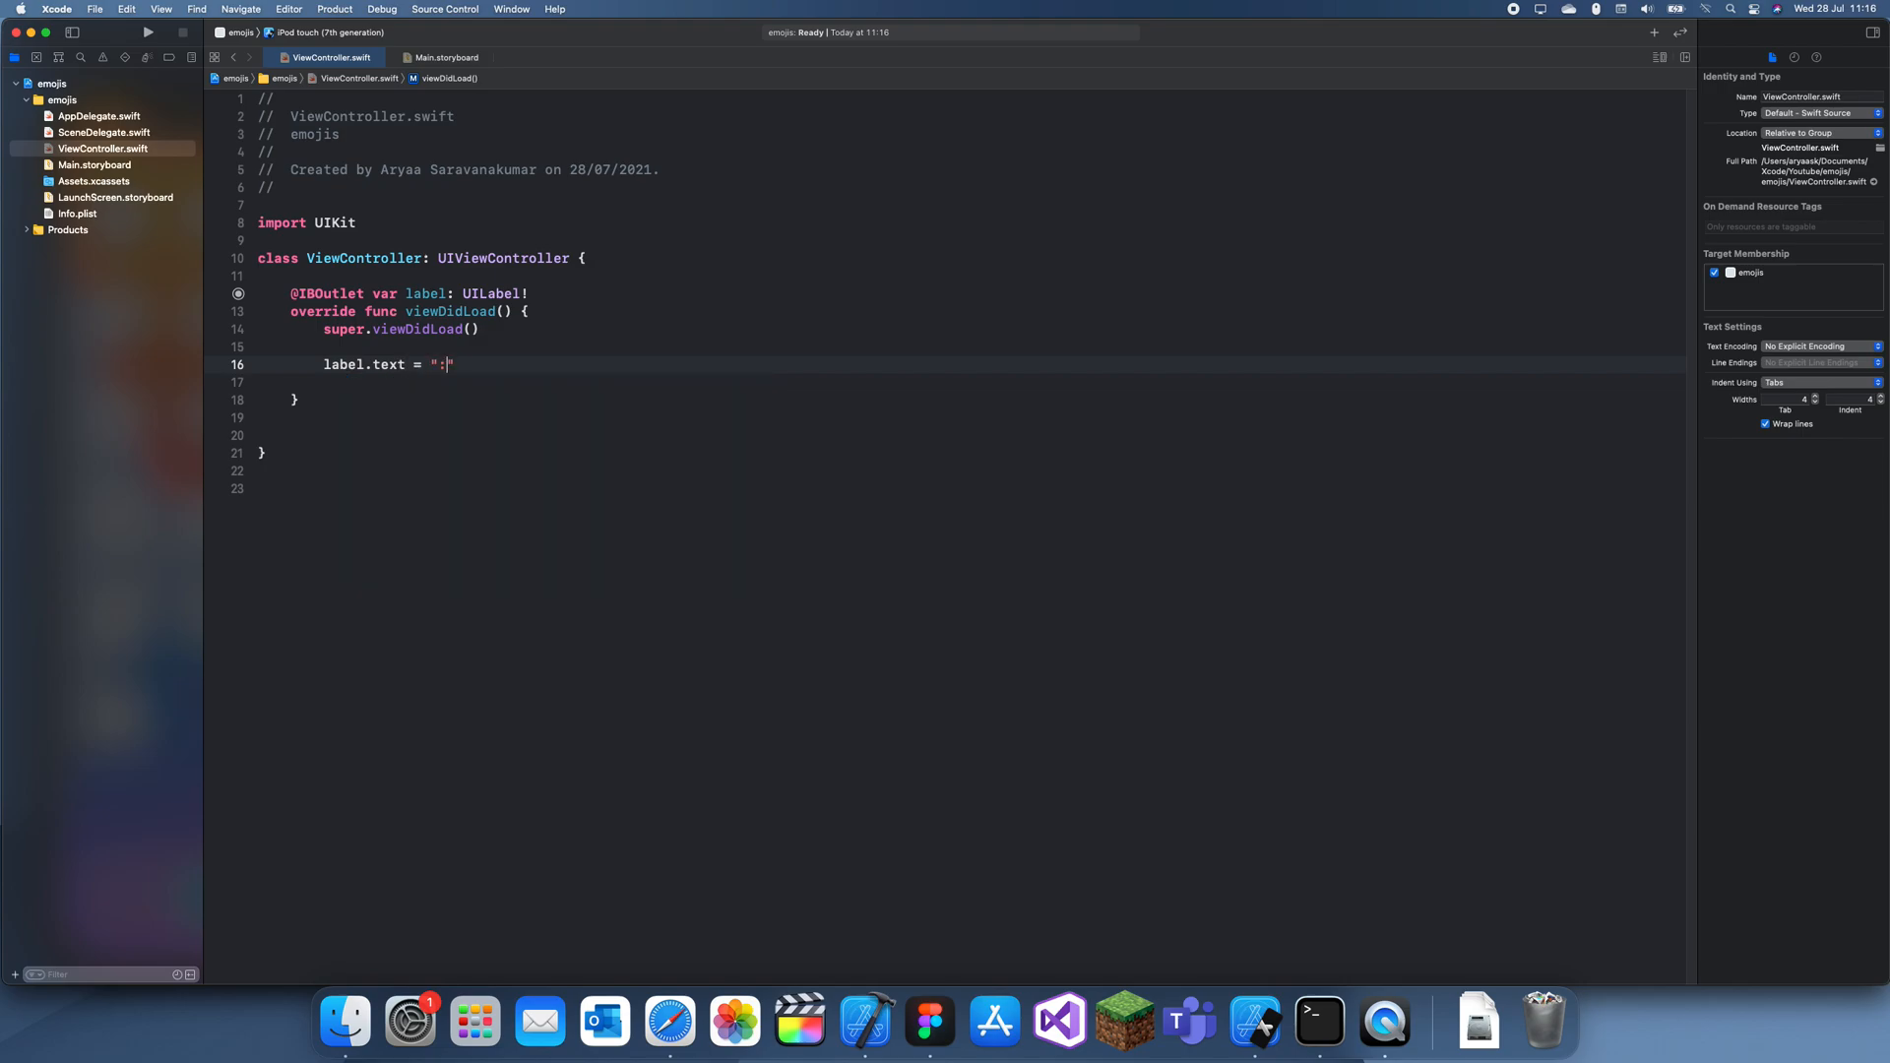
pyautogui.write('Here is an')
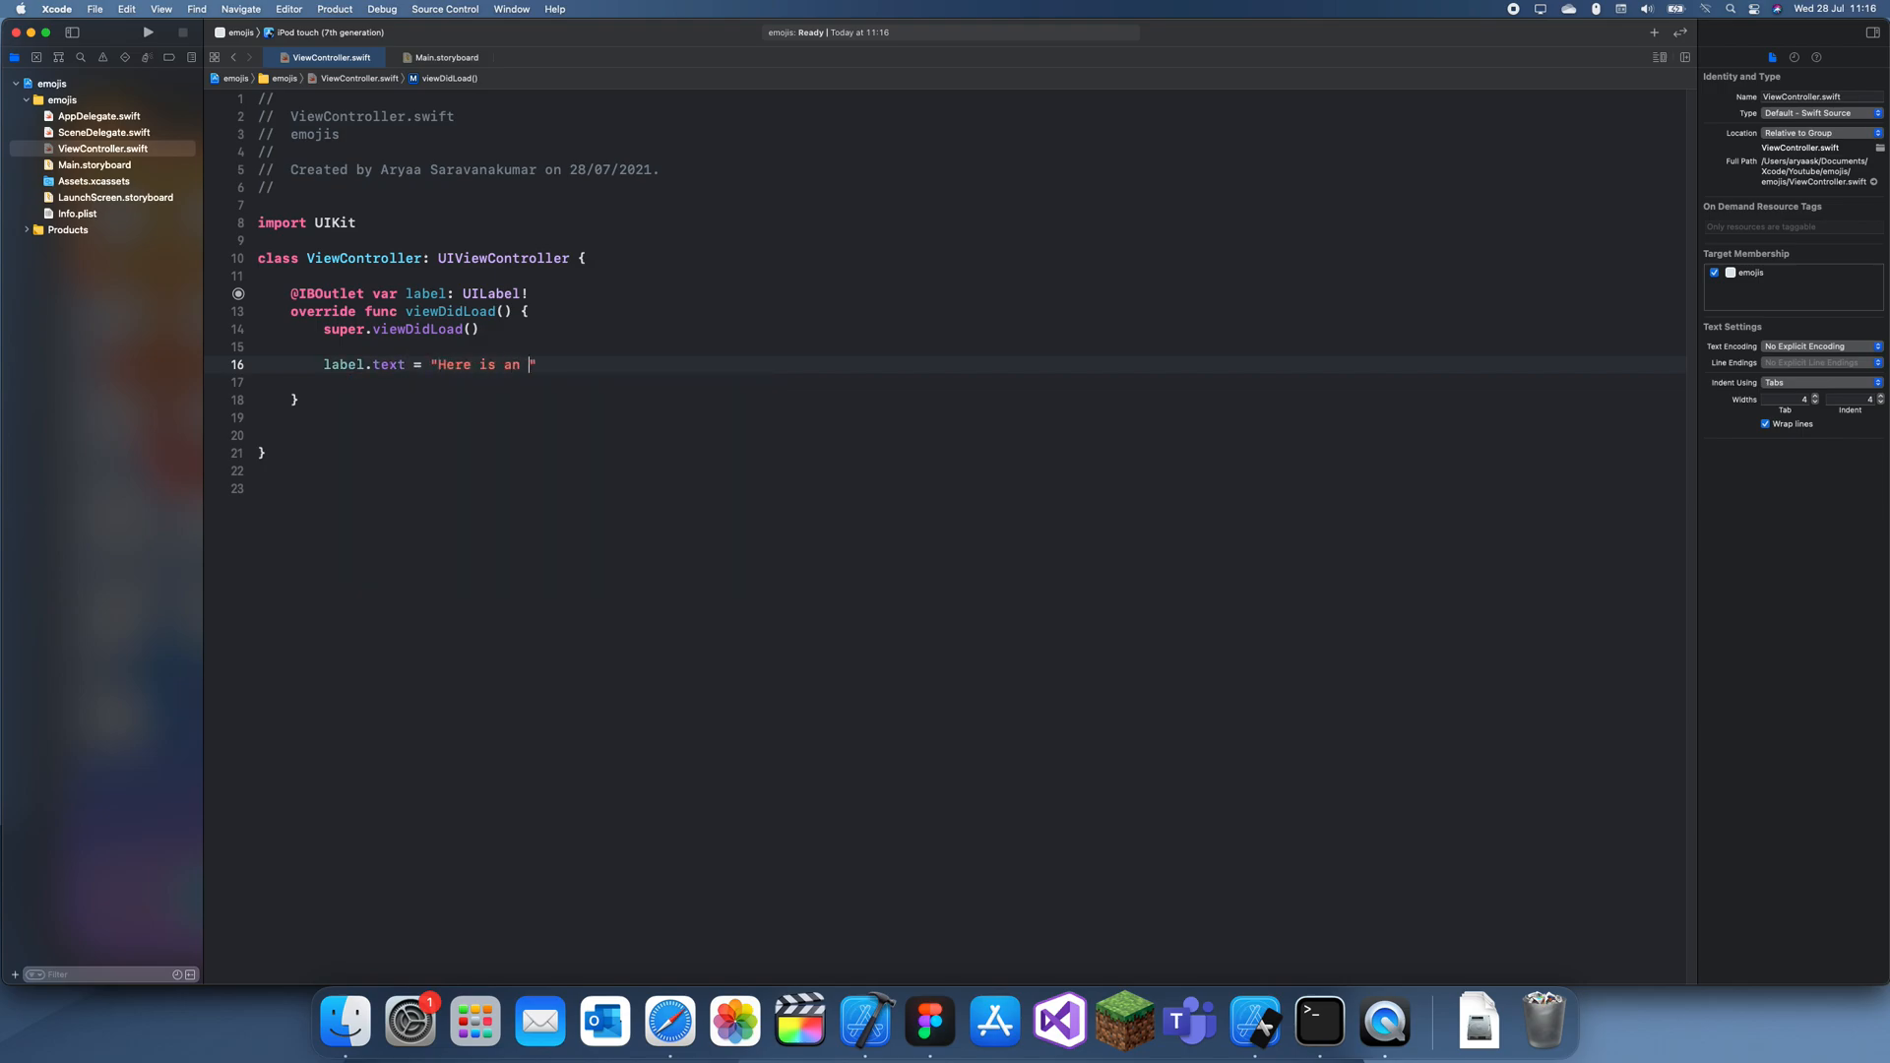
pyautogui.write('Emoji:')
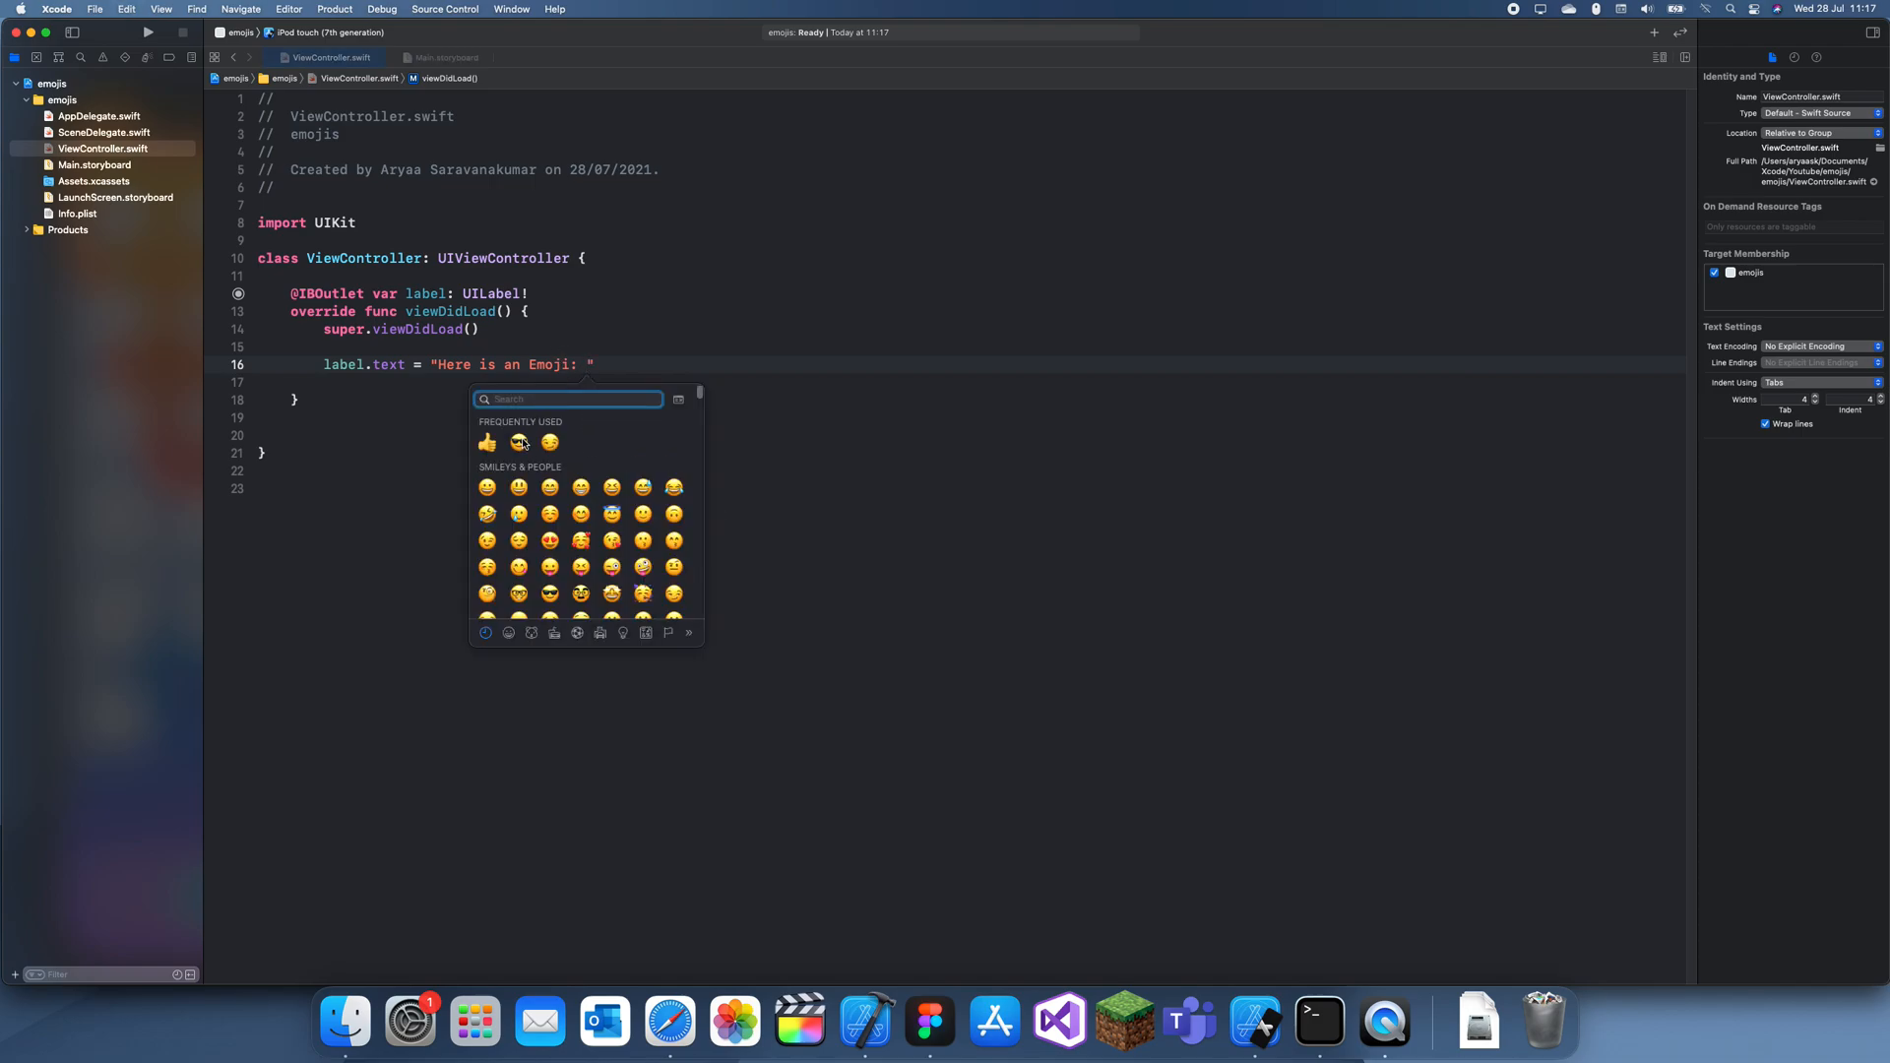
pyautogui.click(517, 442)
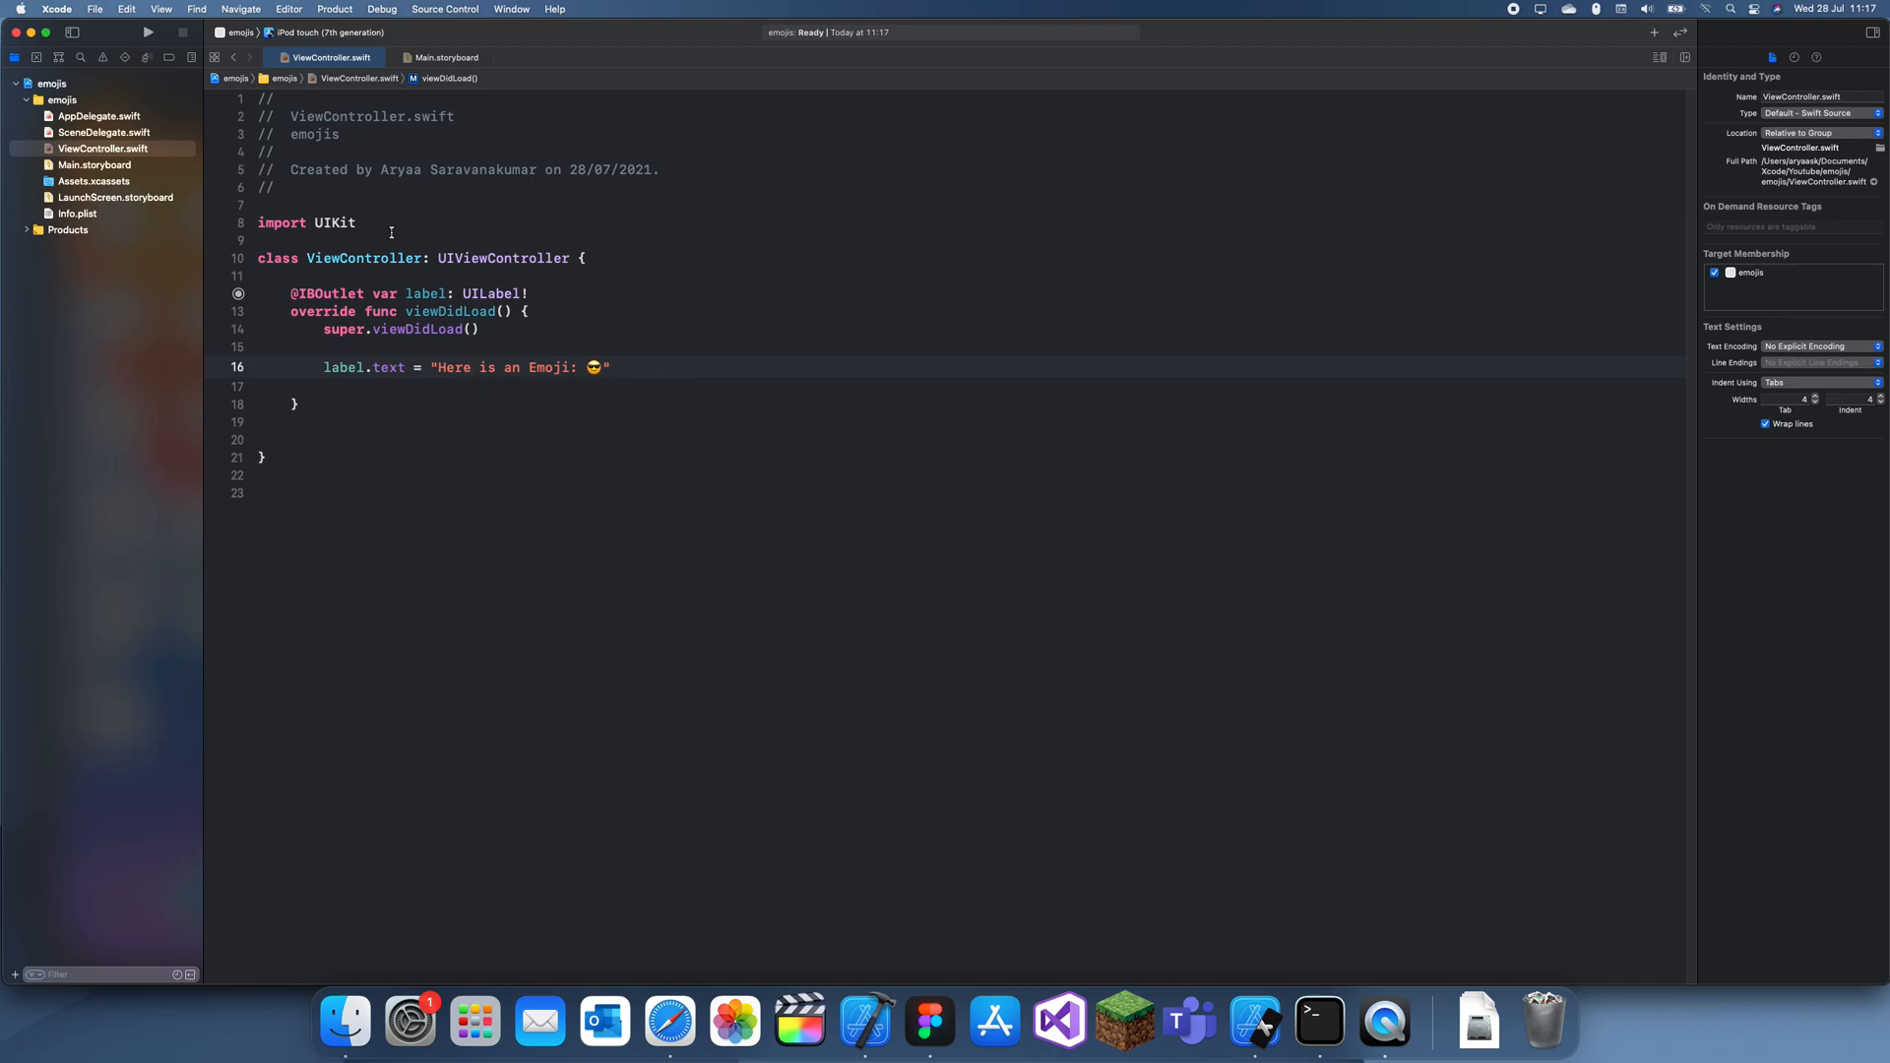
pyautogui.click(328, 33)
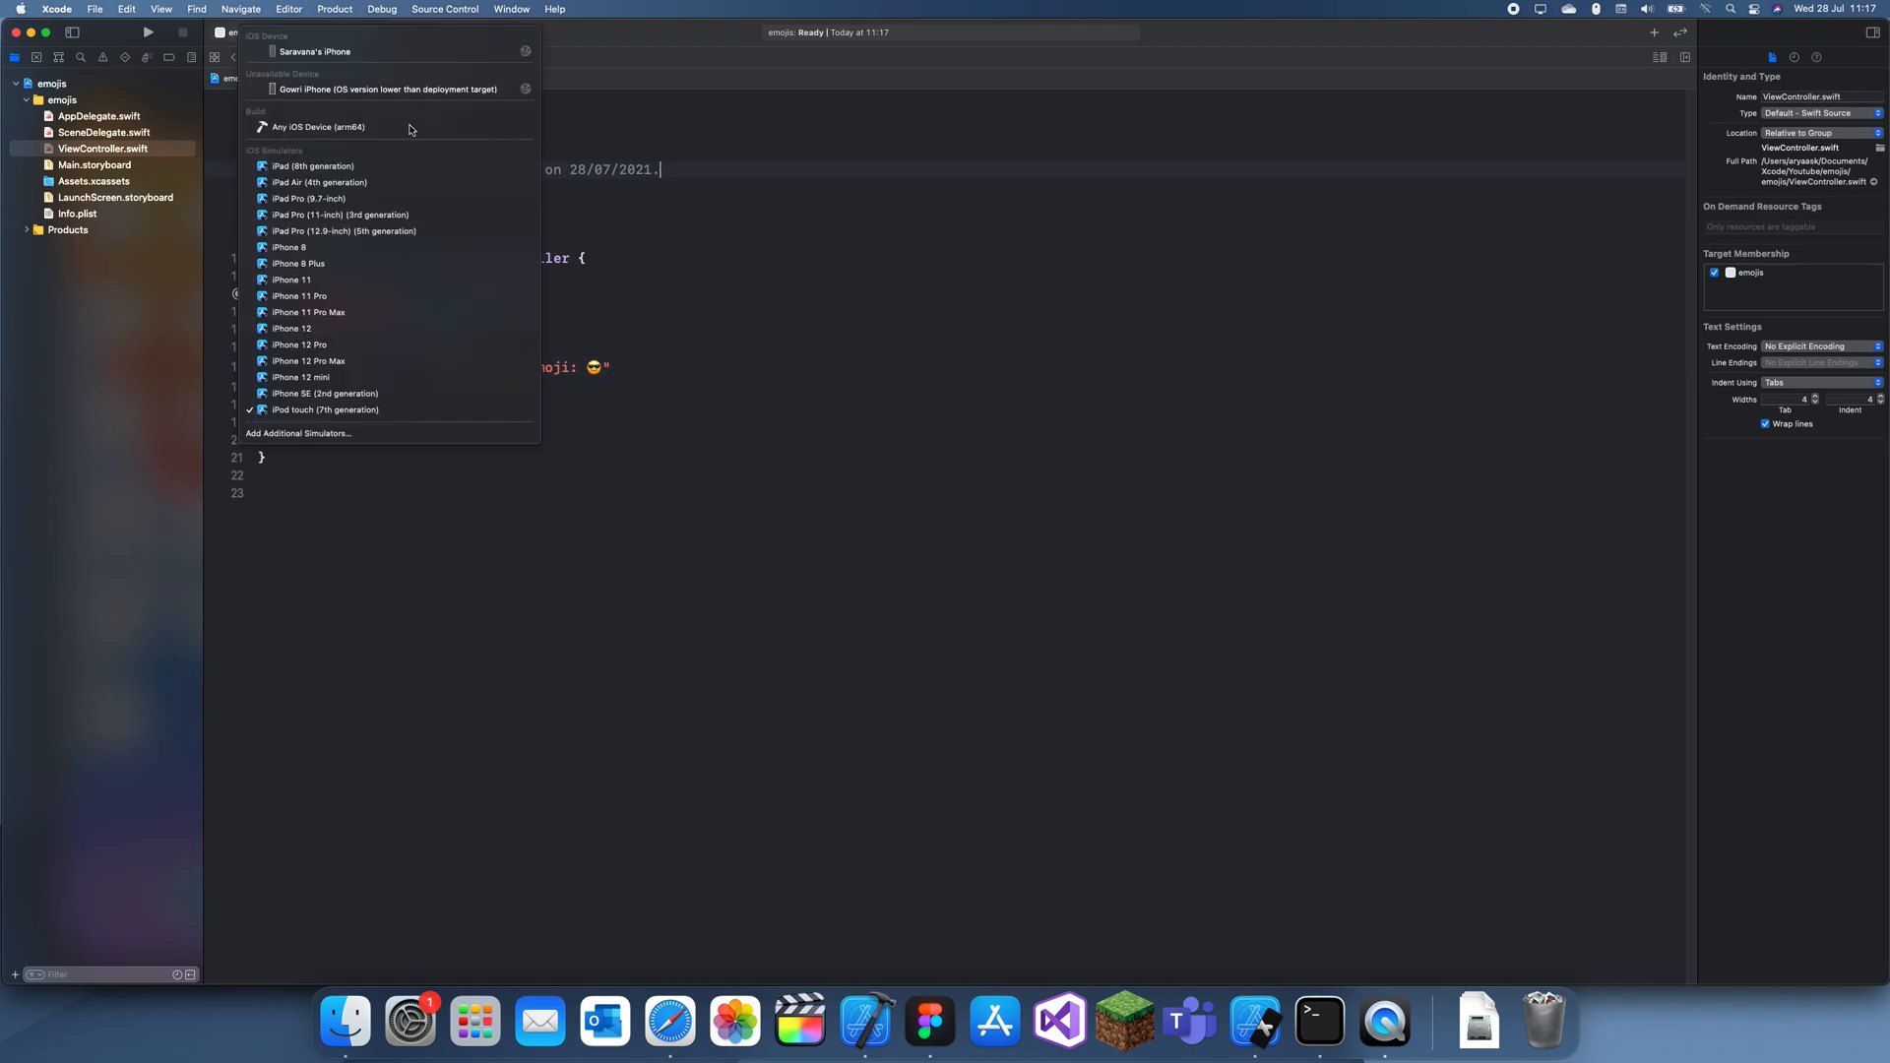
# Step: Choose iPhone 12 mini as the destination and build and run the emojis app
pyautogui.click(294, 375)
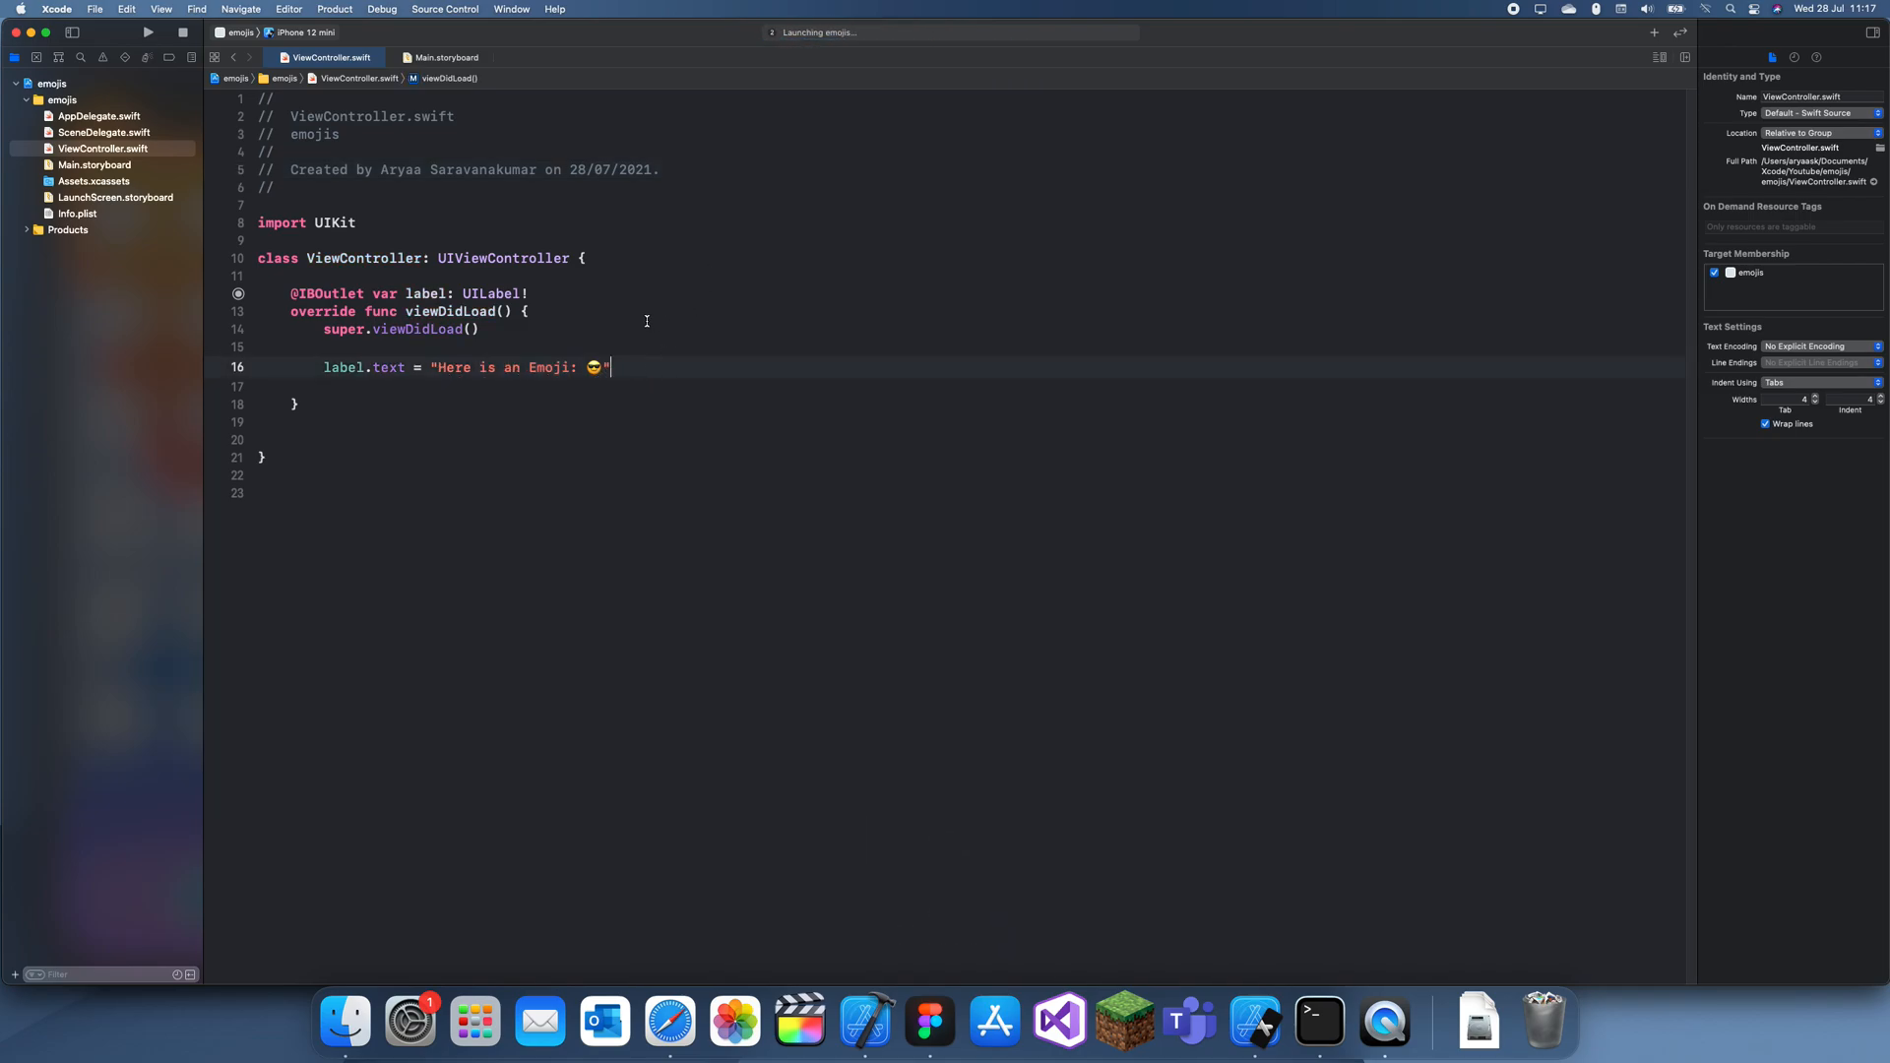
pyautogui.click(146, 32)
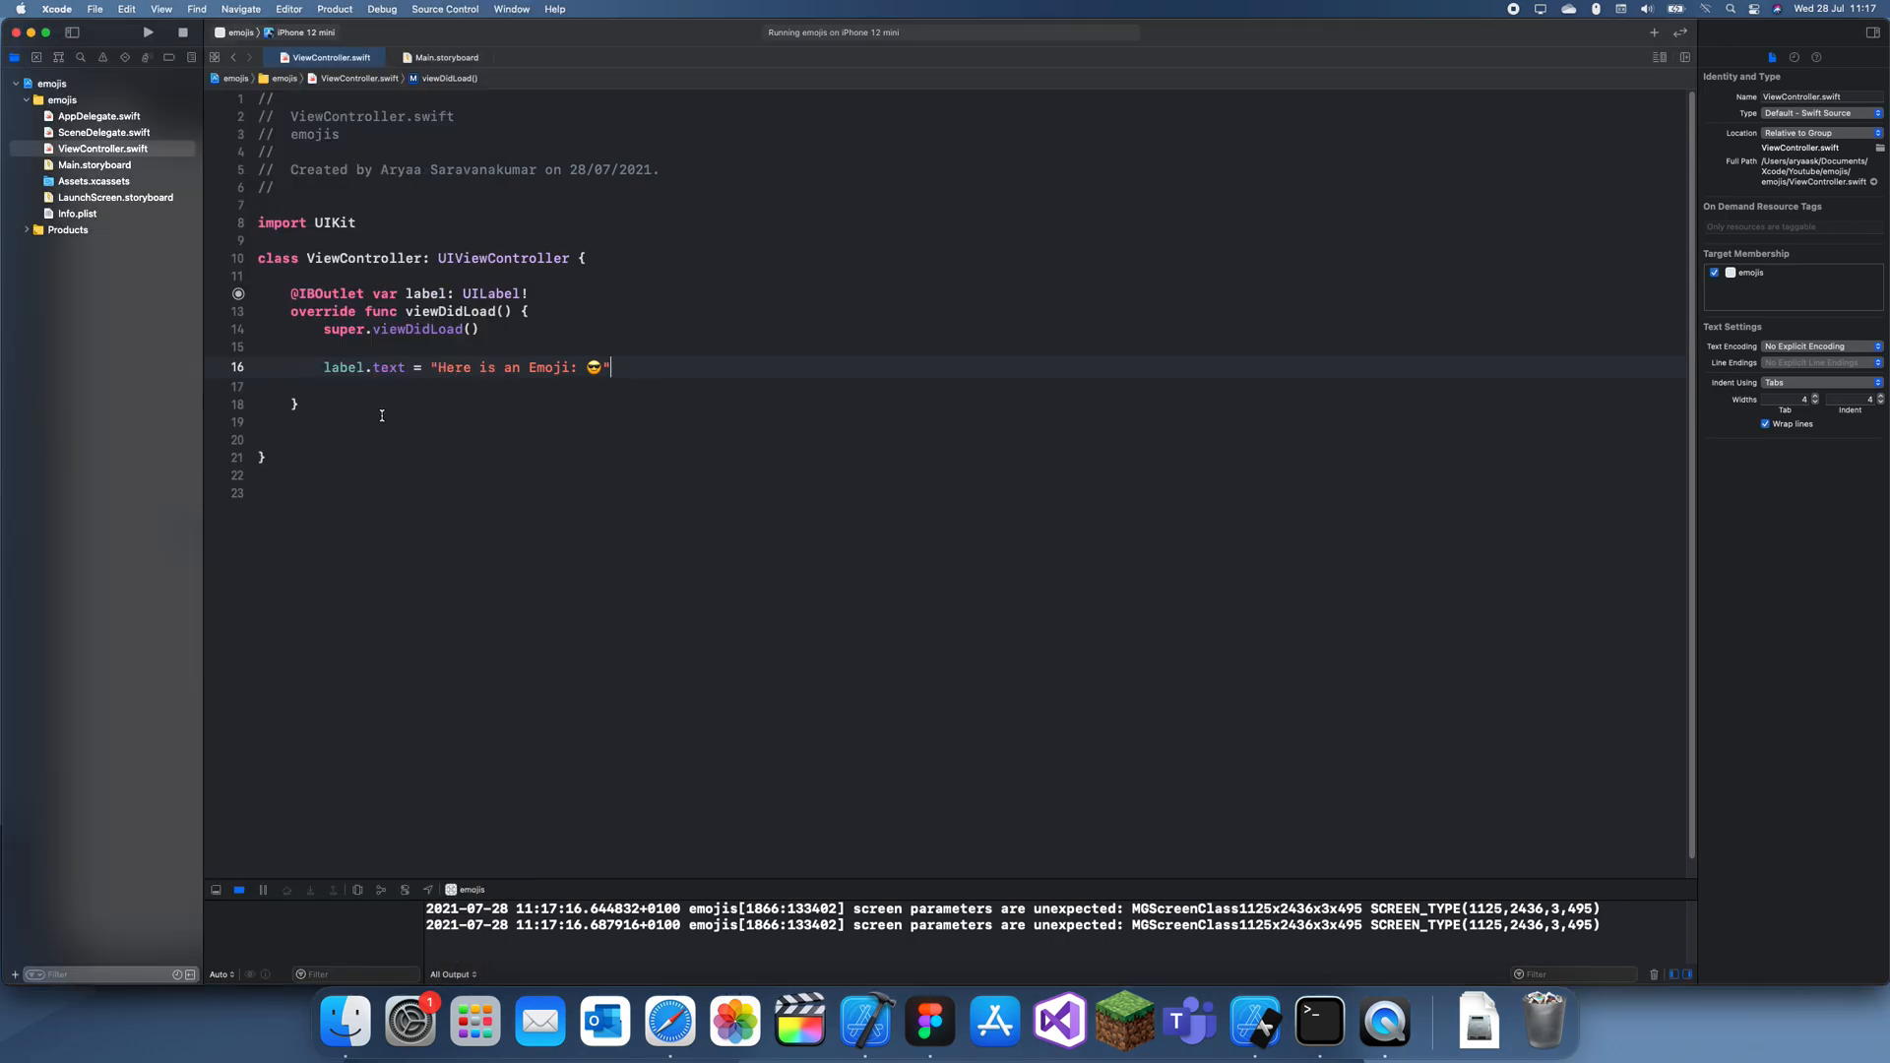
# Step: Declare extension String with a var containsEmoji: Bool property
pyautogui.write('ext')
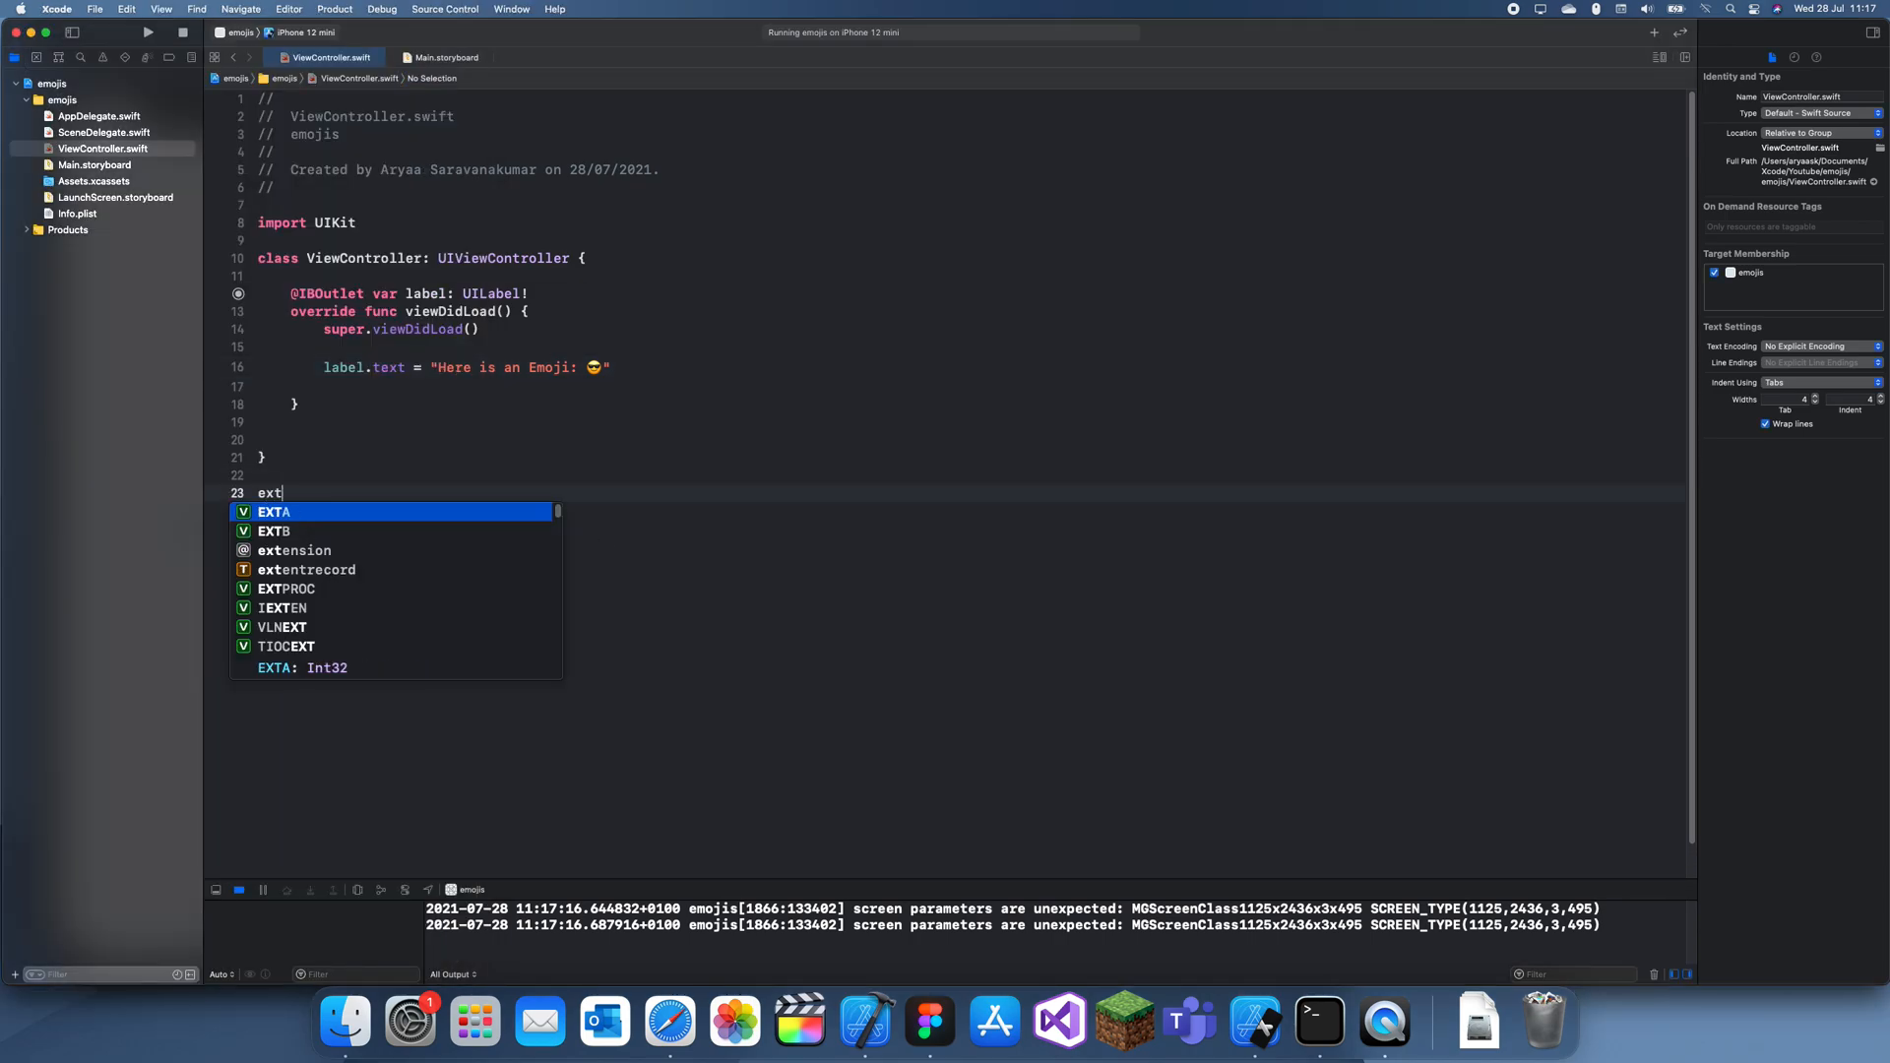
pyautogui.write('ension String')
pyautogui.write('{')
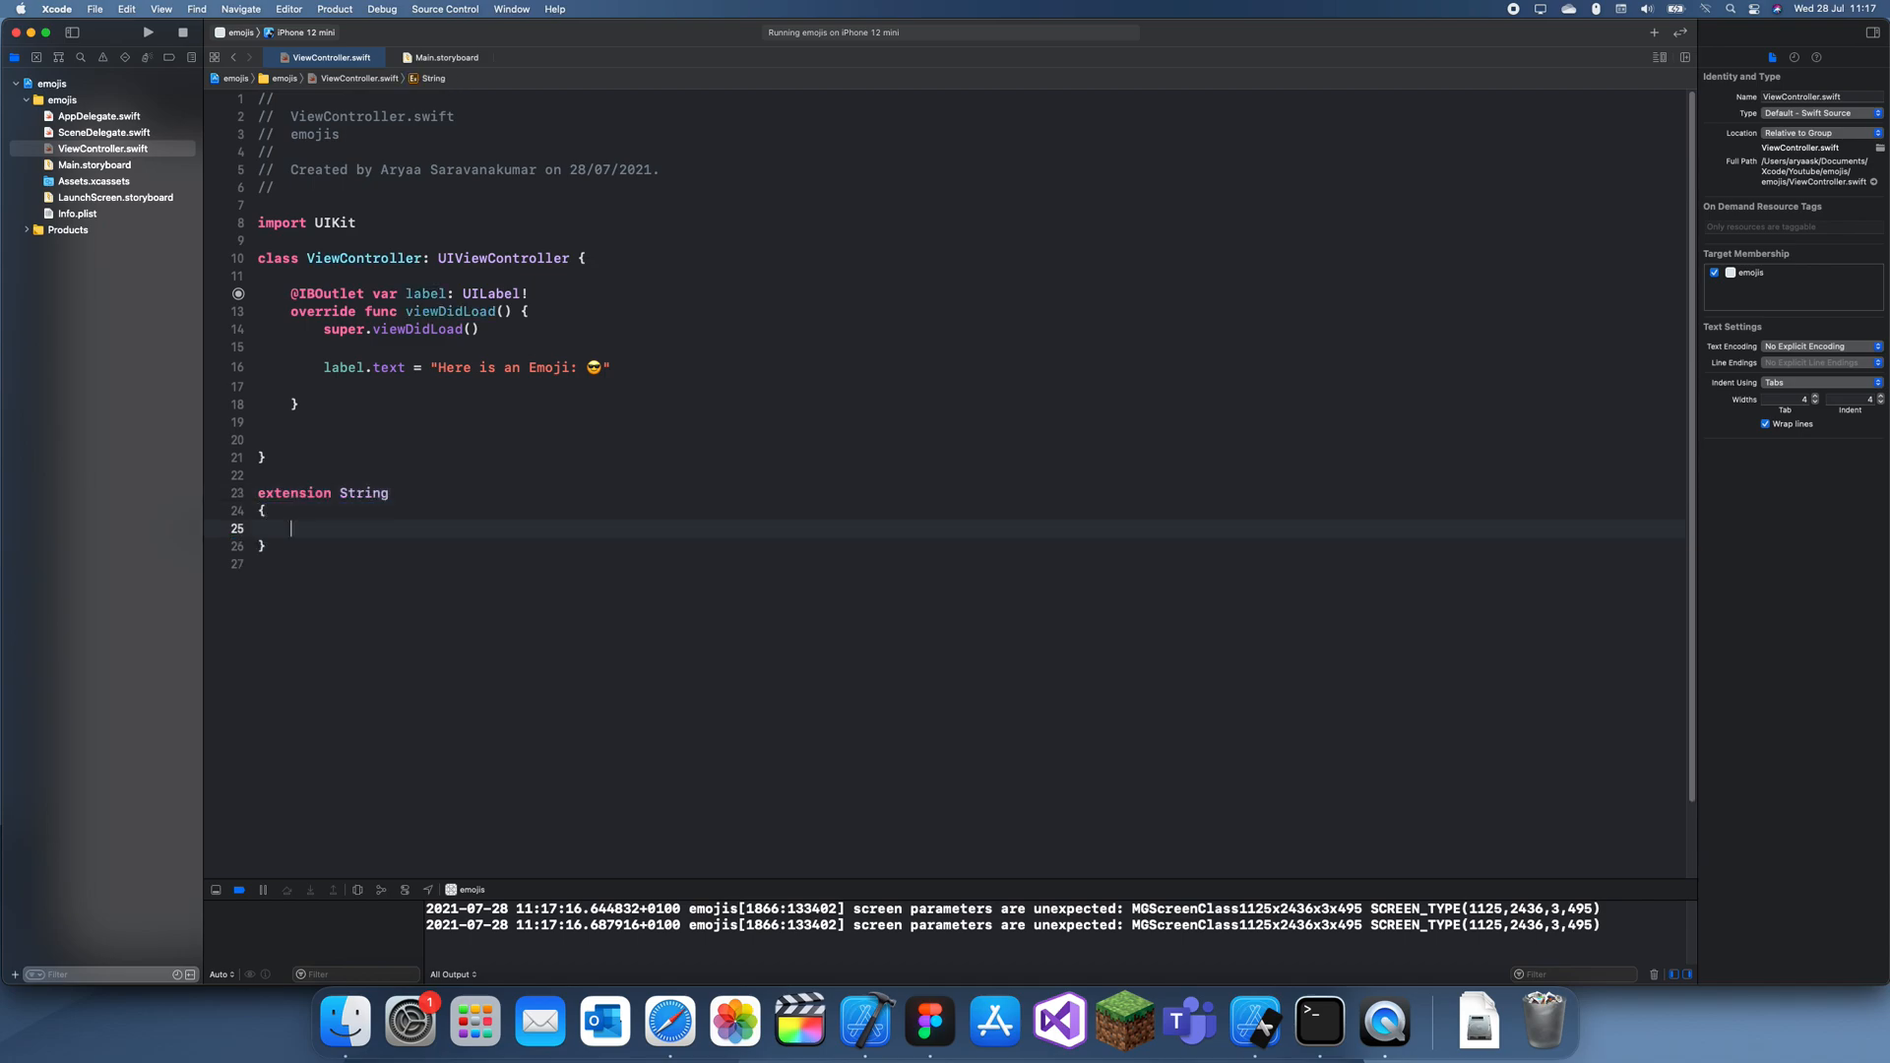
pyautogui.write('var contains')
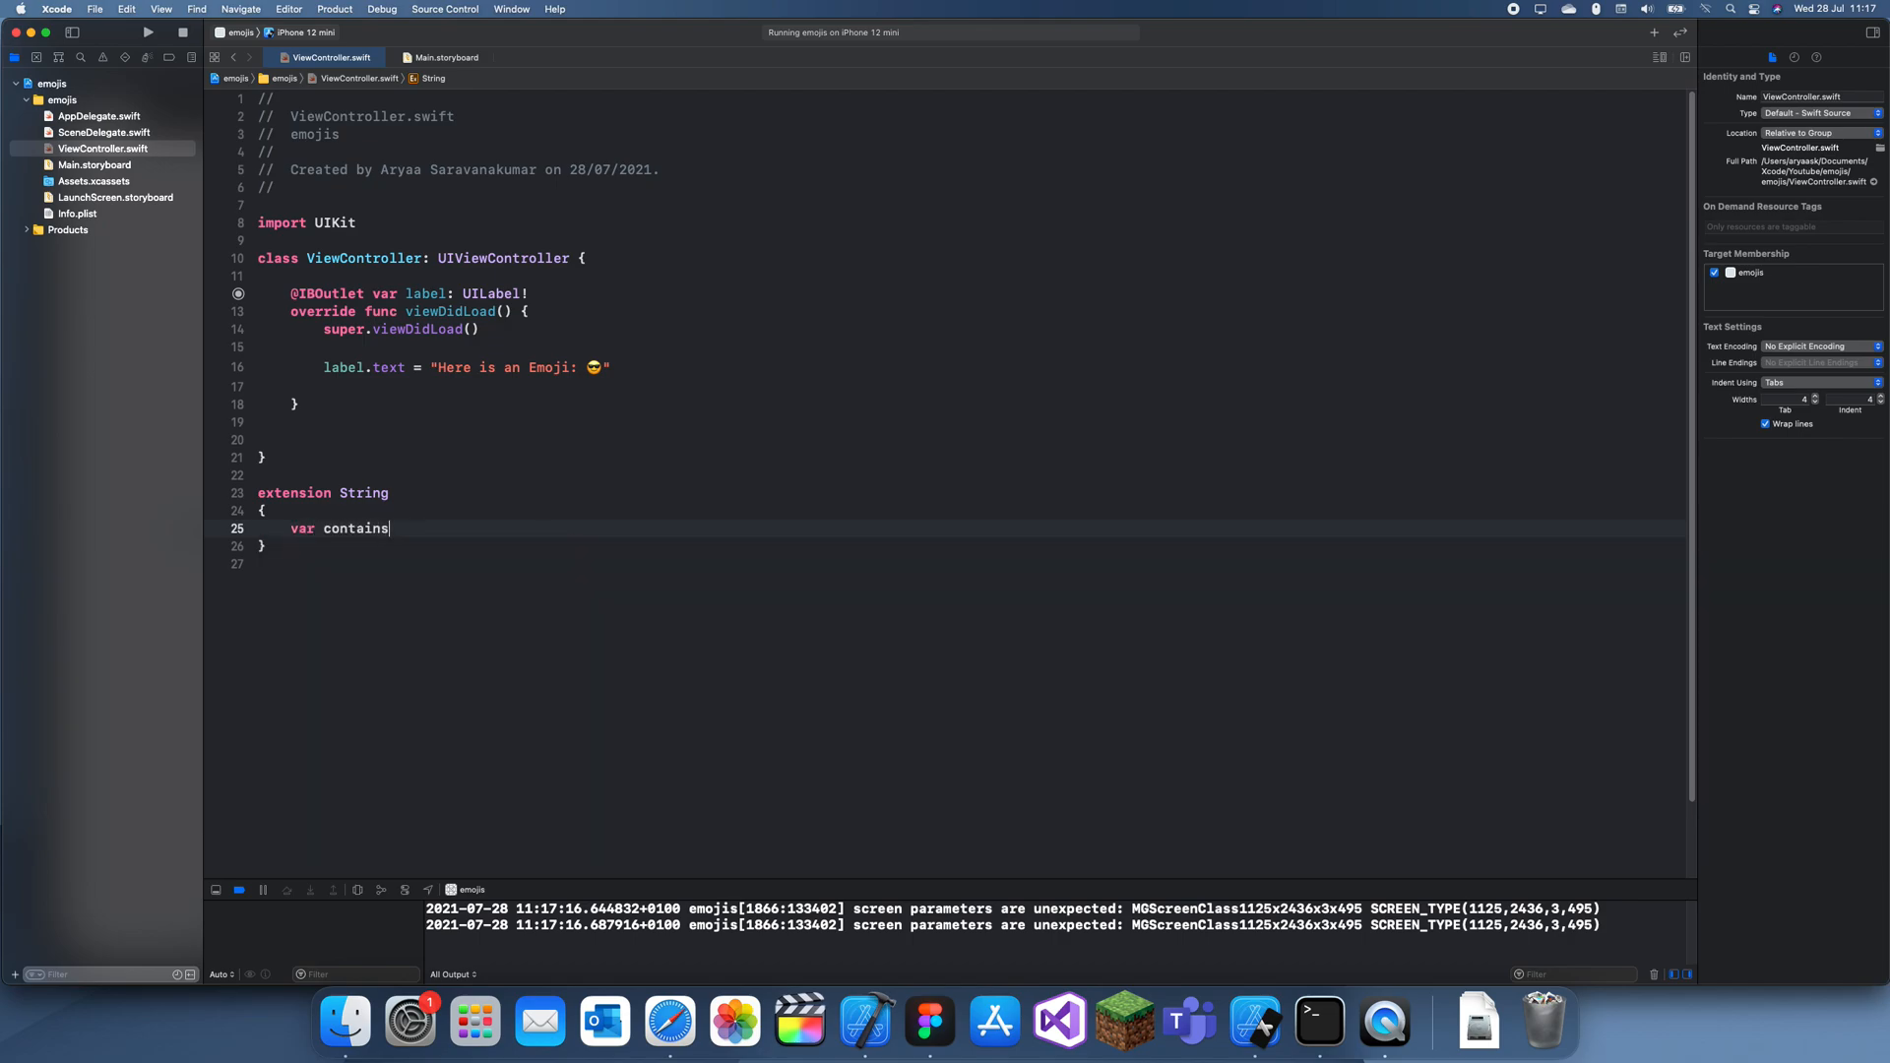
pyautogui.write('Emoji: B')
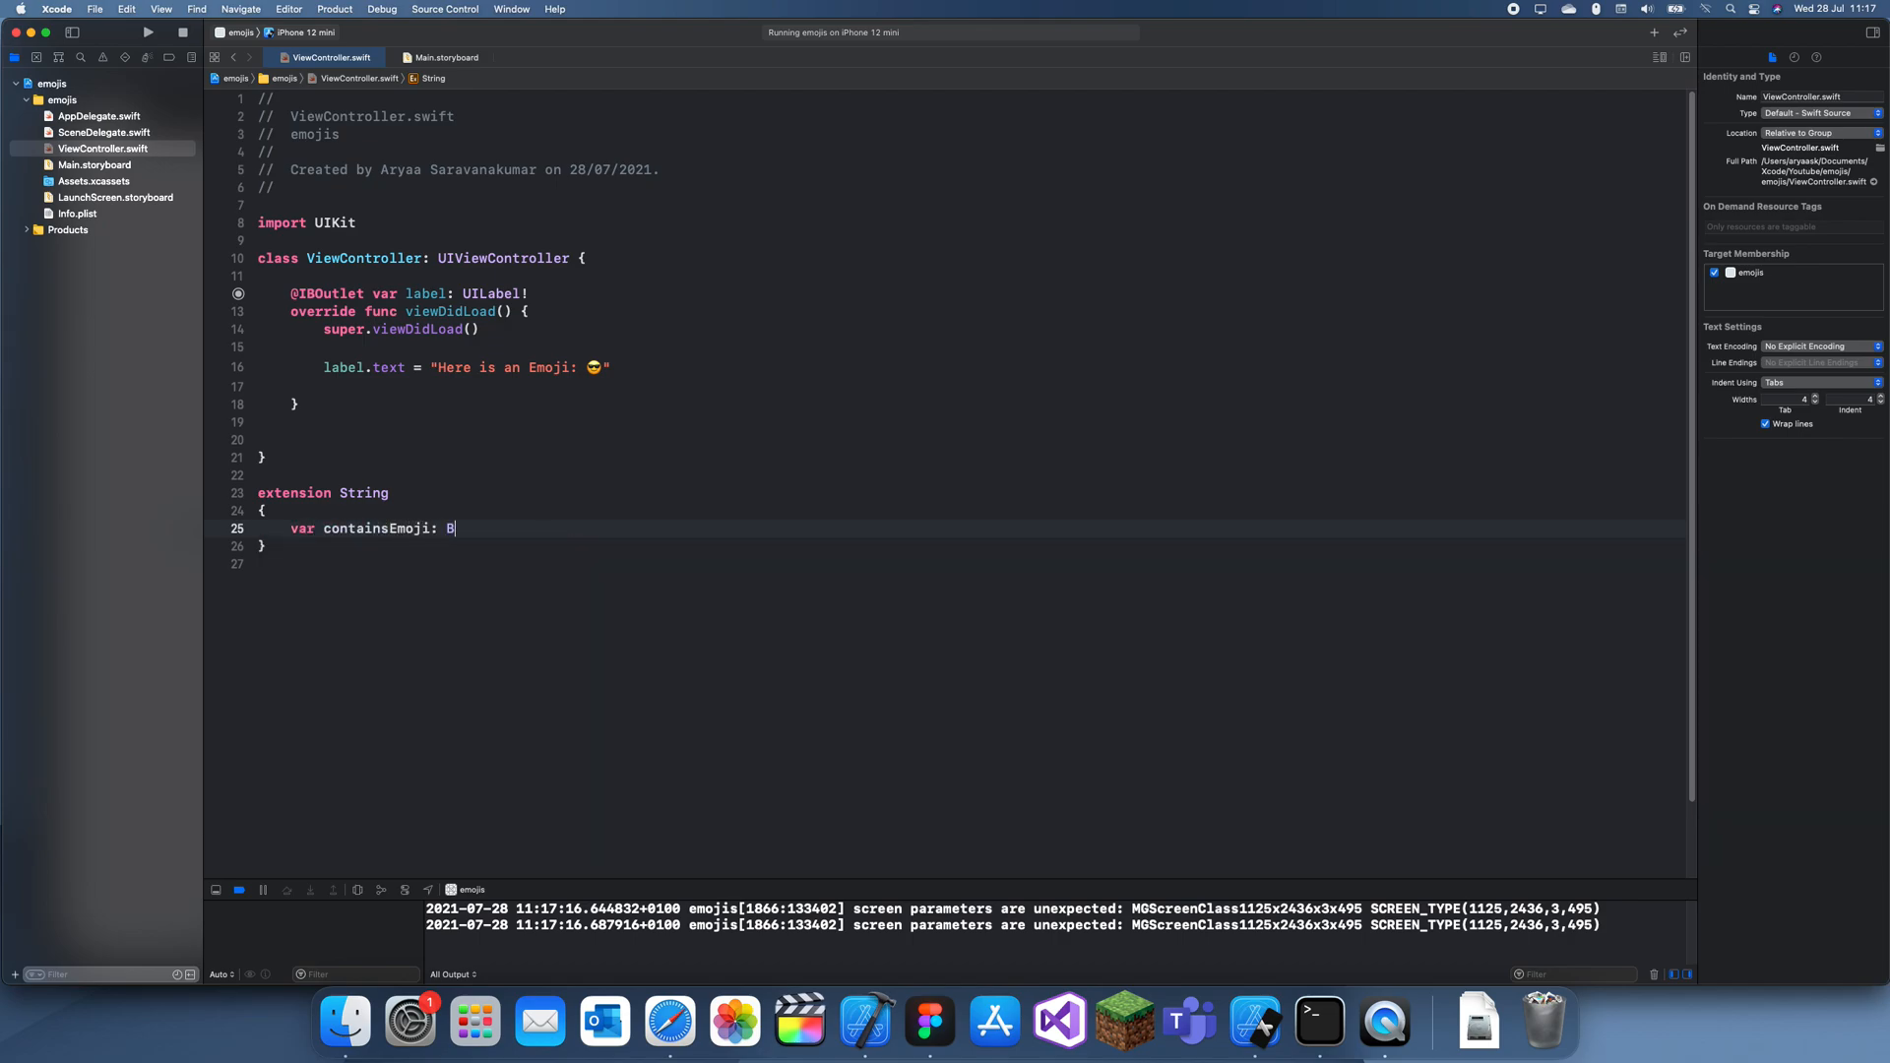
pyautogui.write('ool')
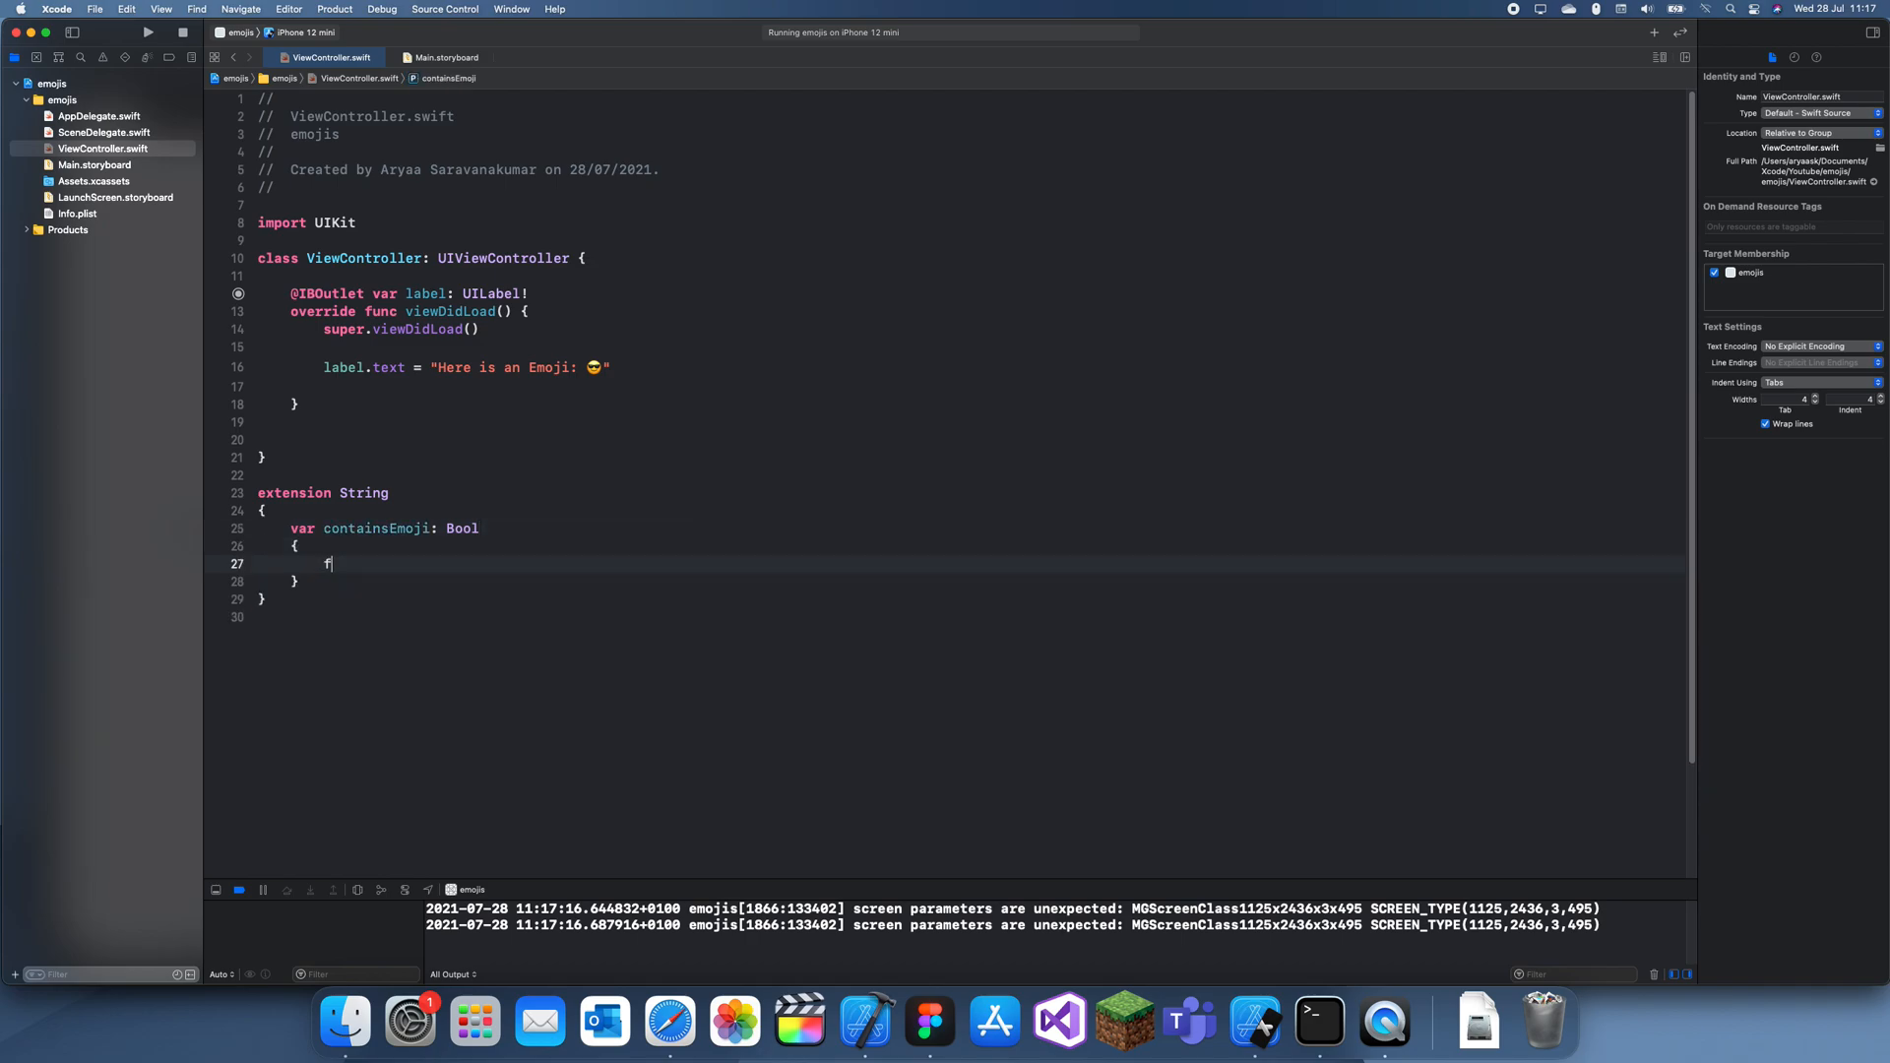
# Step: Loop over unicodeScalars returning true if properties.isEmoji, otherwise return false
pyautogui.write('or scaler in unicodeScalars')
pyautogui.write('{')
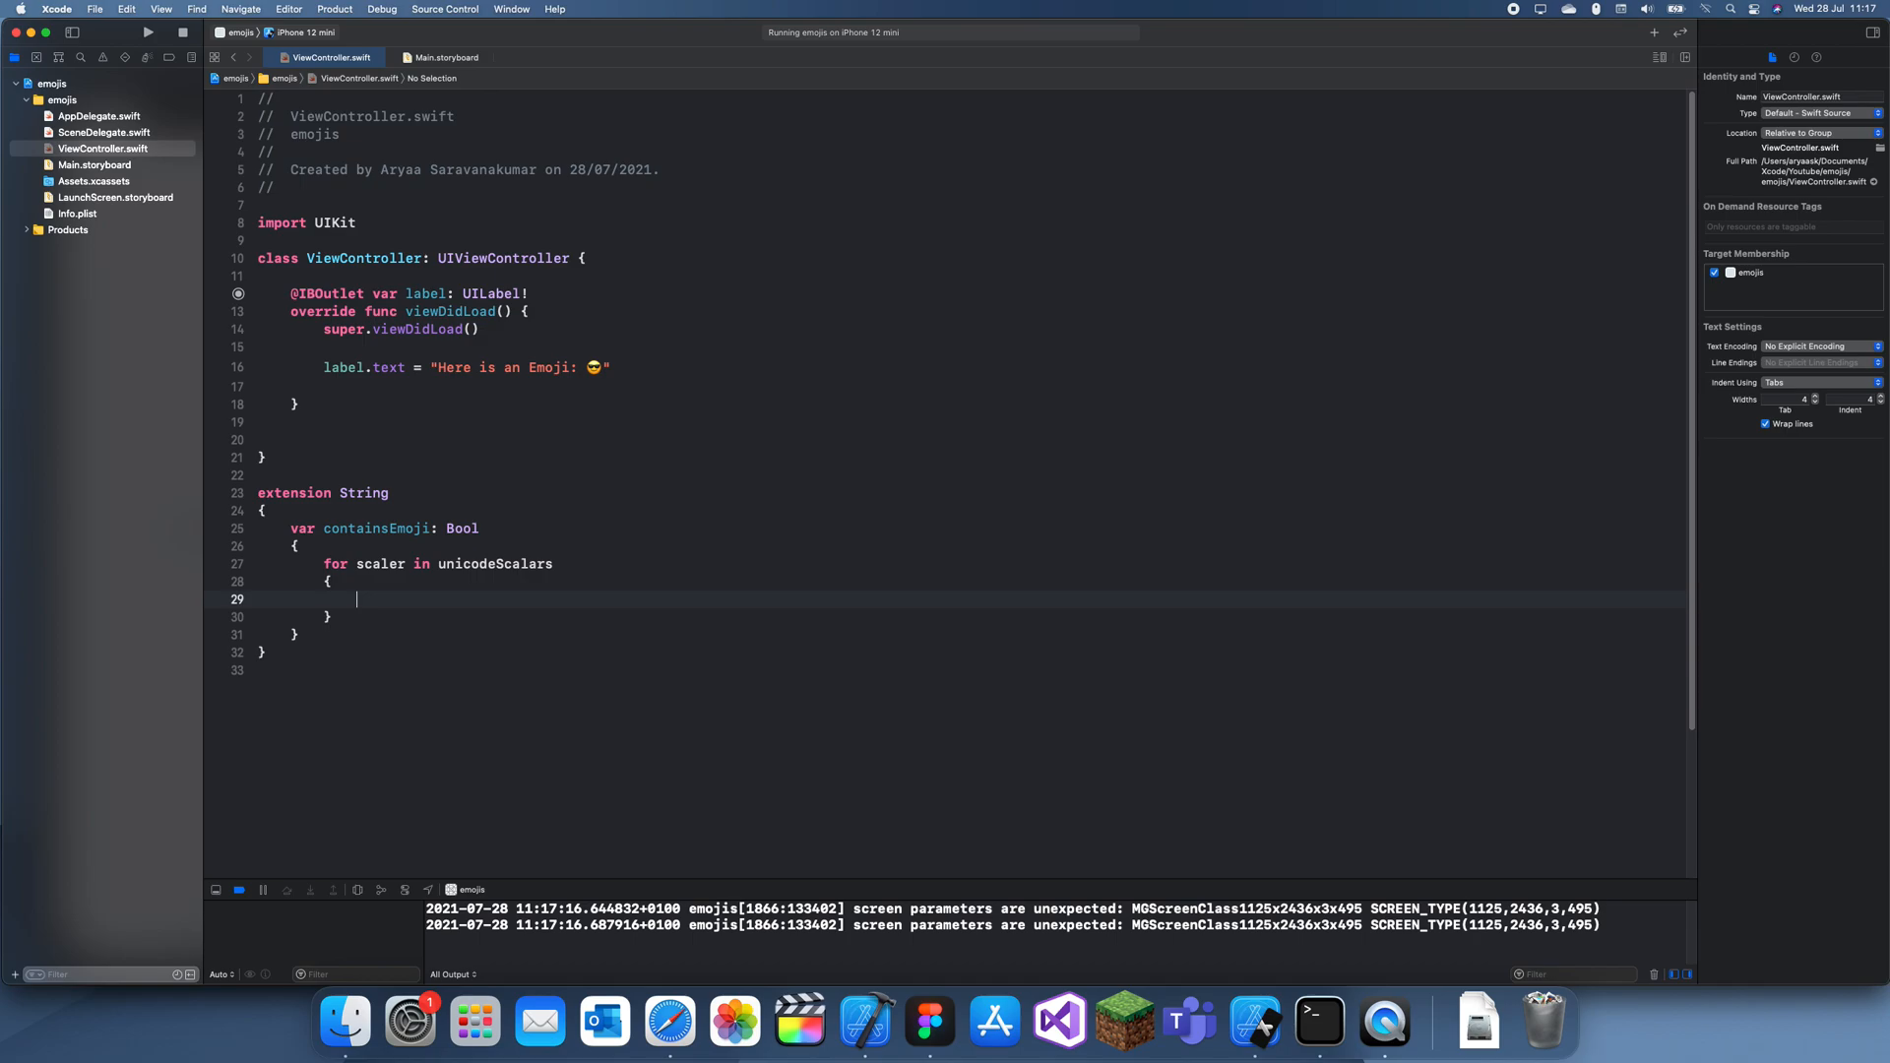
pyautogui.write('if scaler =')
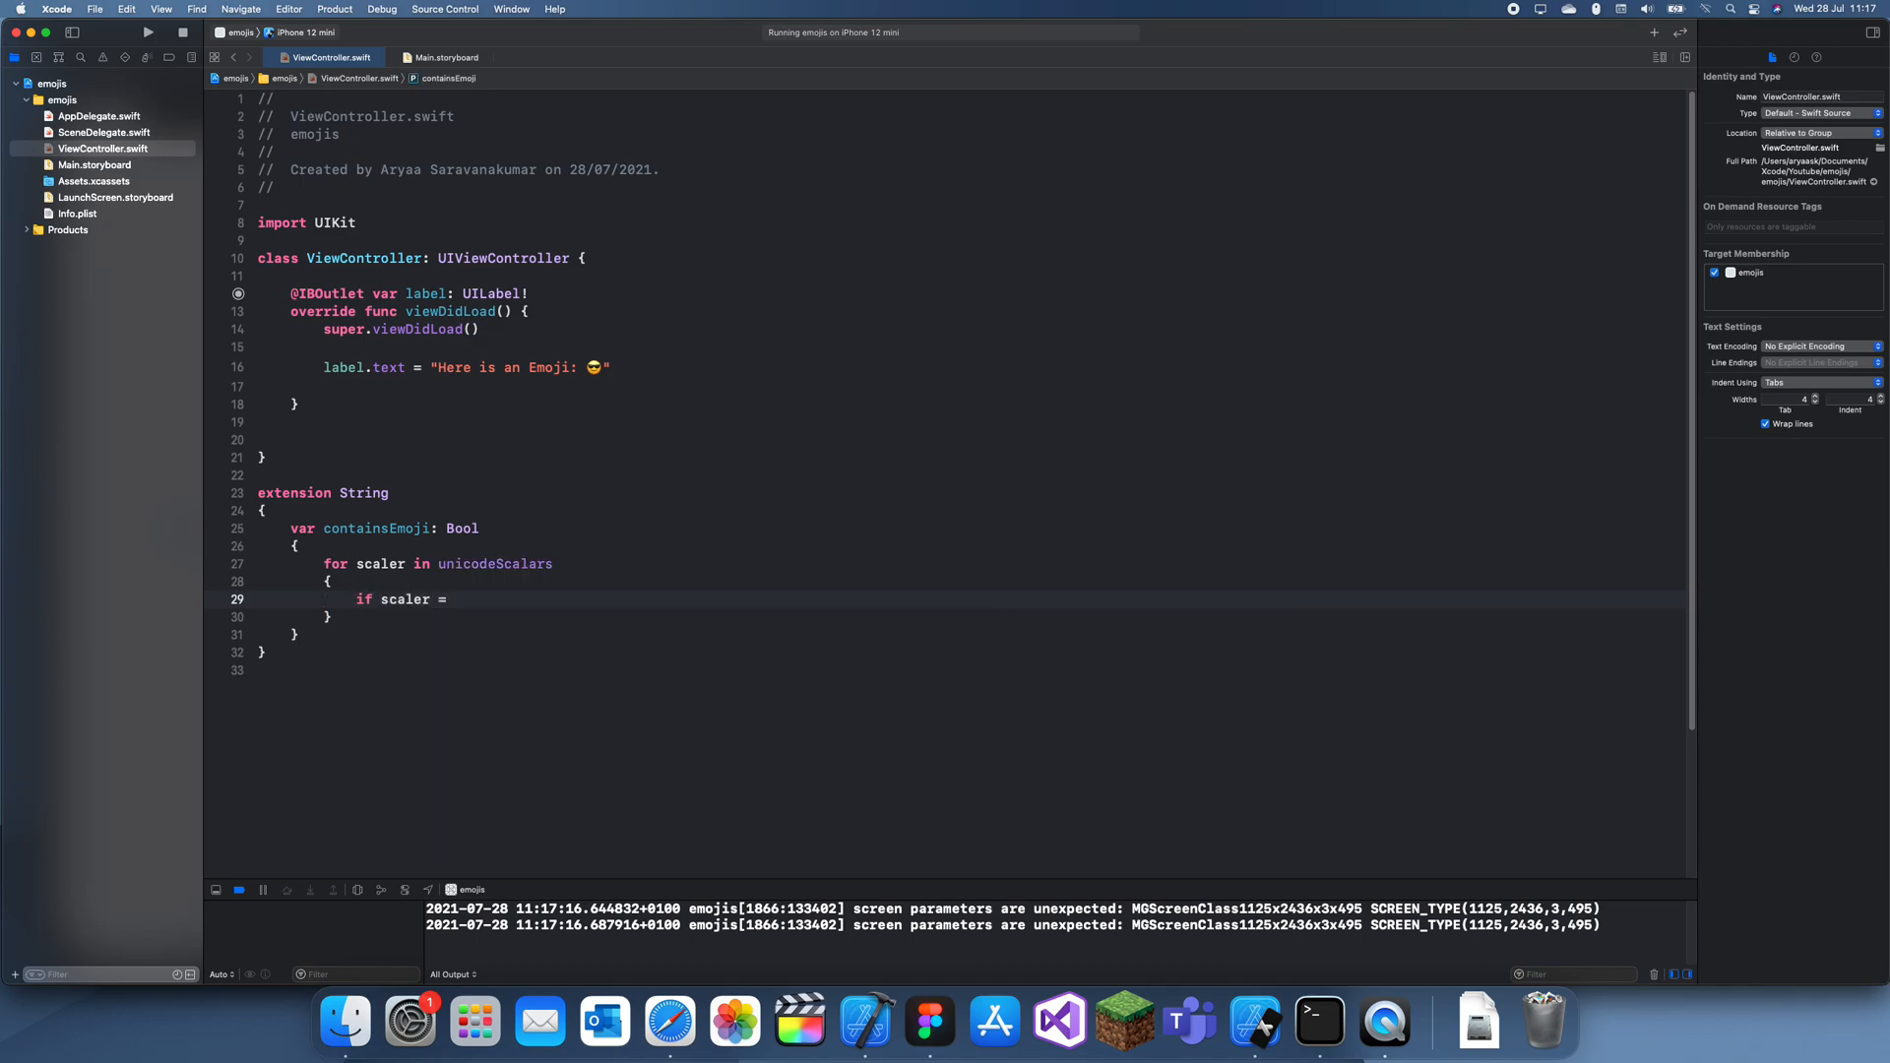
pyautogui.write('.properties')
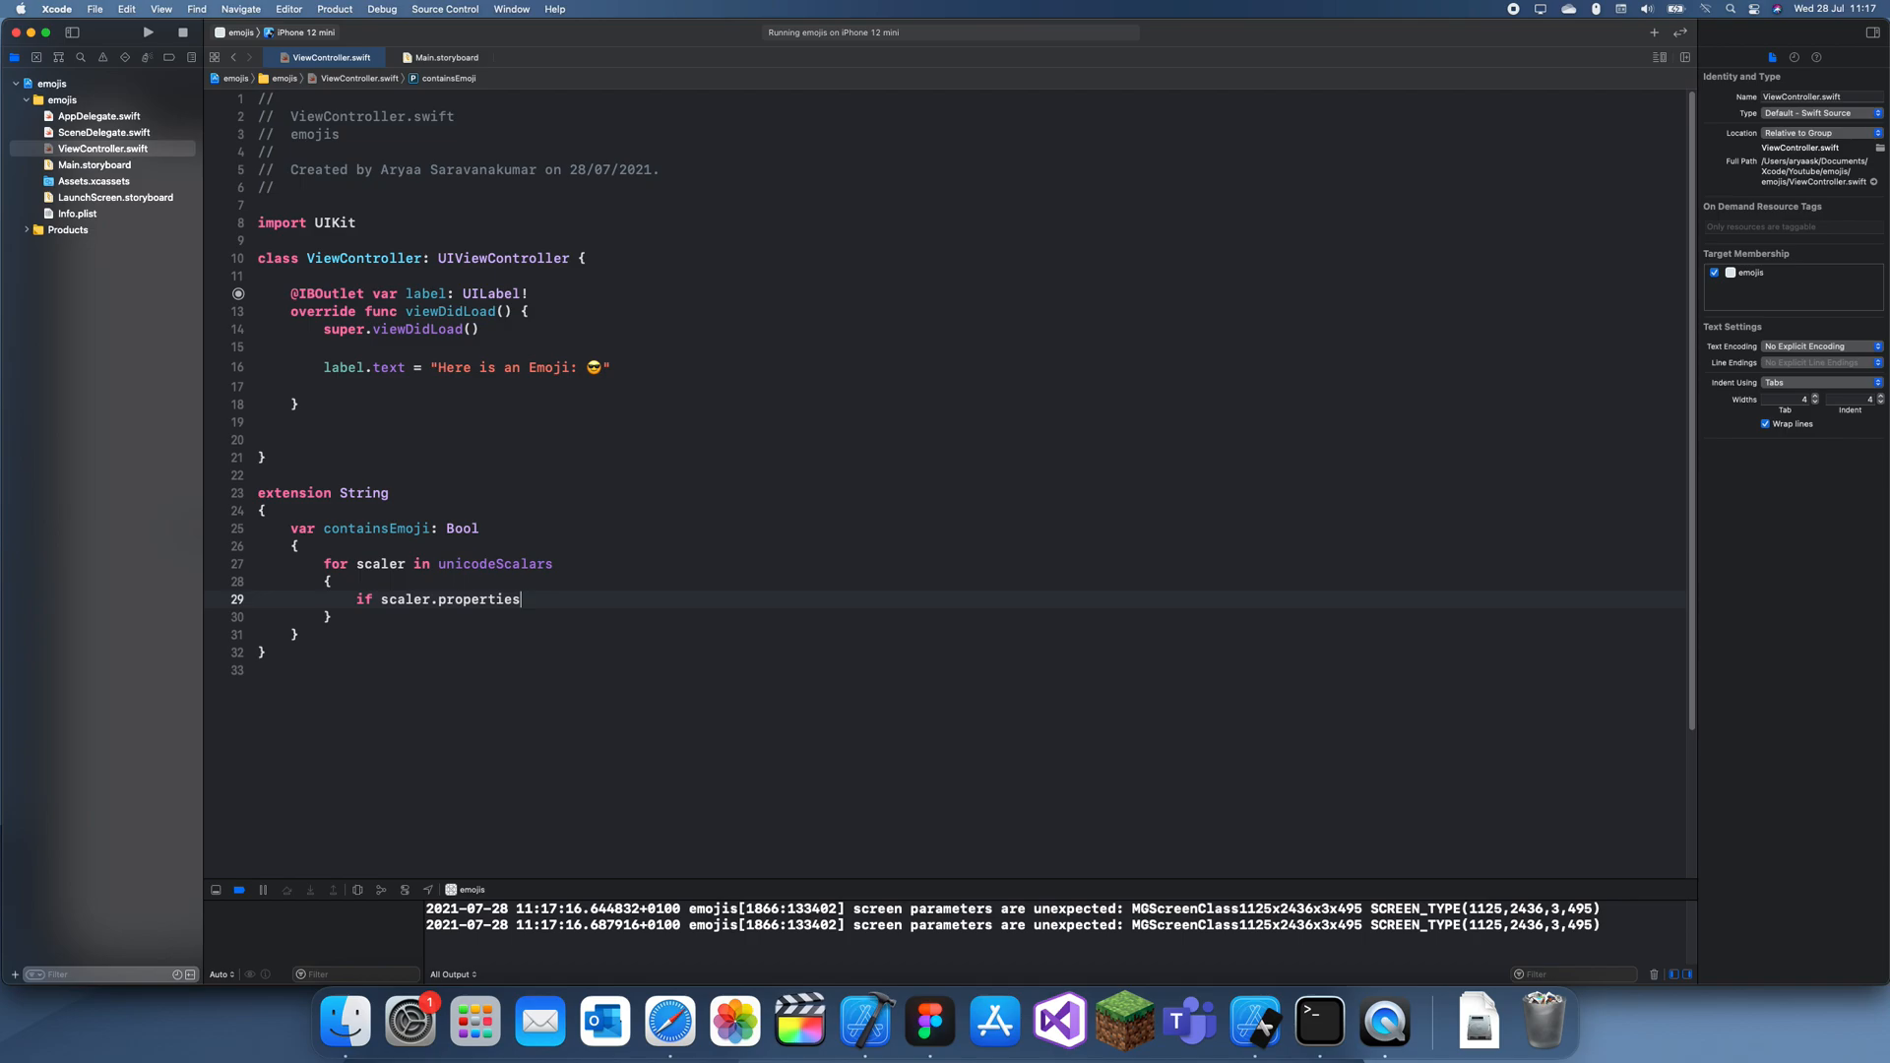
pyautogui.write('.isEmoji')
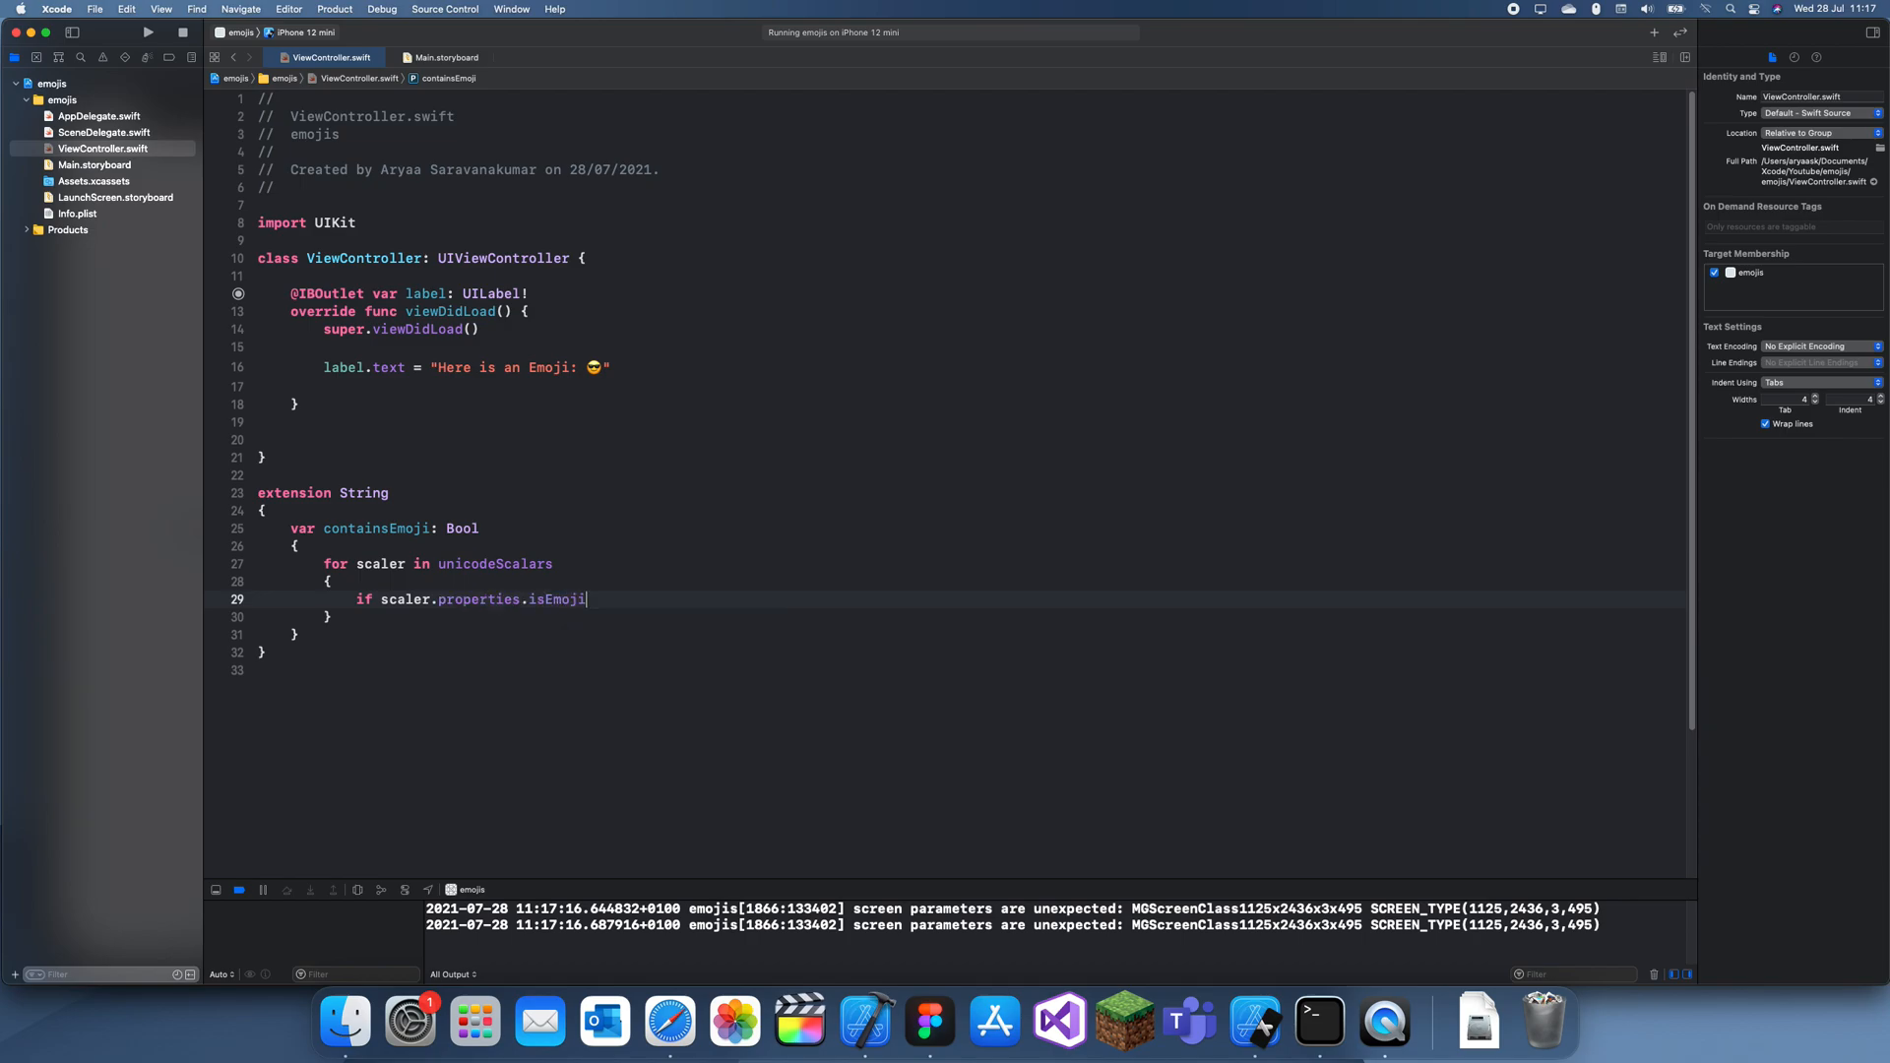
pyautogui.write('rt')
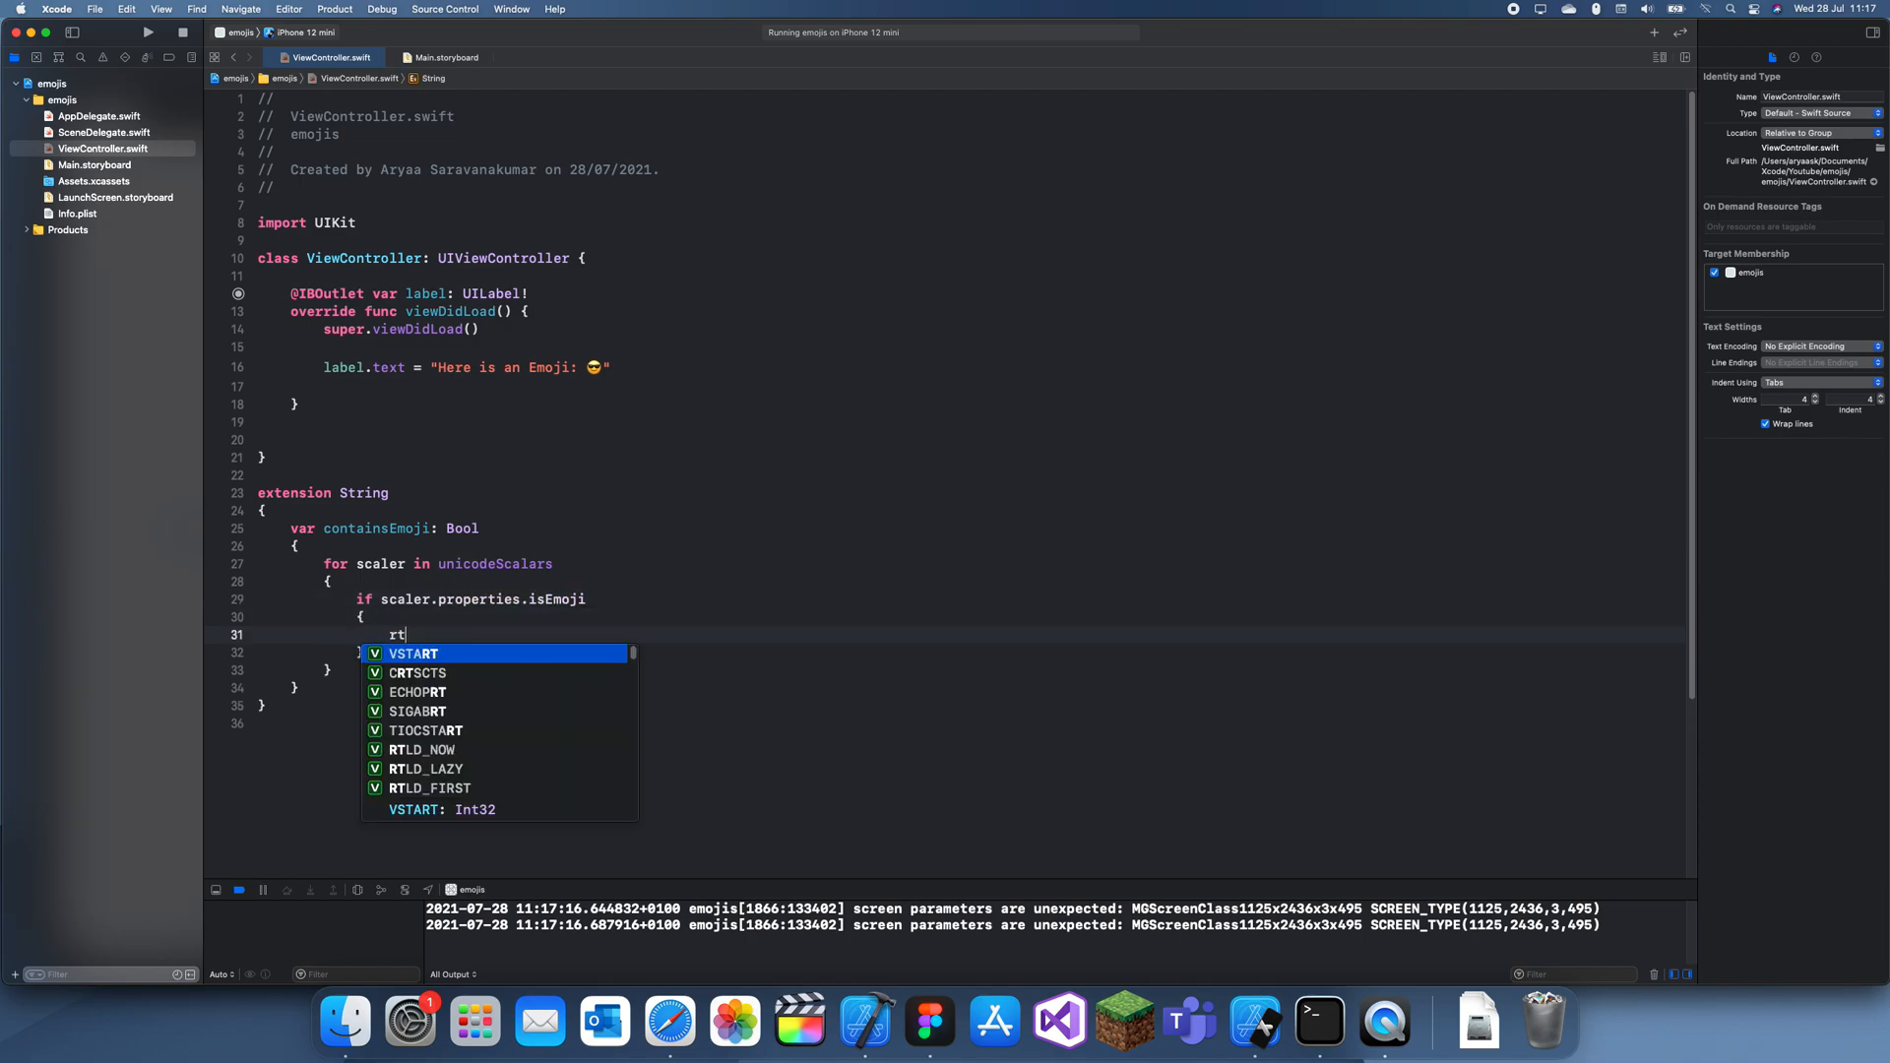
pyautogui.write('return')
pyautogui.click(970, 600)
pyautogui.write(' ==')
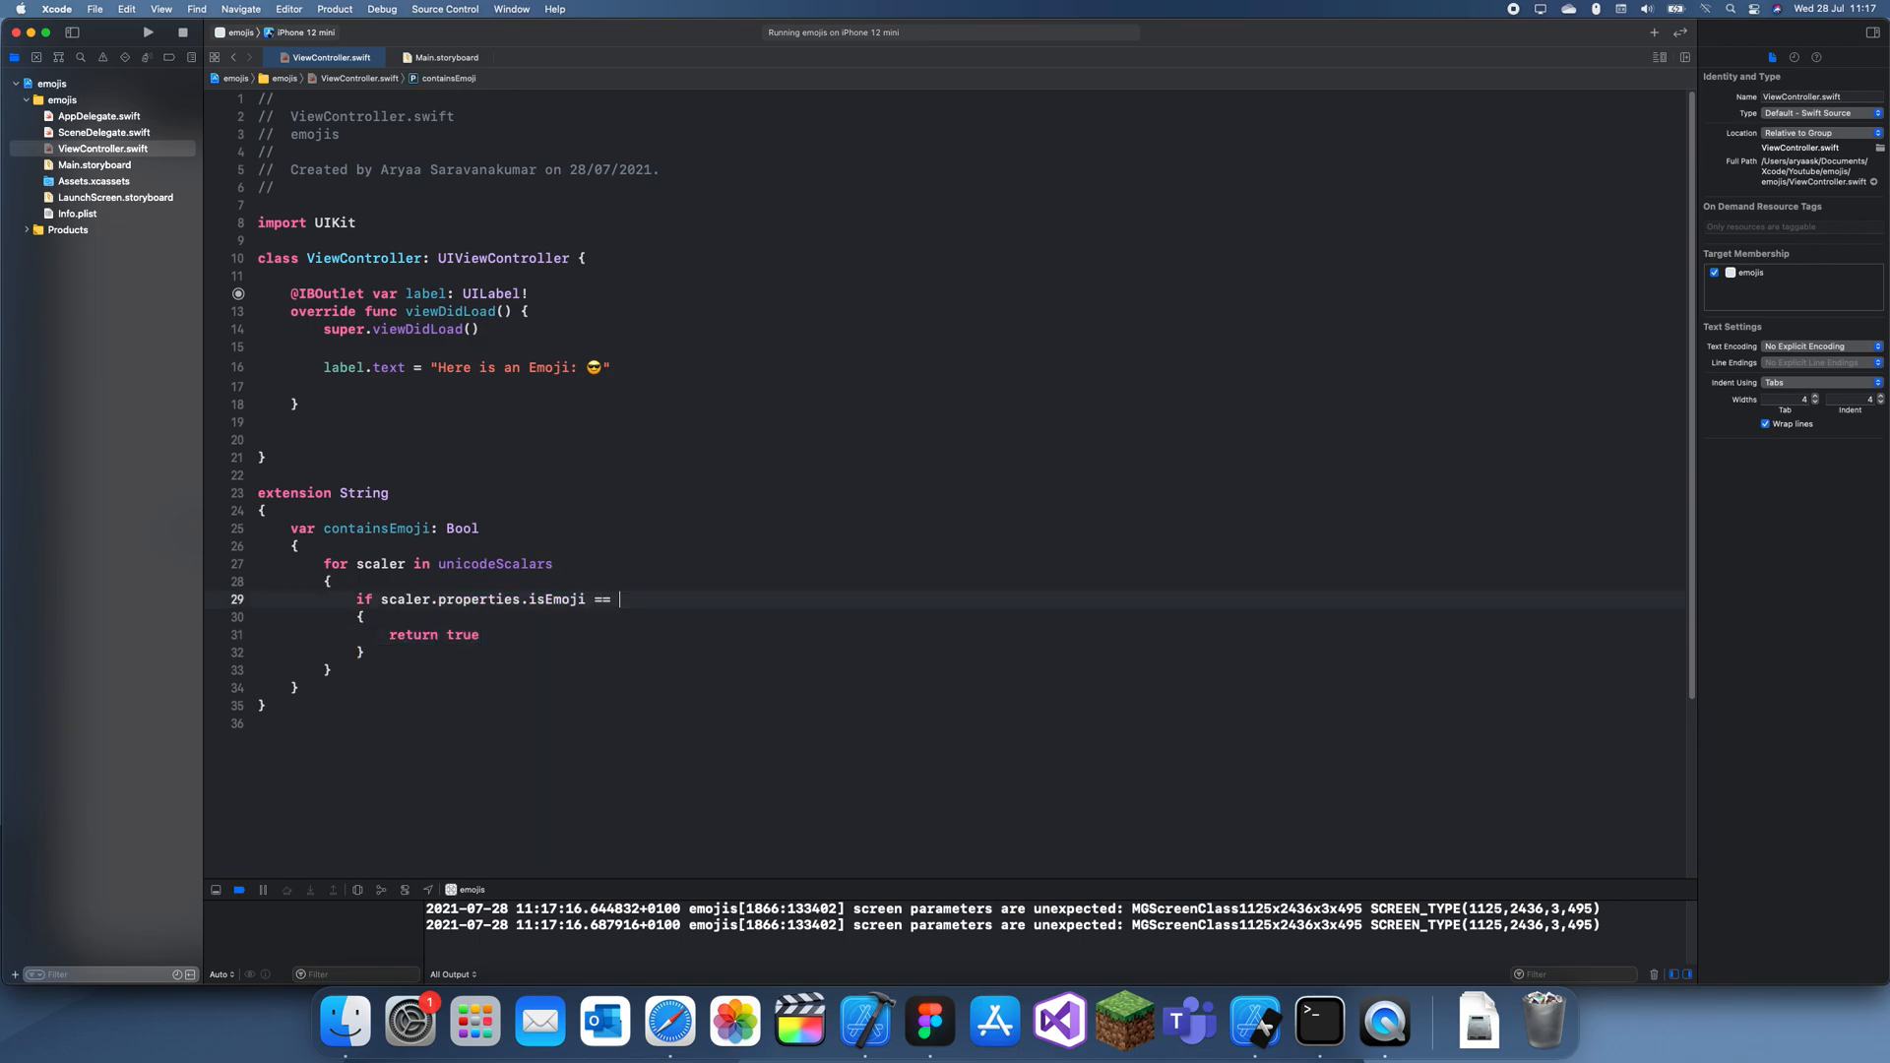
pyautogui.write('true')
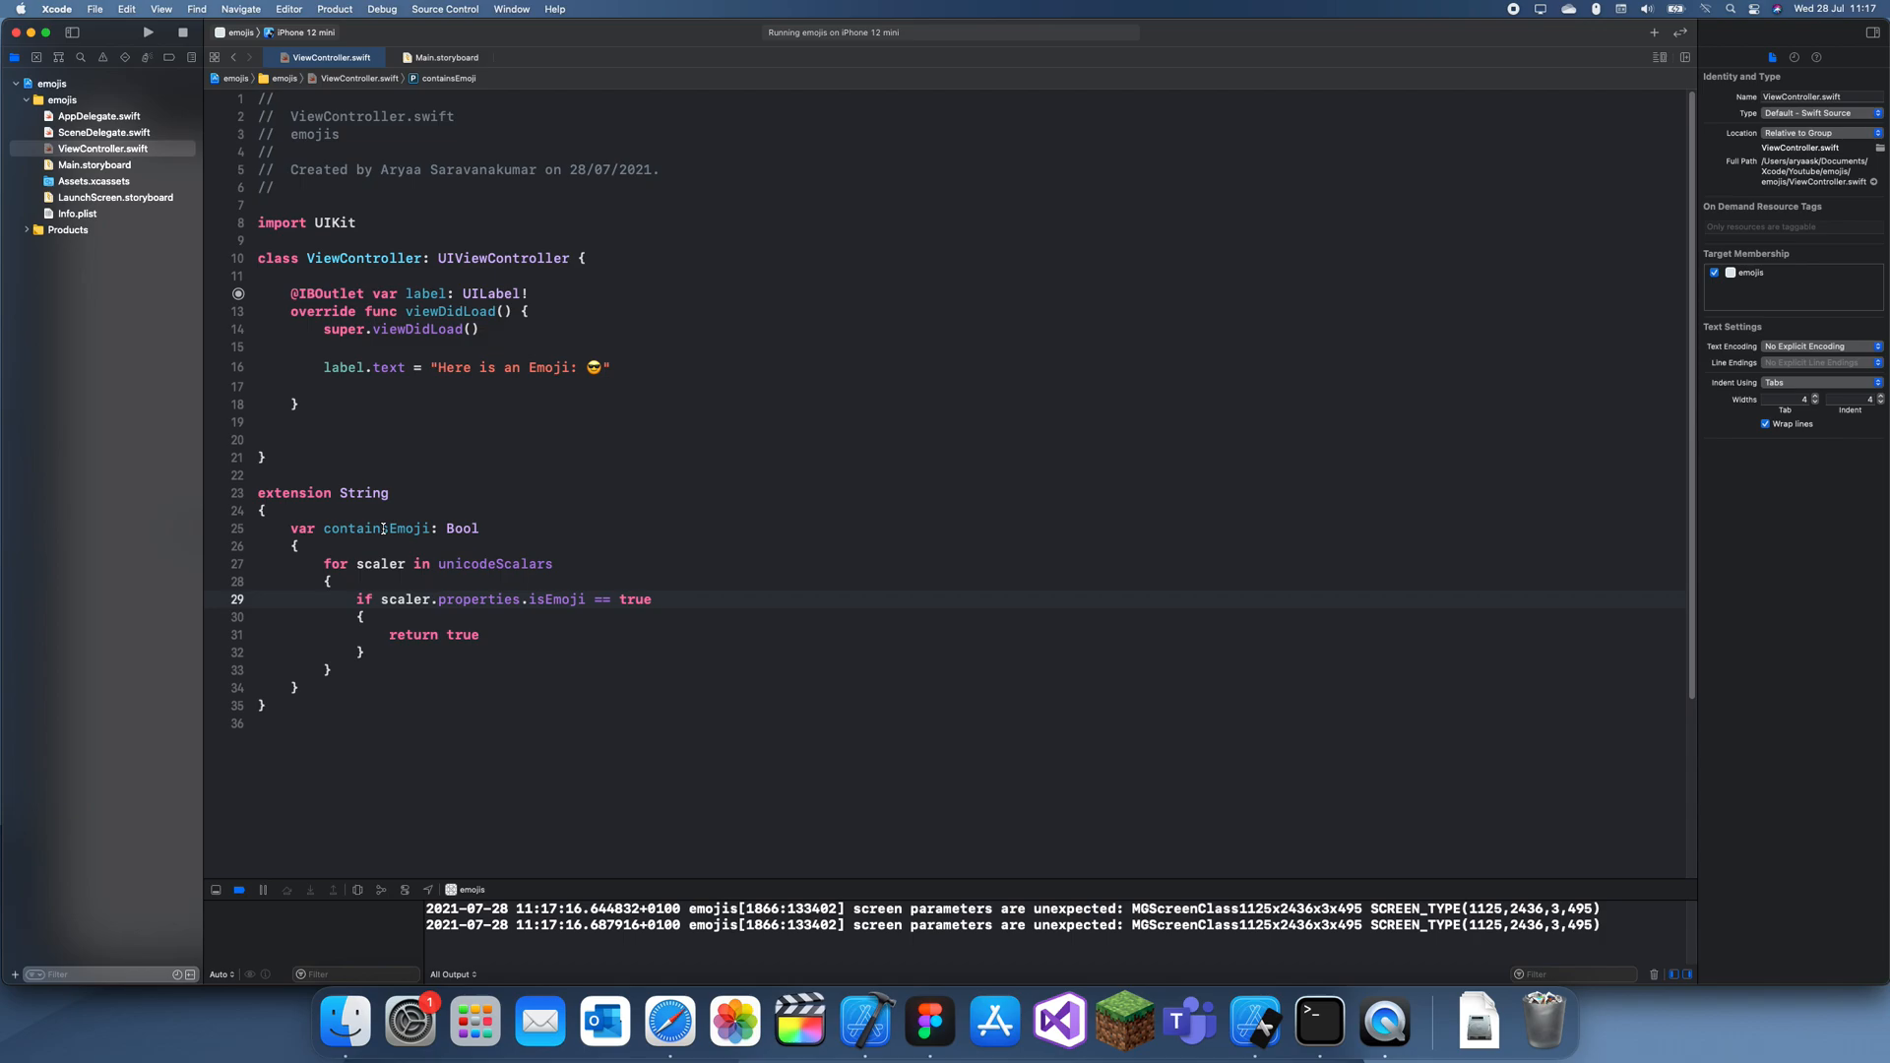
pyautogui.click(361, 387)
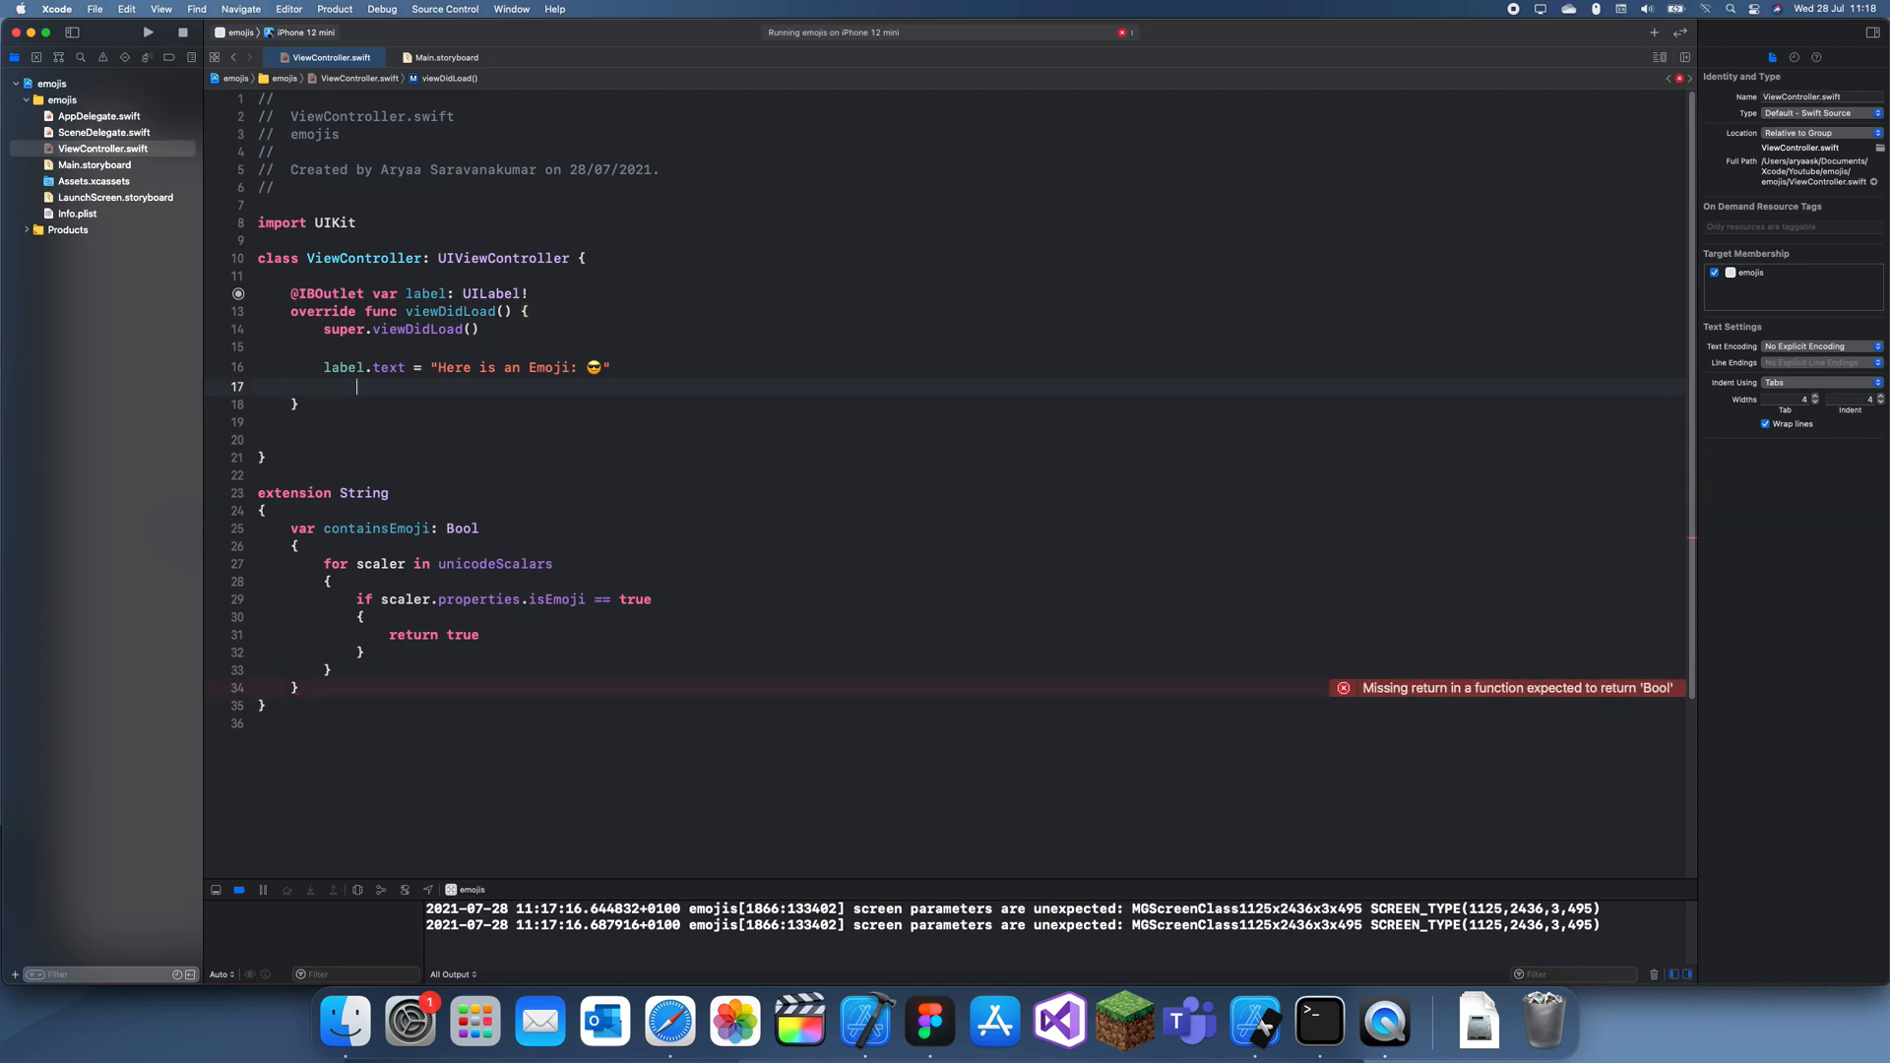
pyautogui.click(330, 670)
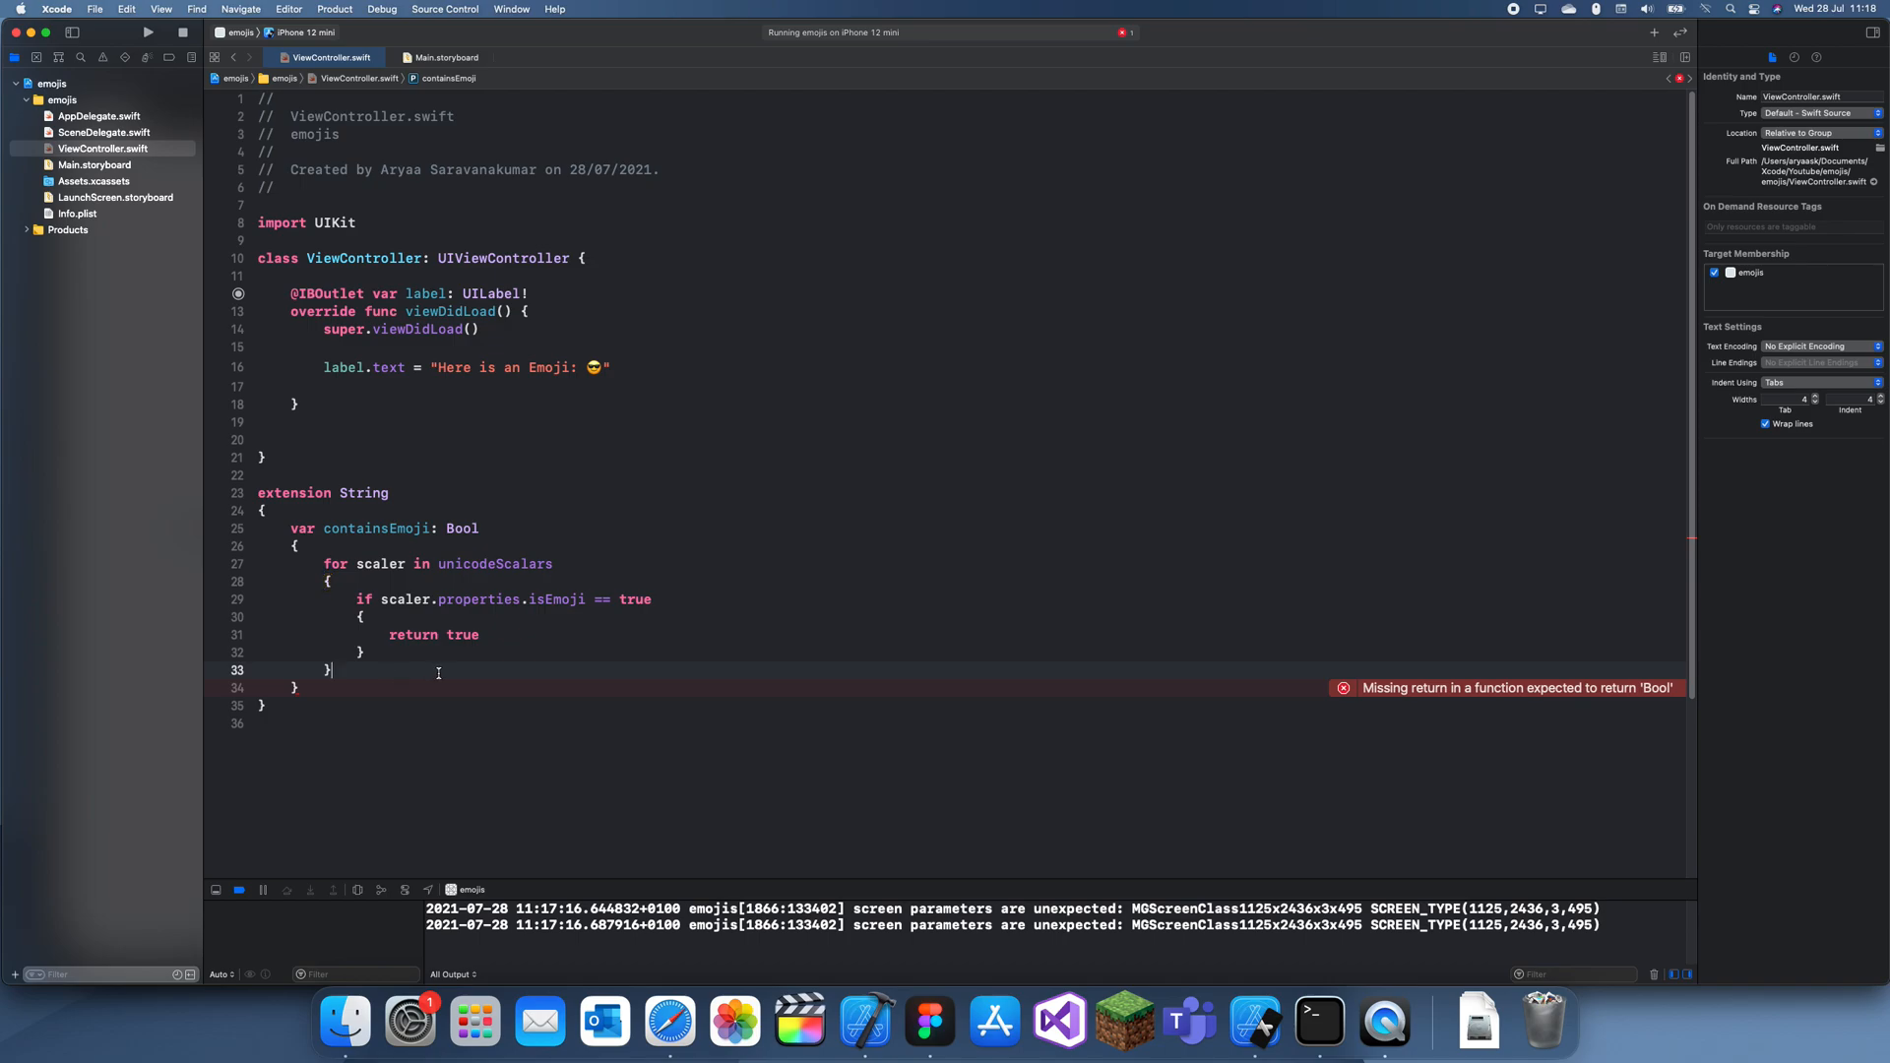
pyautogui.write('return false')
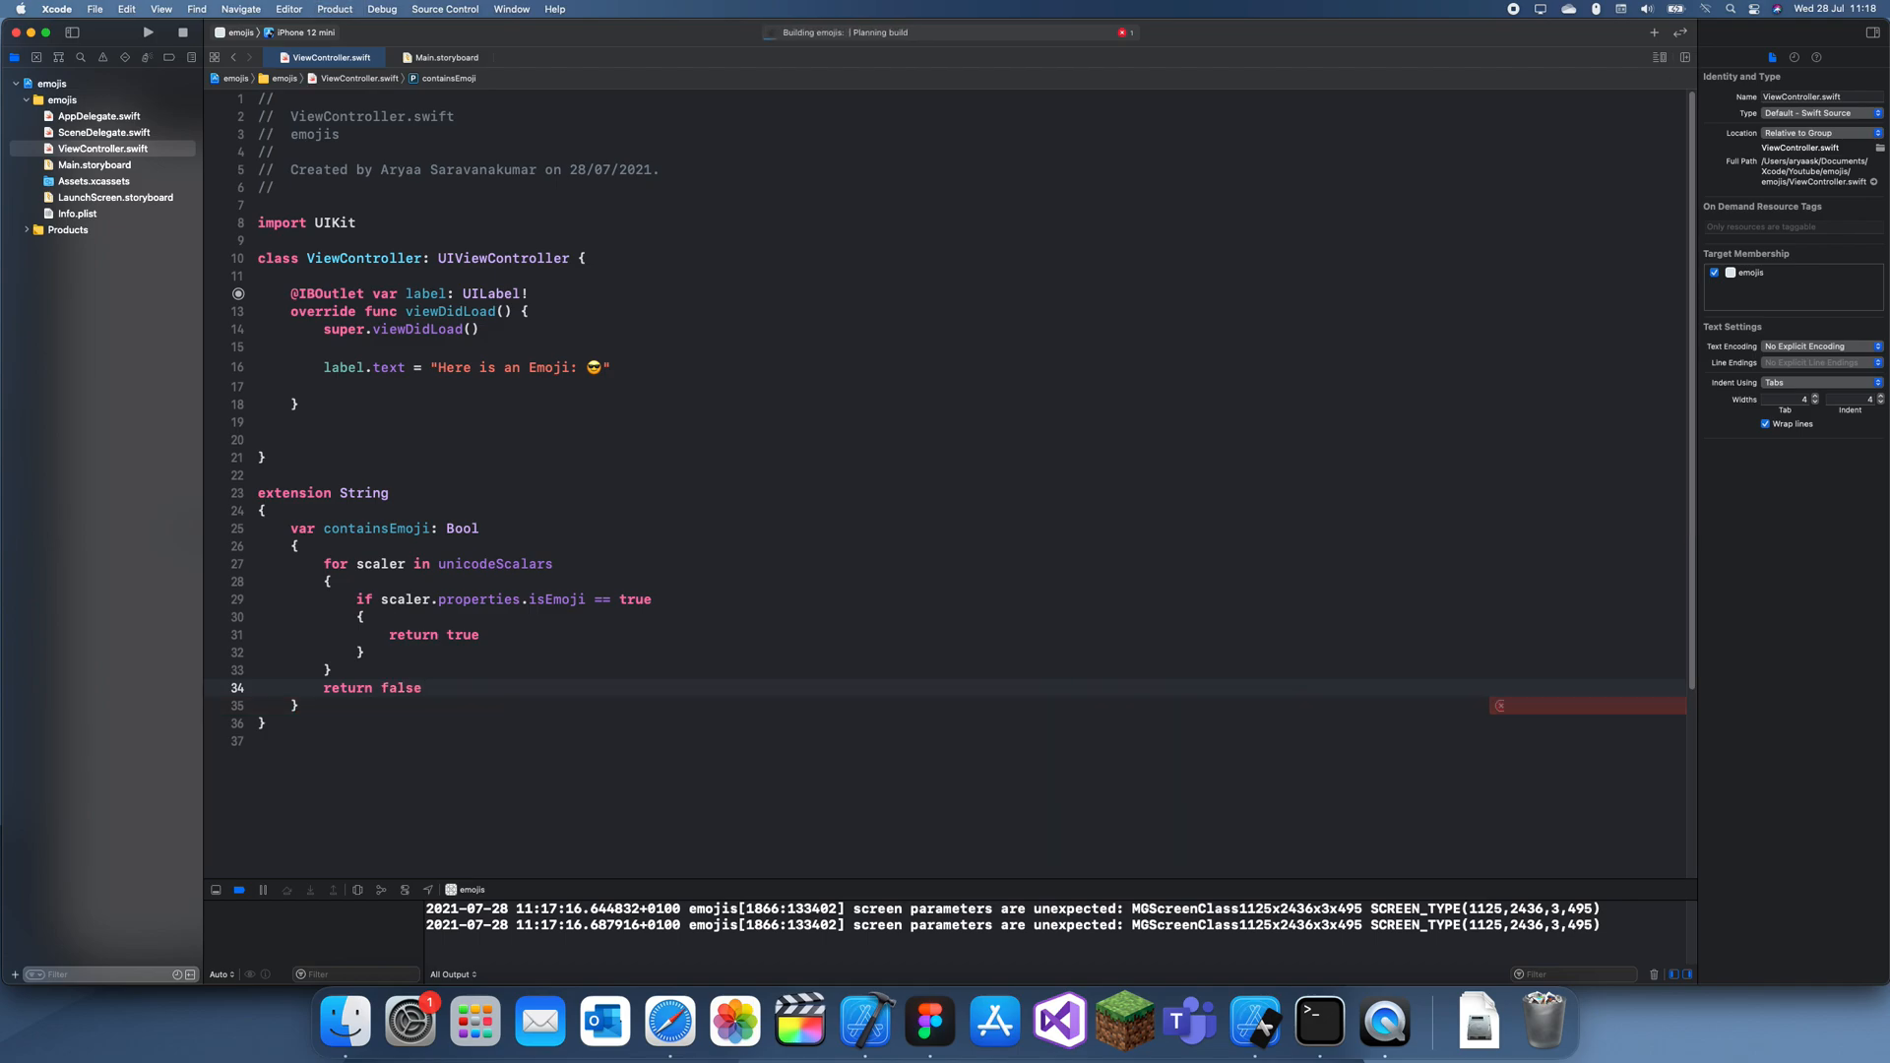
# Step: In viewDidLoad, add if label.text?.containsEmoji == true printing "The text contains emoji", then run
pyautogui.click(146, 33)
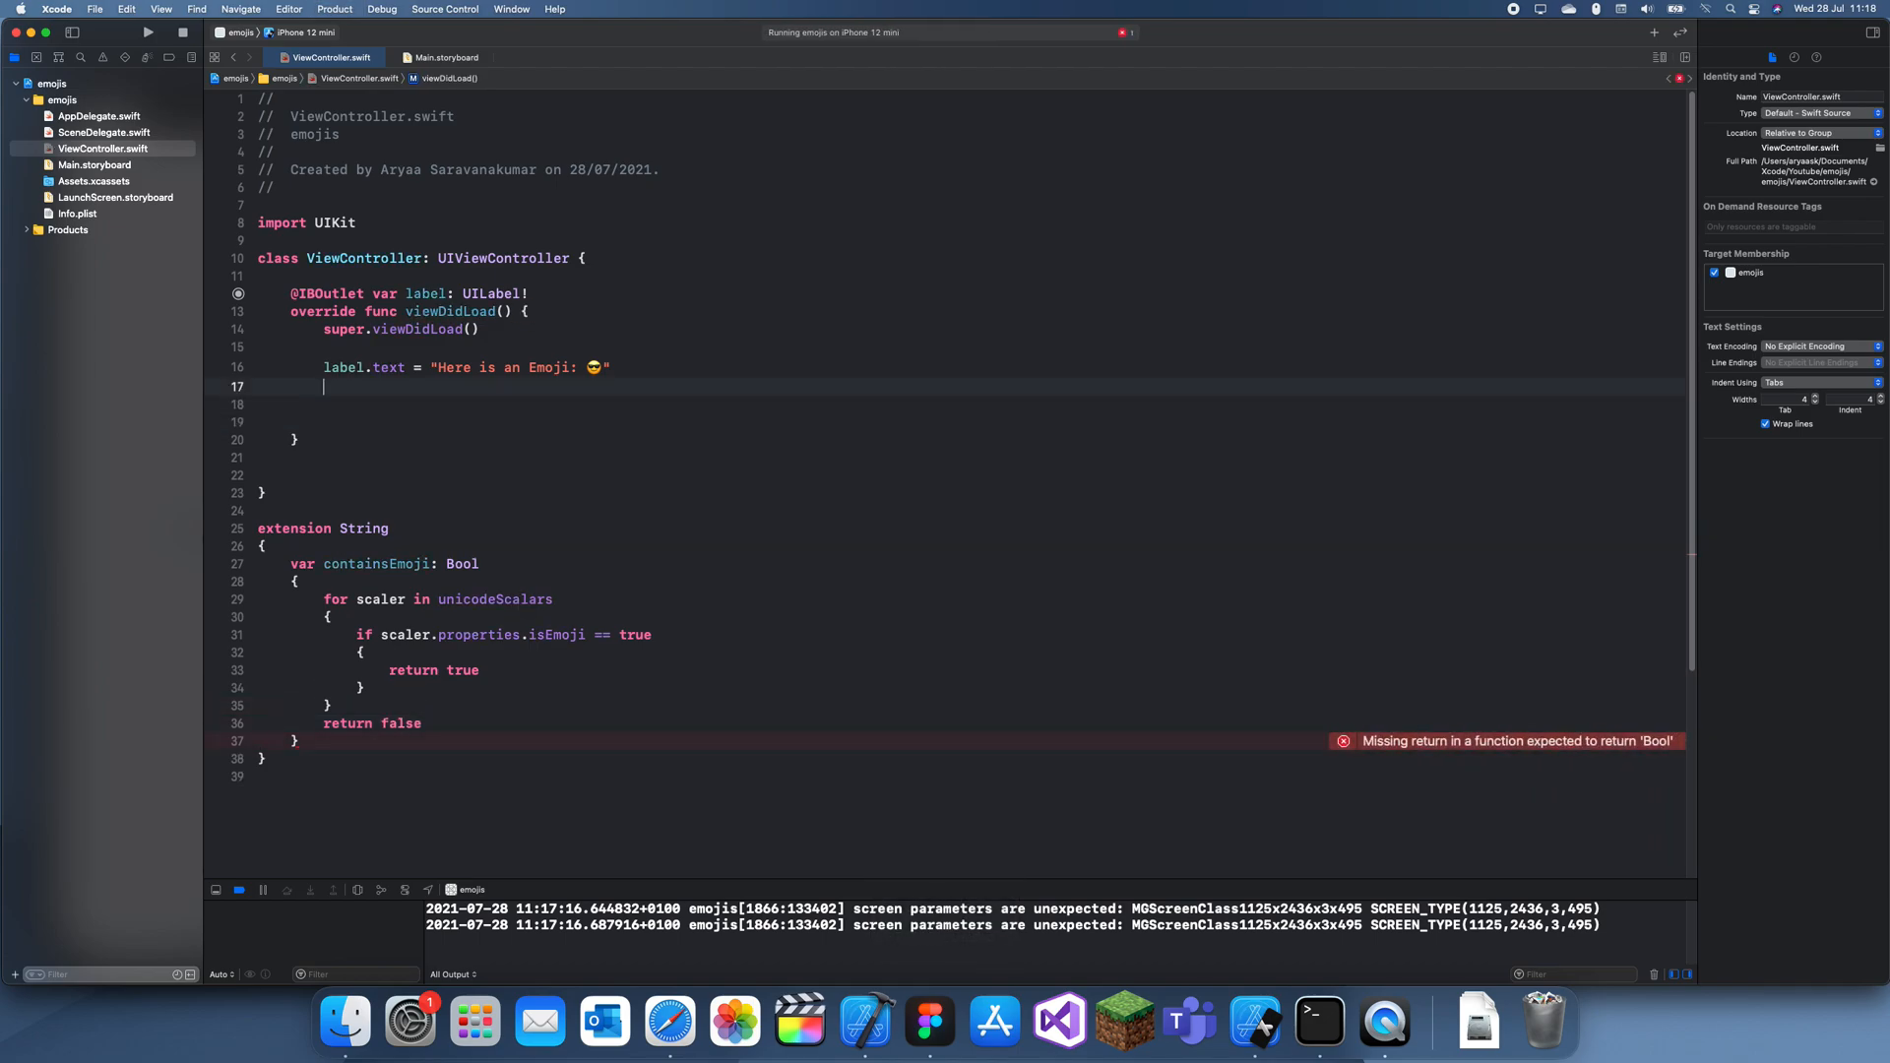
pyautogui.click(297, 741)
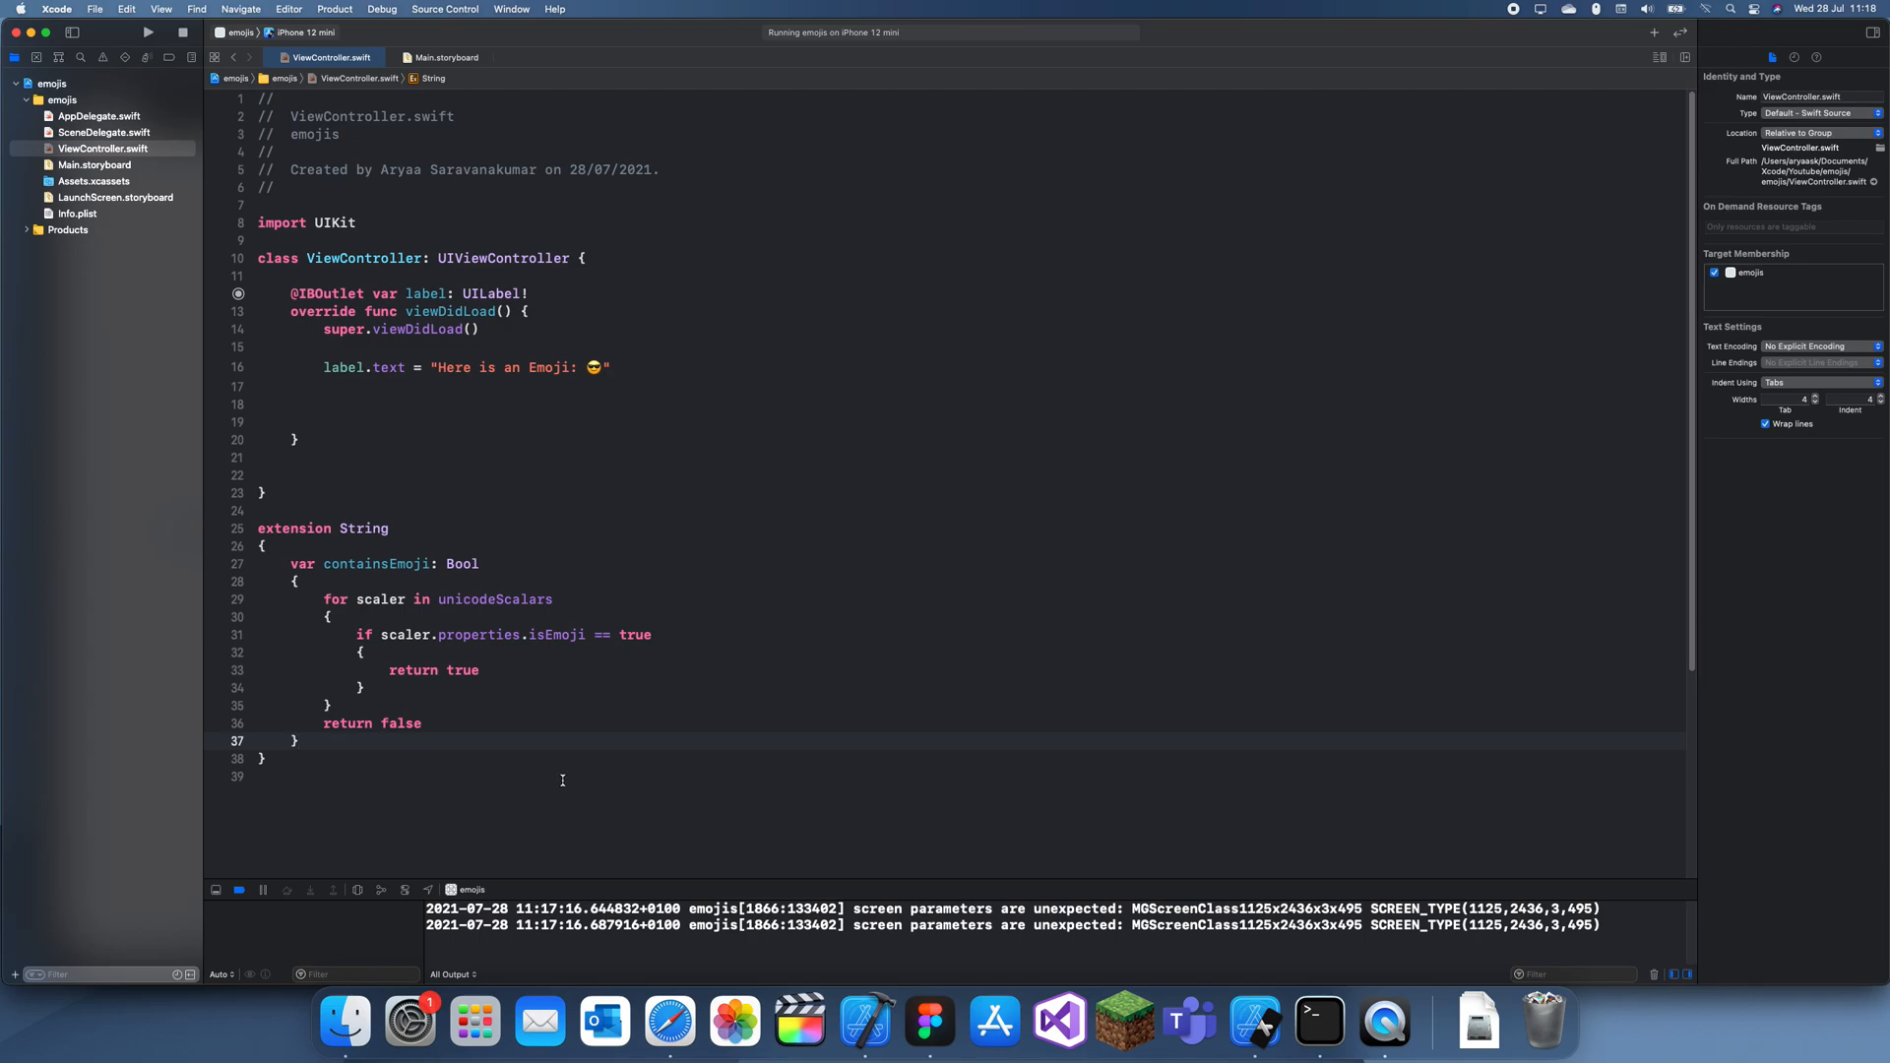
pyautogui.click(419, 404)
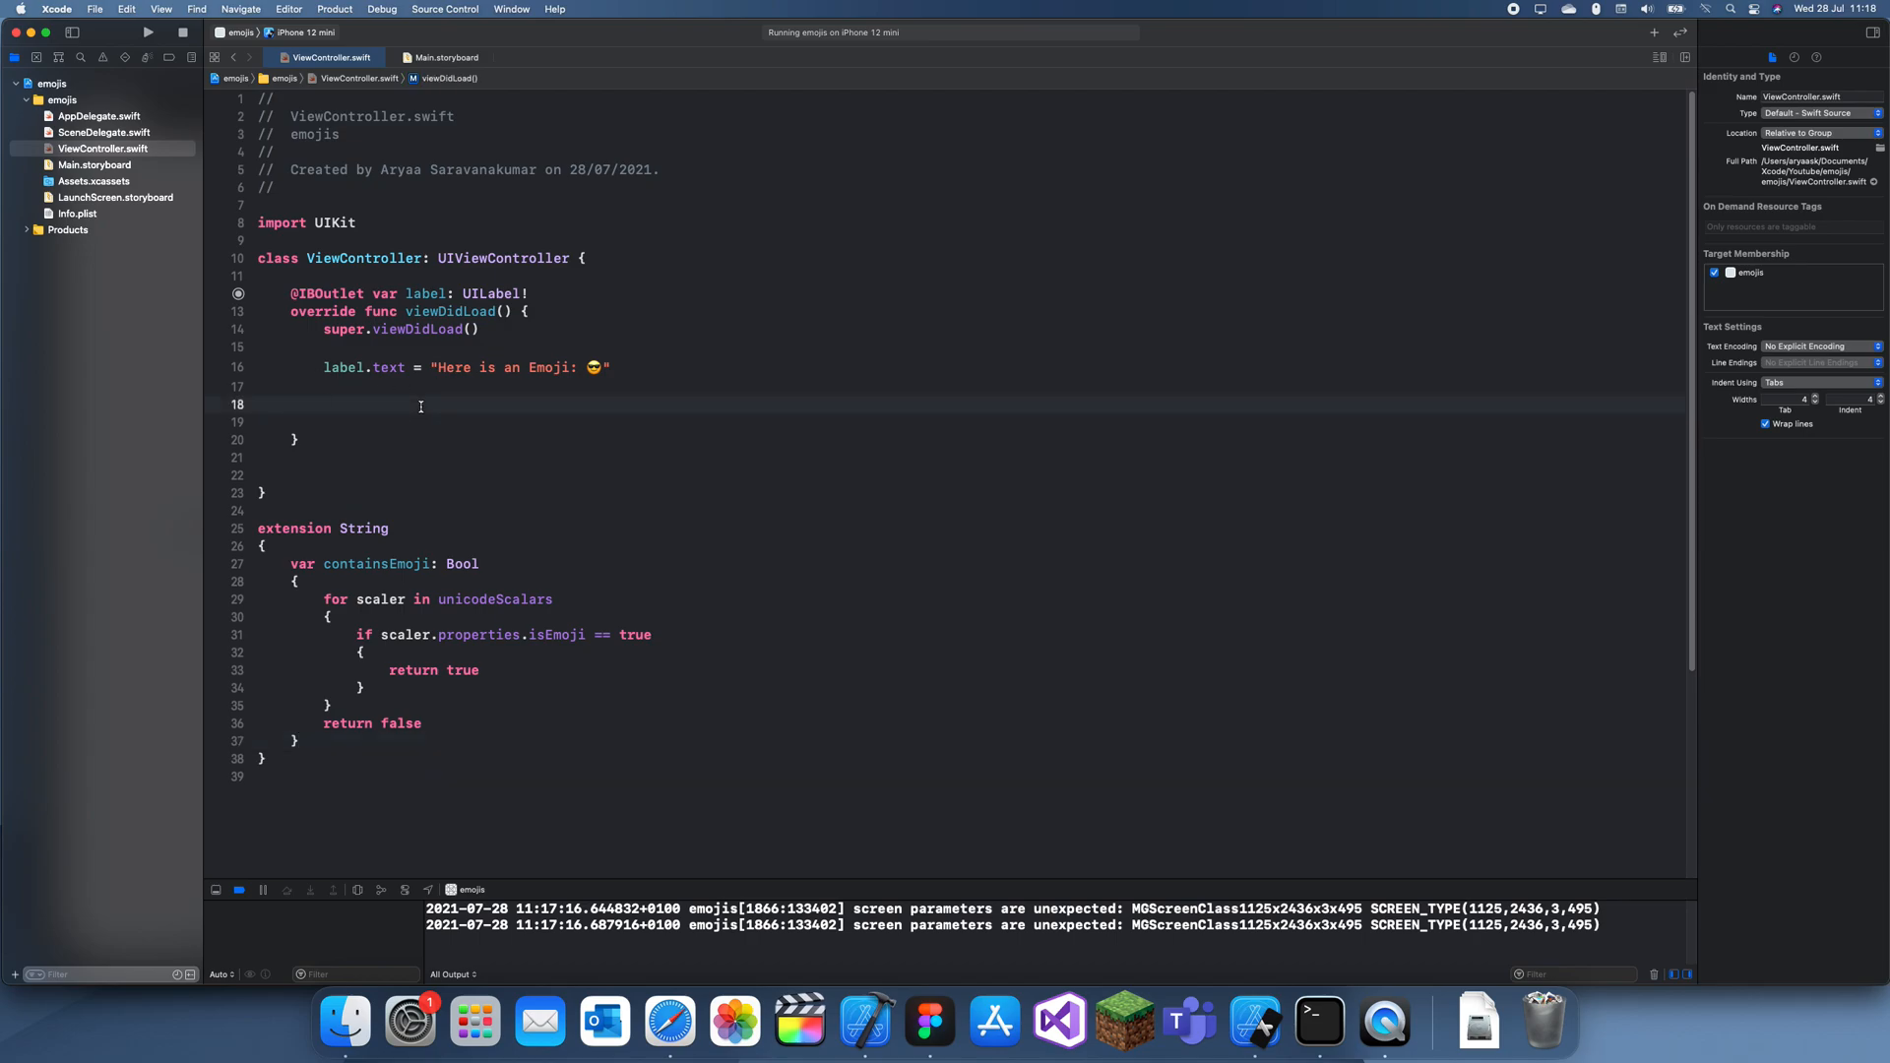
pyautogui.write('if label.text.')
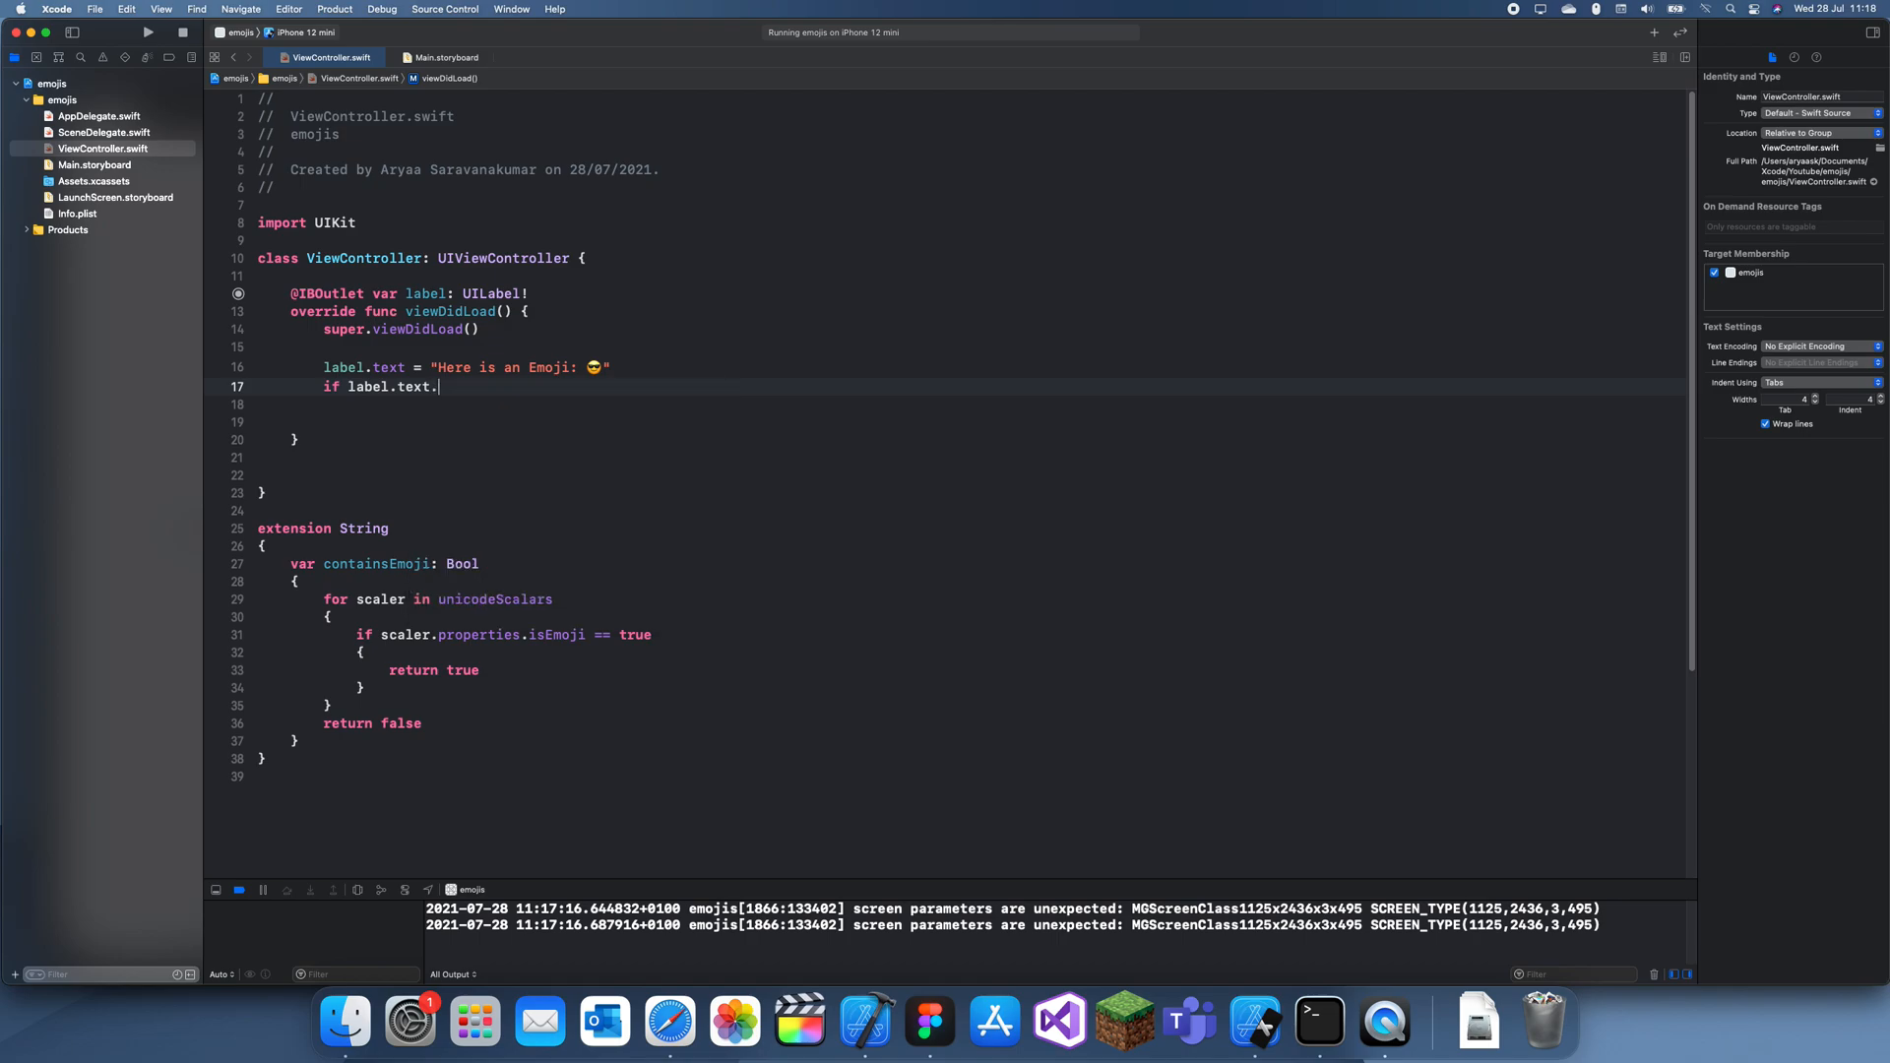
pyautogui.write('c')
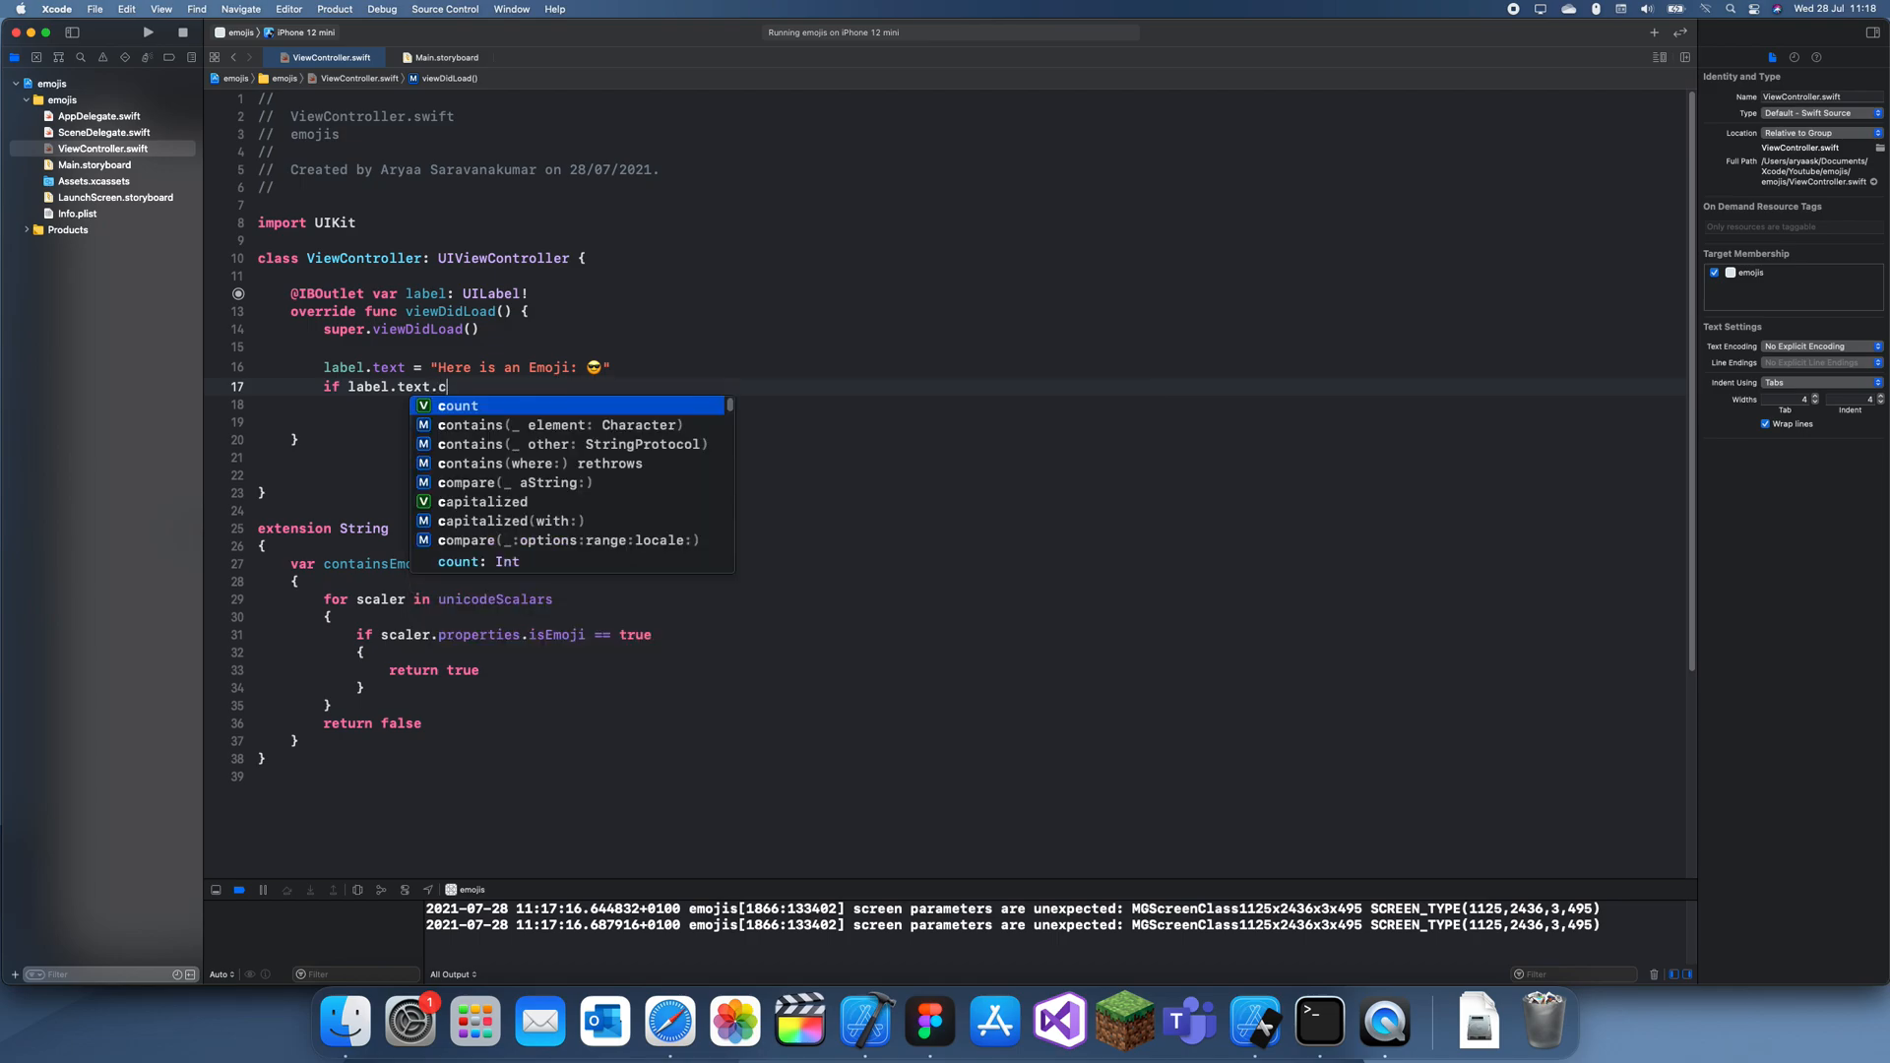
pyautogui.write('ontas')
pyautogui.write('print("')
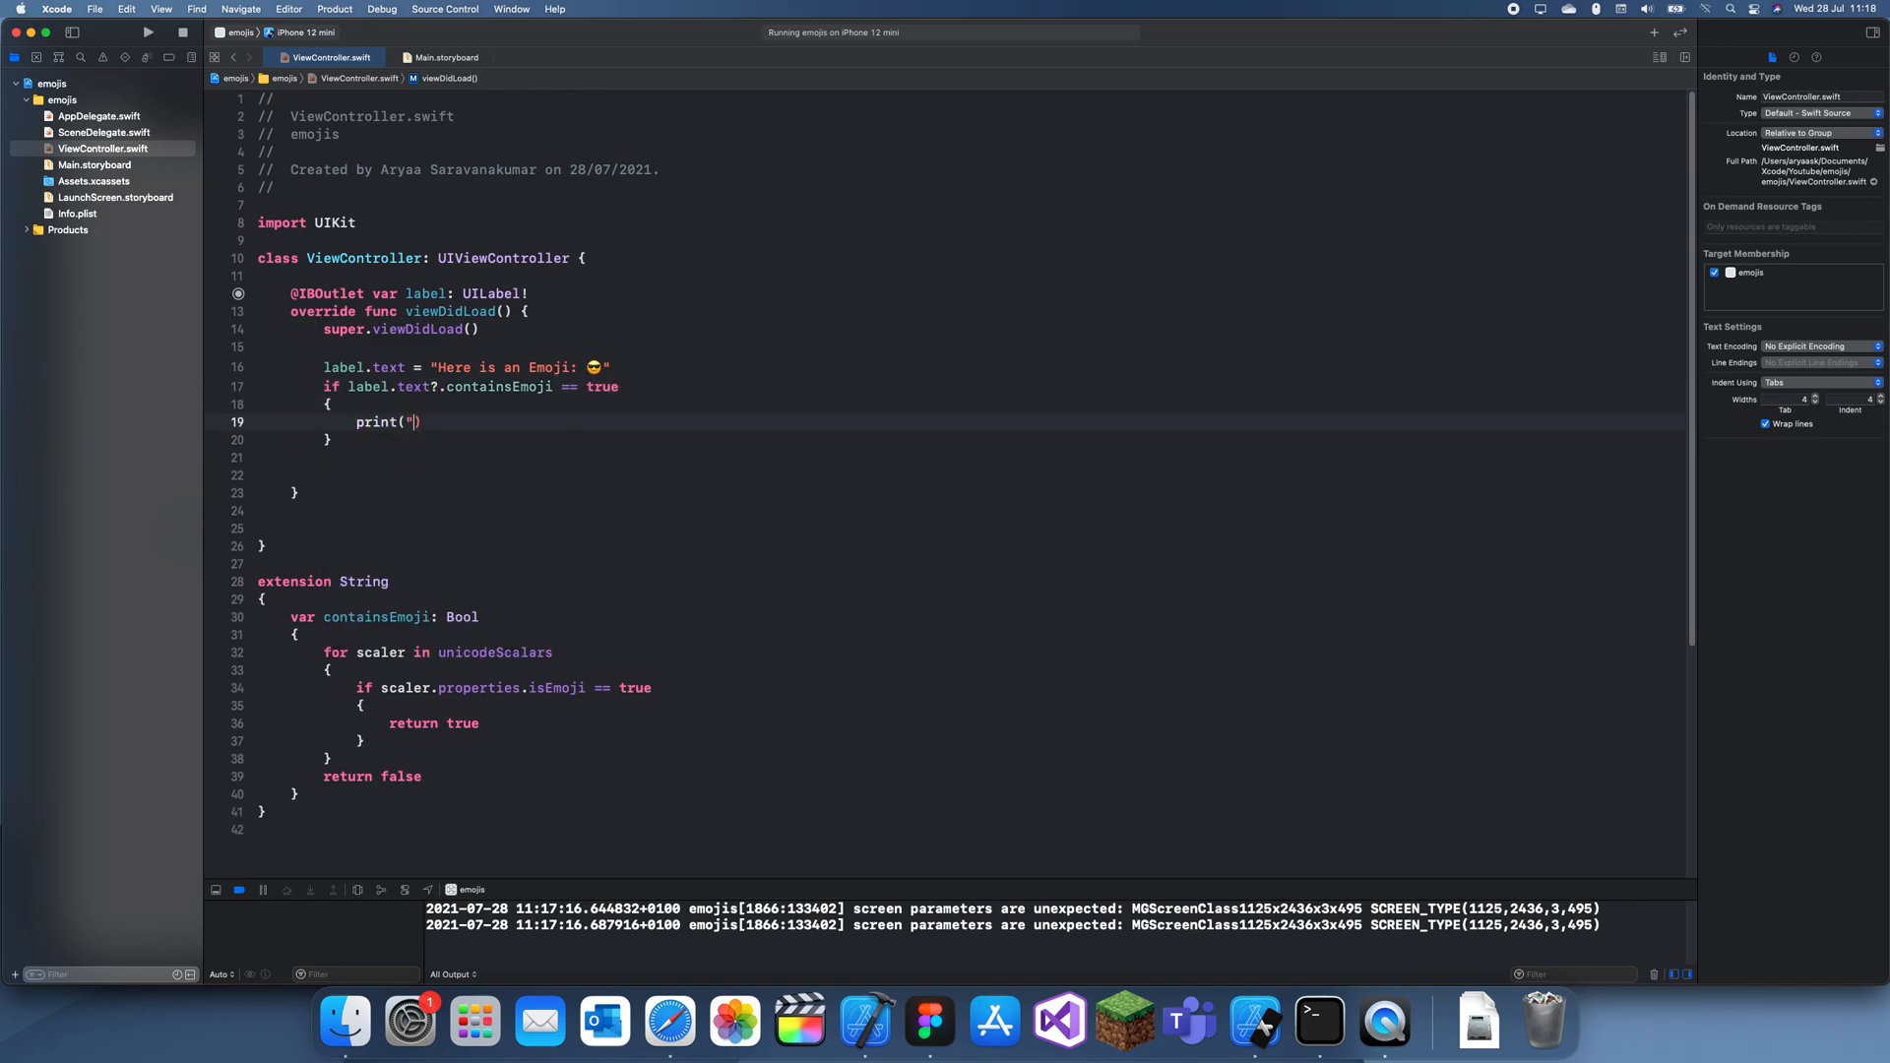
pyautogui.write('Themt"')
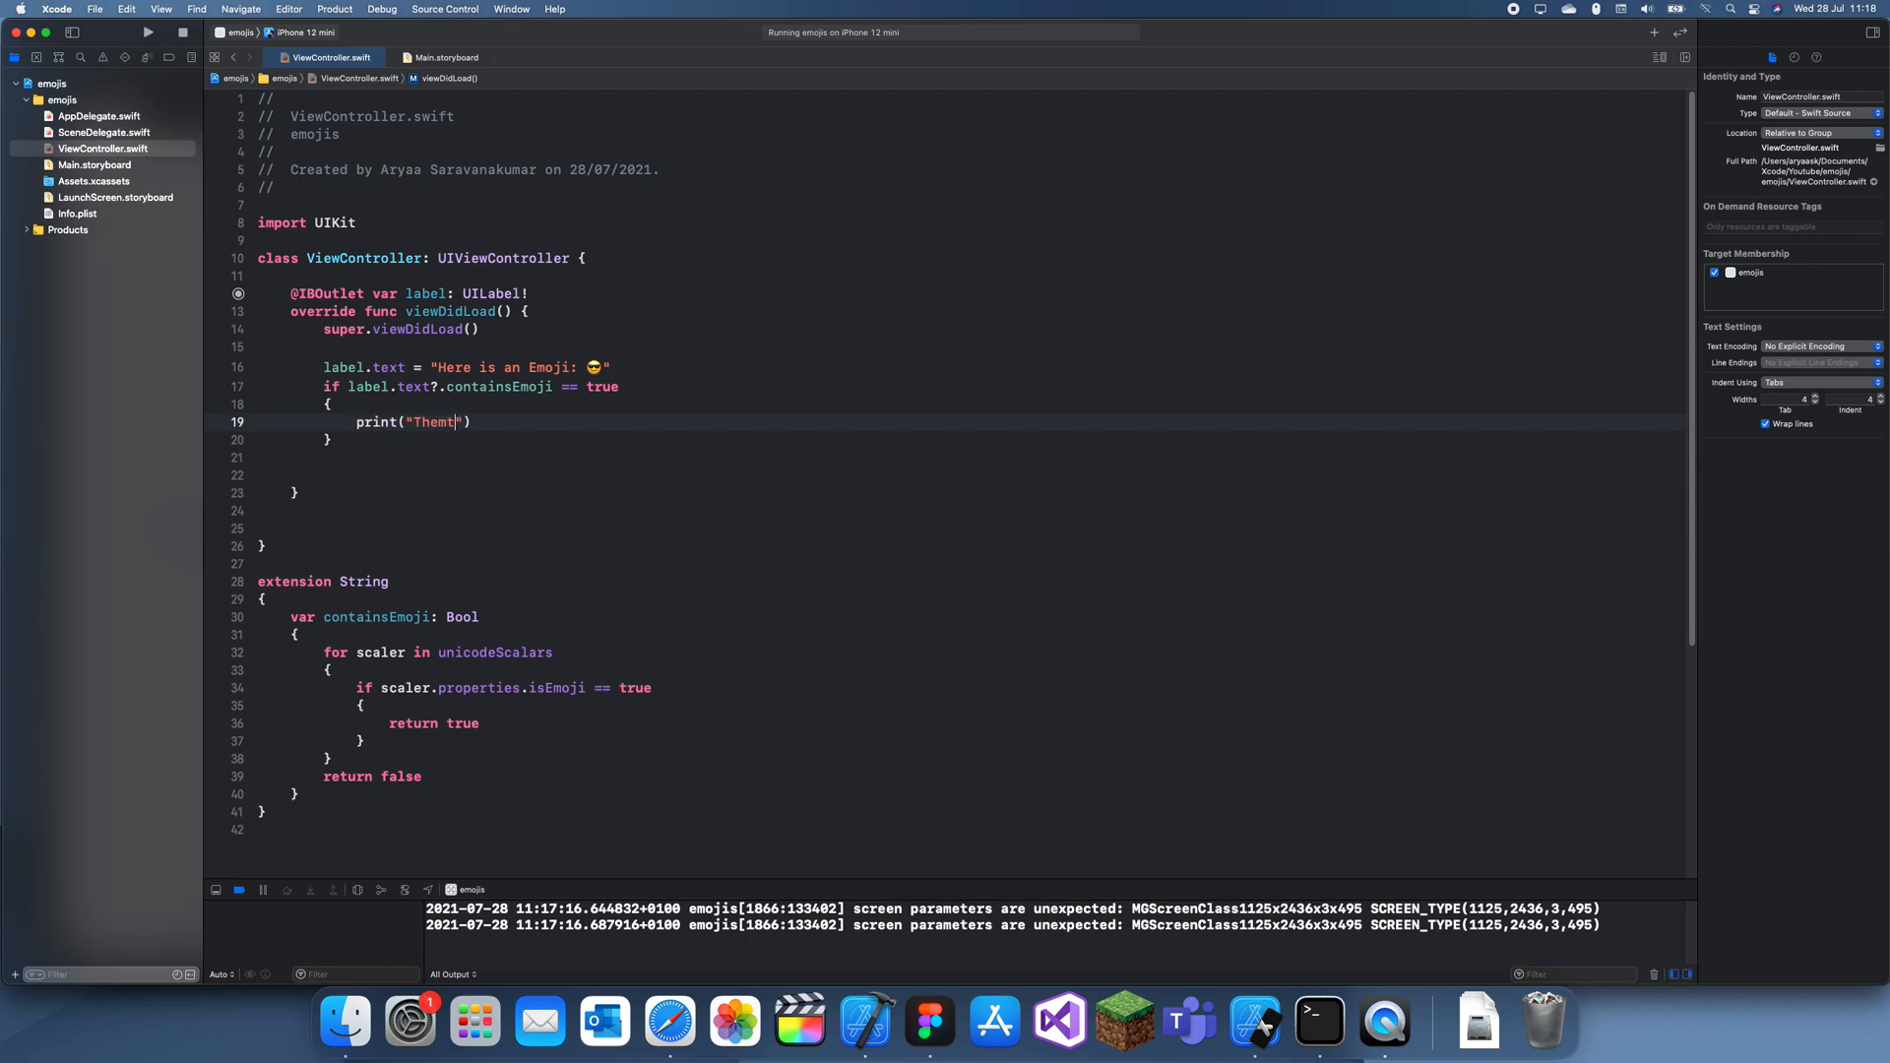
pyautogui.write('The text conty')
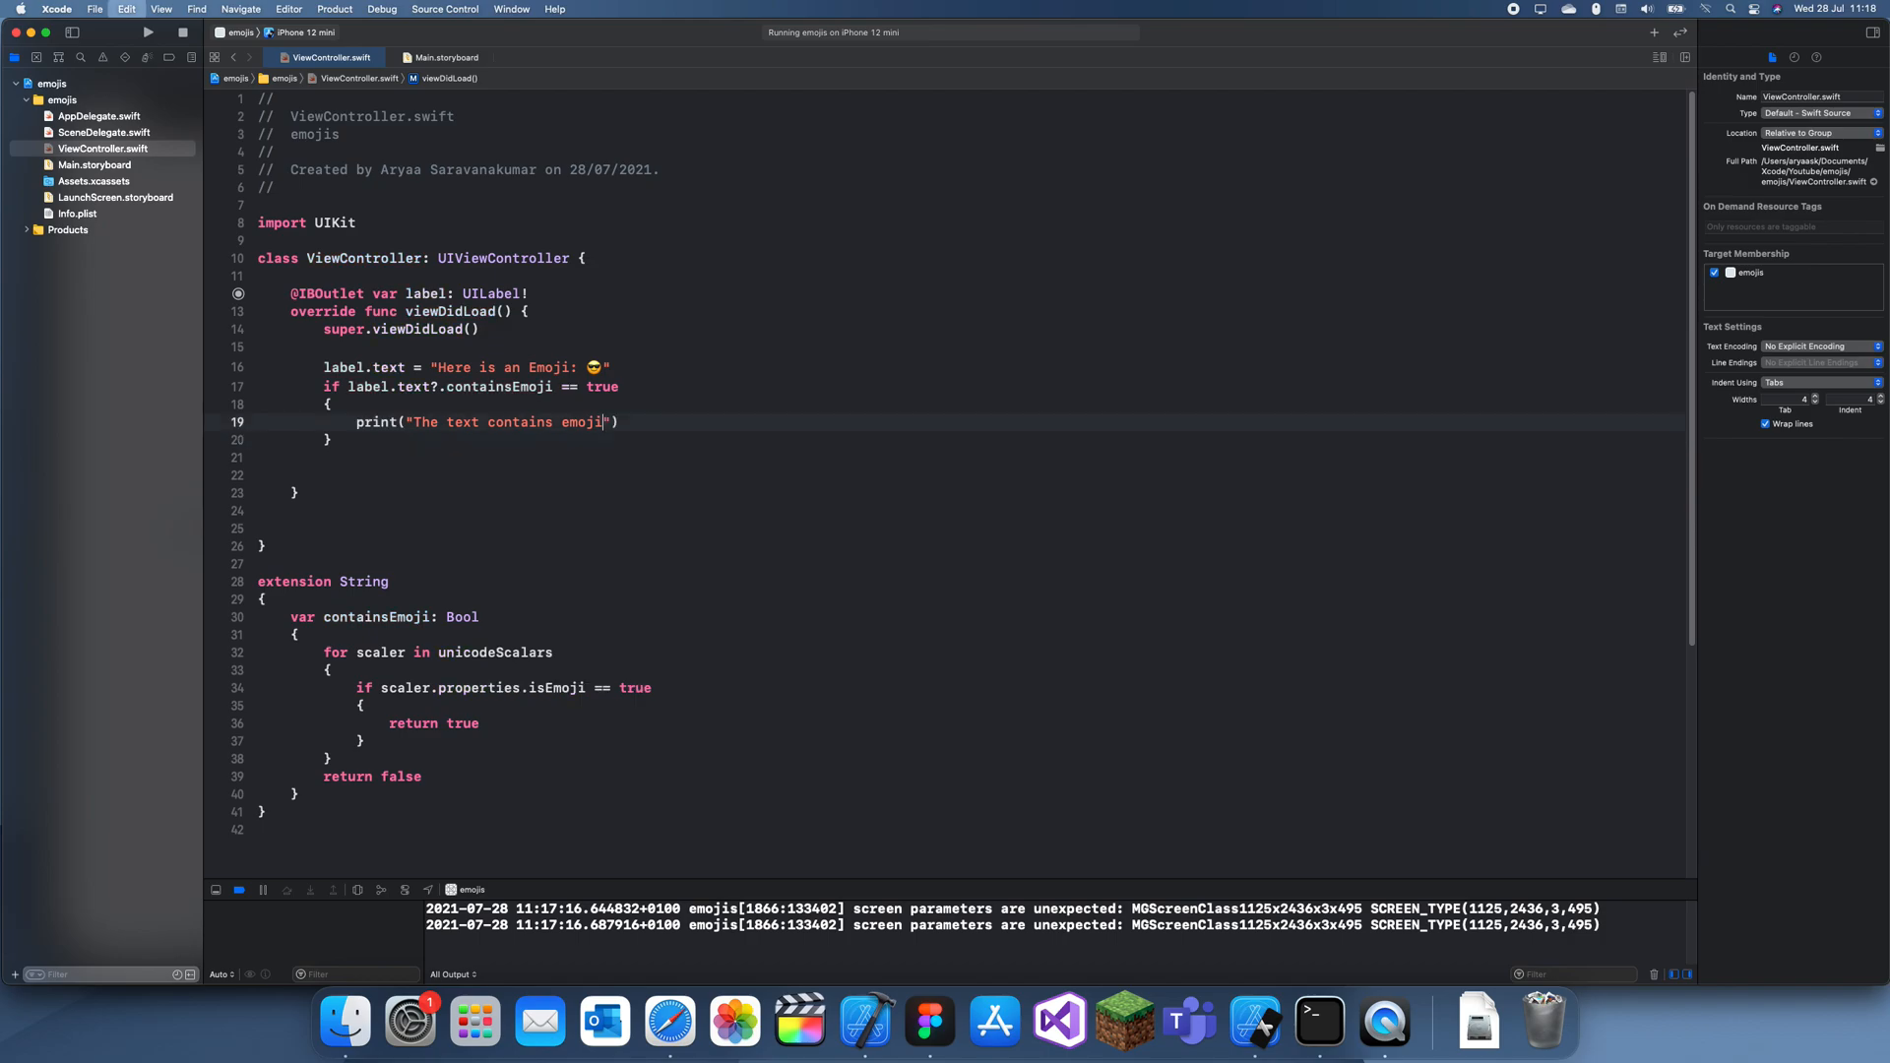
pyautogui.click(146, 32)
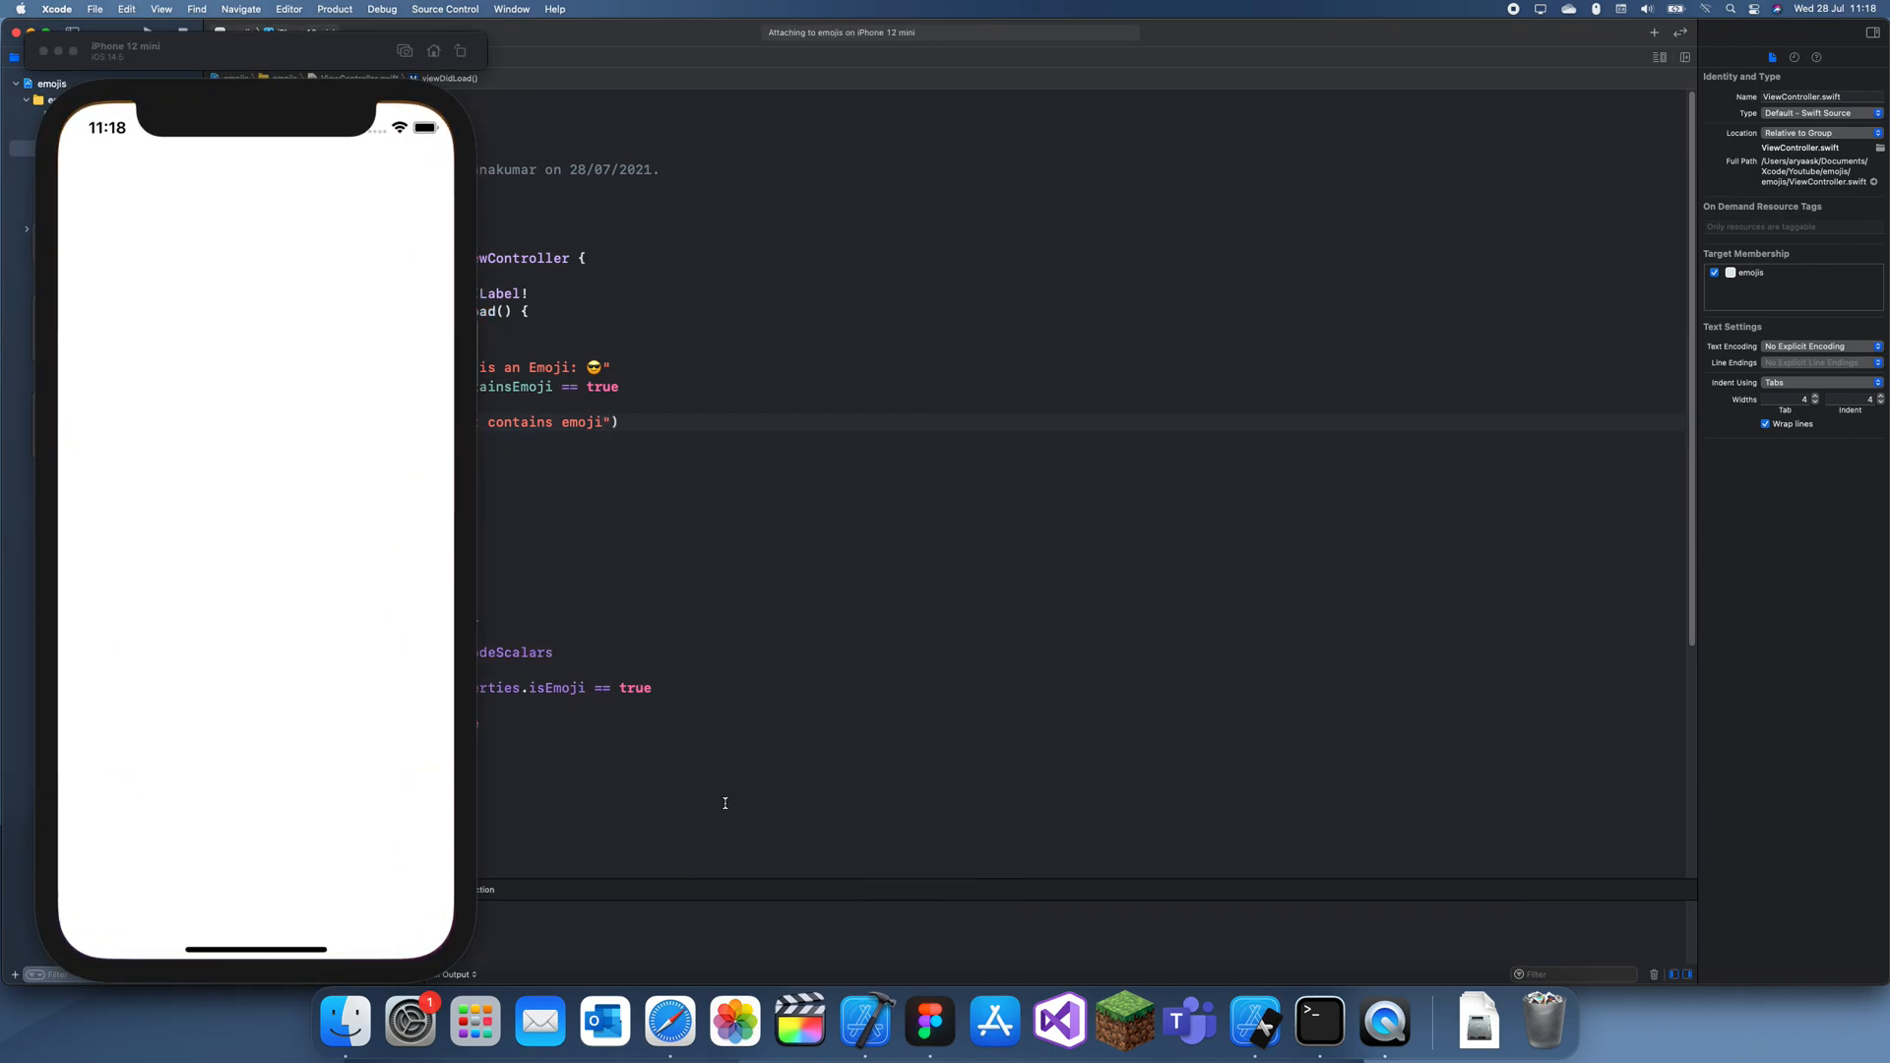
# Step: Confirm the console prints "The text contains emoji", remove the label's emoji, and rerun
pyautogui.click(146, 31)
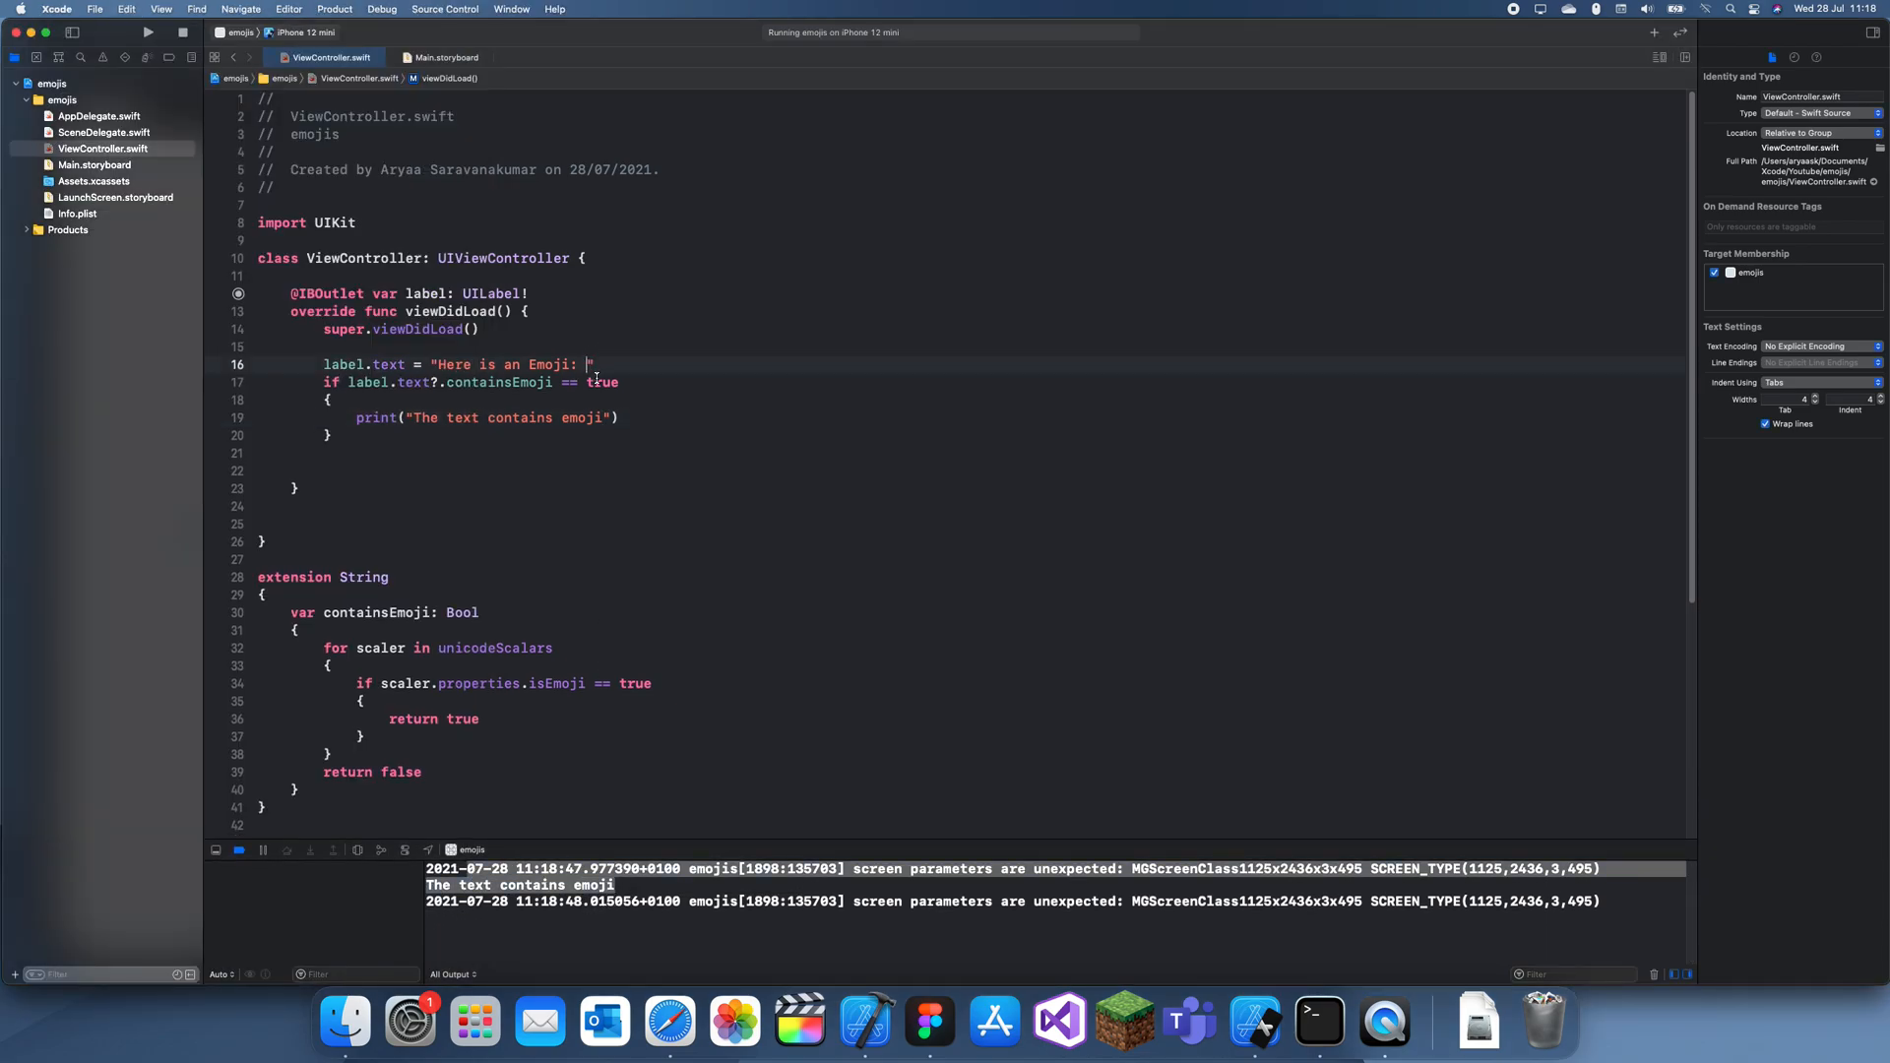
pyautogui.click(146, 33)
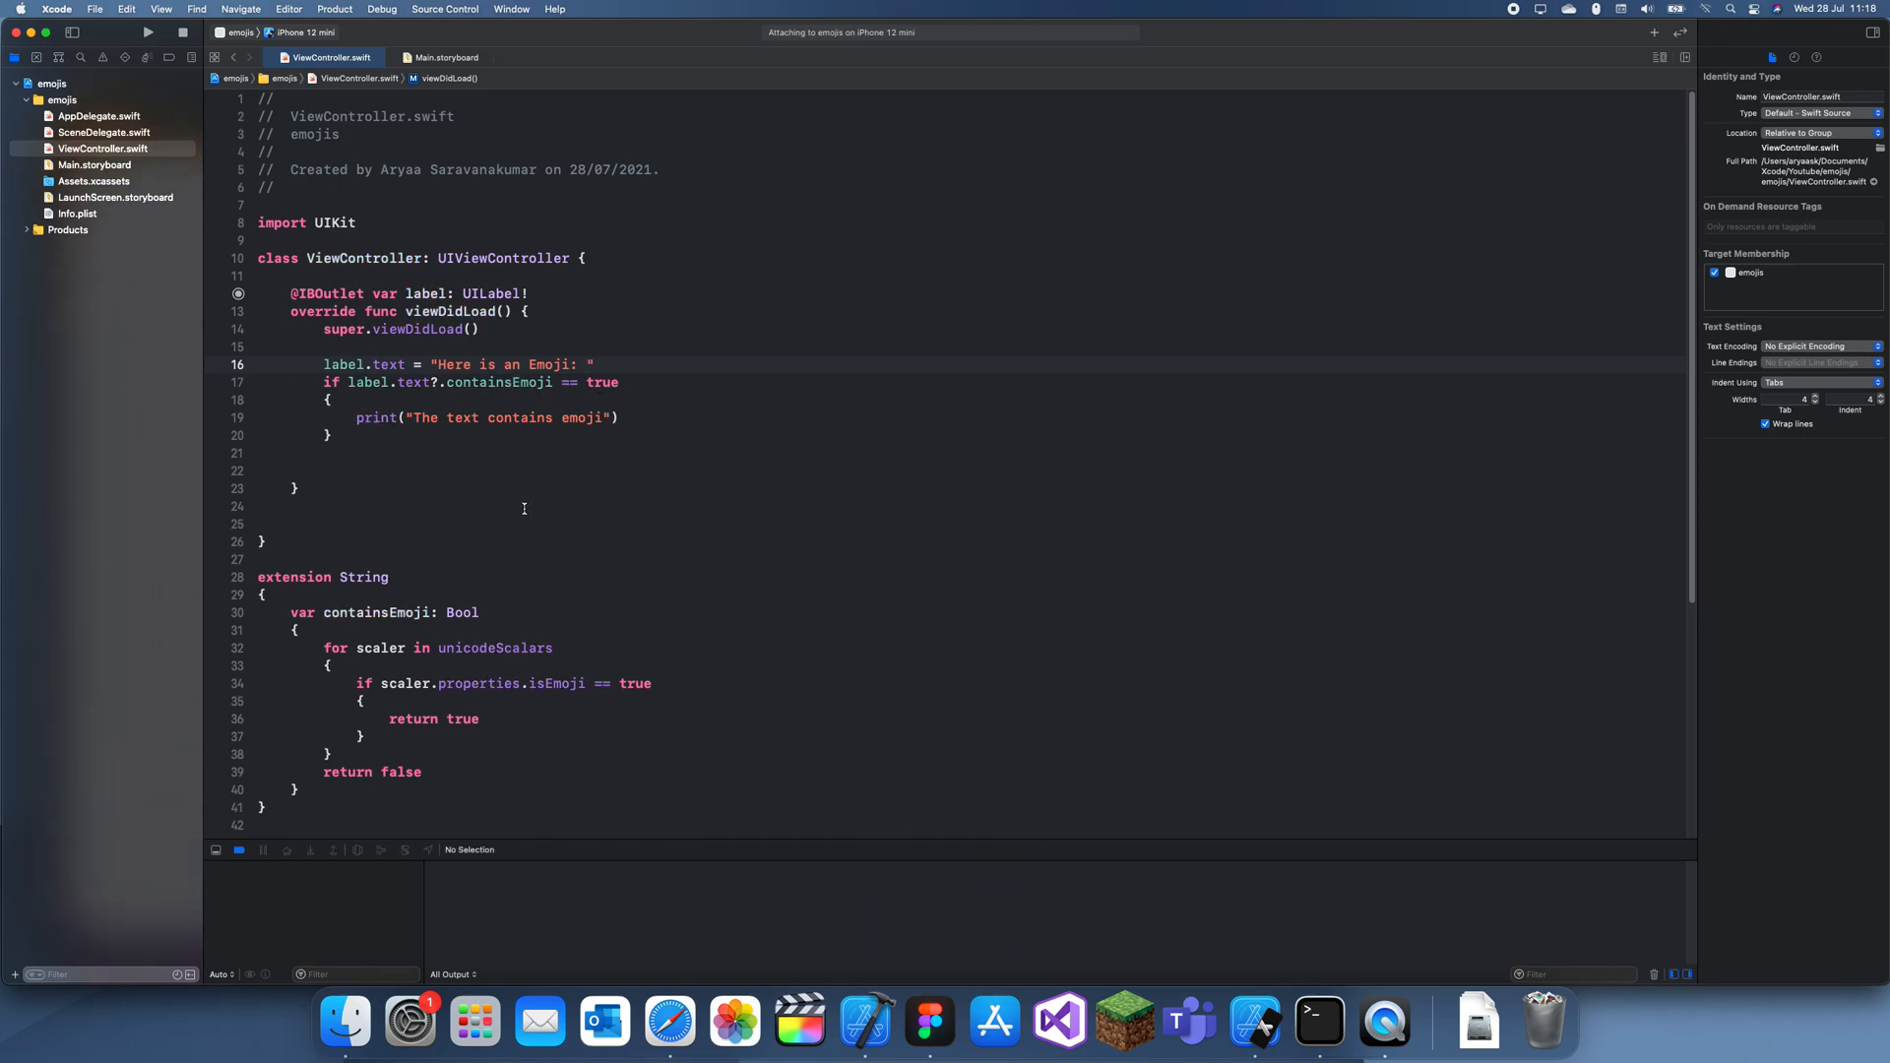
pyautogui.click(146, 33)
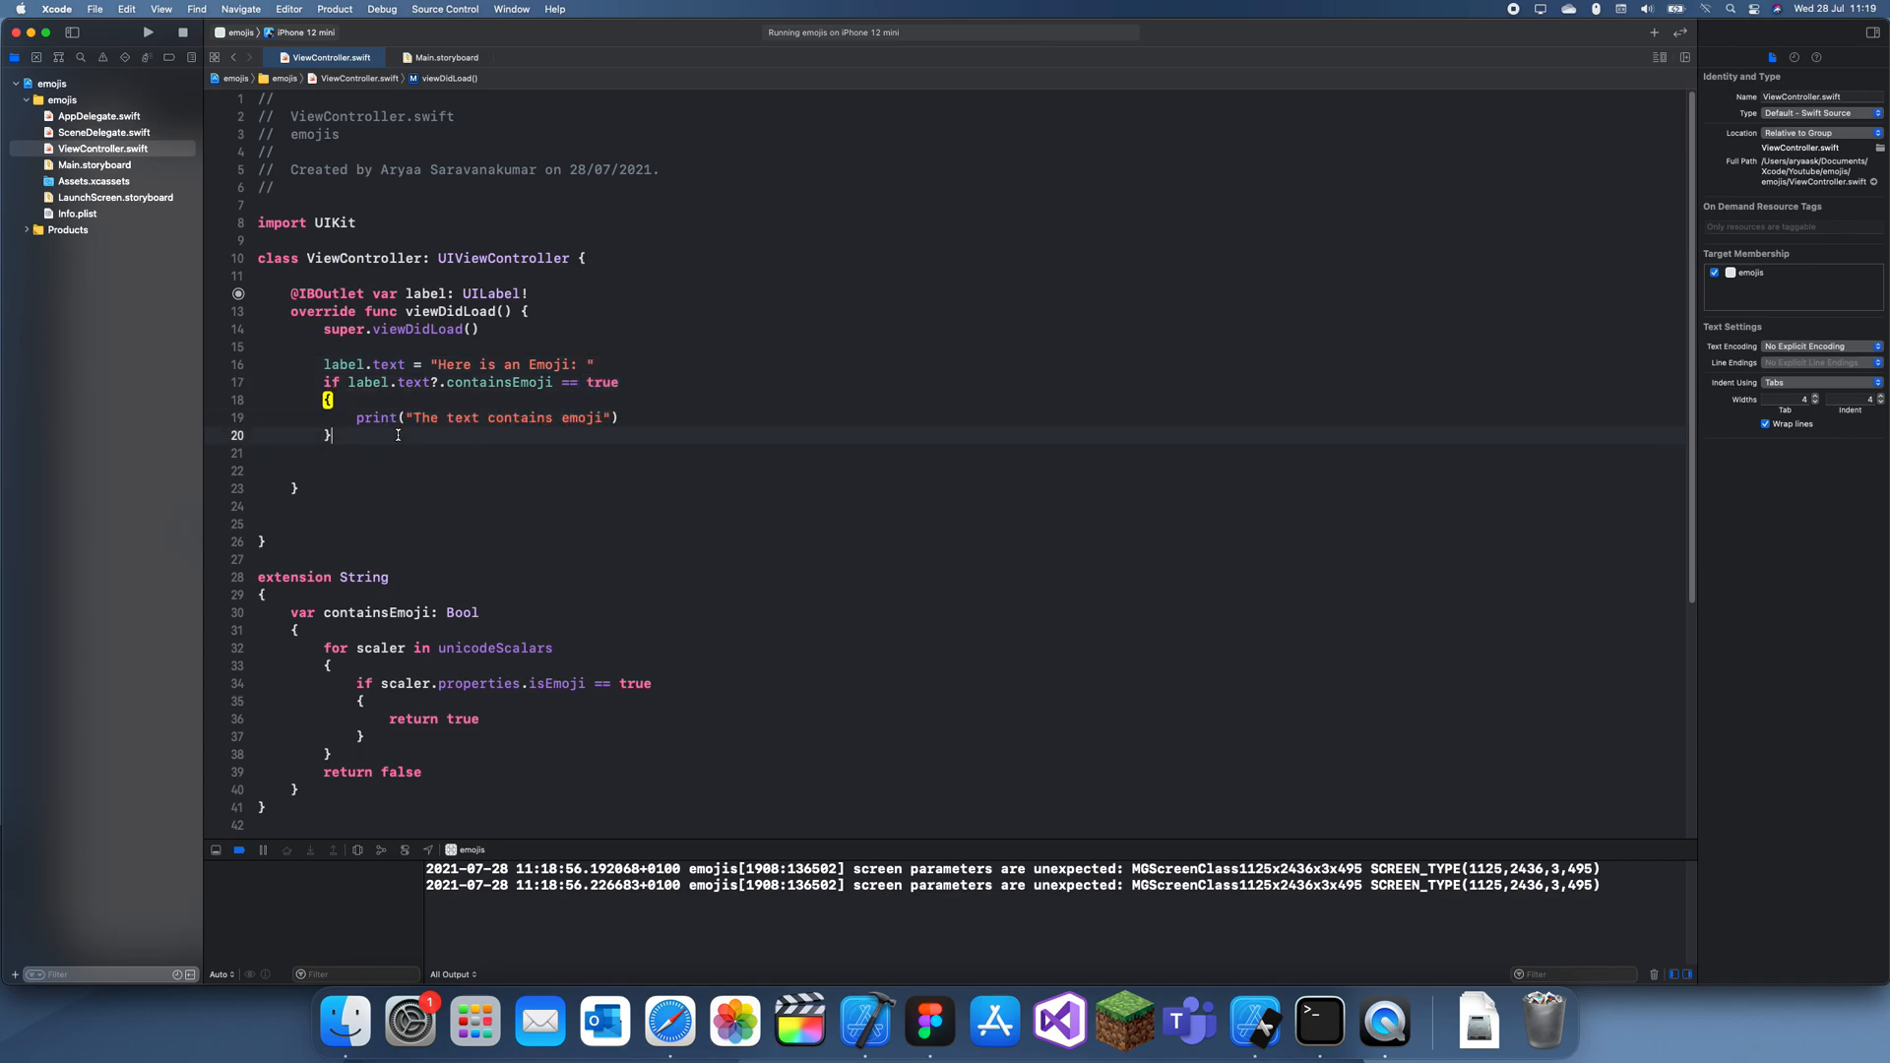
# Step: Add an else branch printing "There is no emoji" and run the app to test it
pyautogui.write('else')
pyautogui.click(967, 471)
pyautogui.write('{')
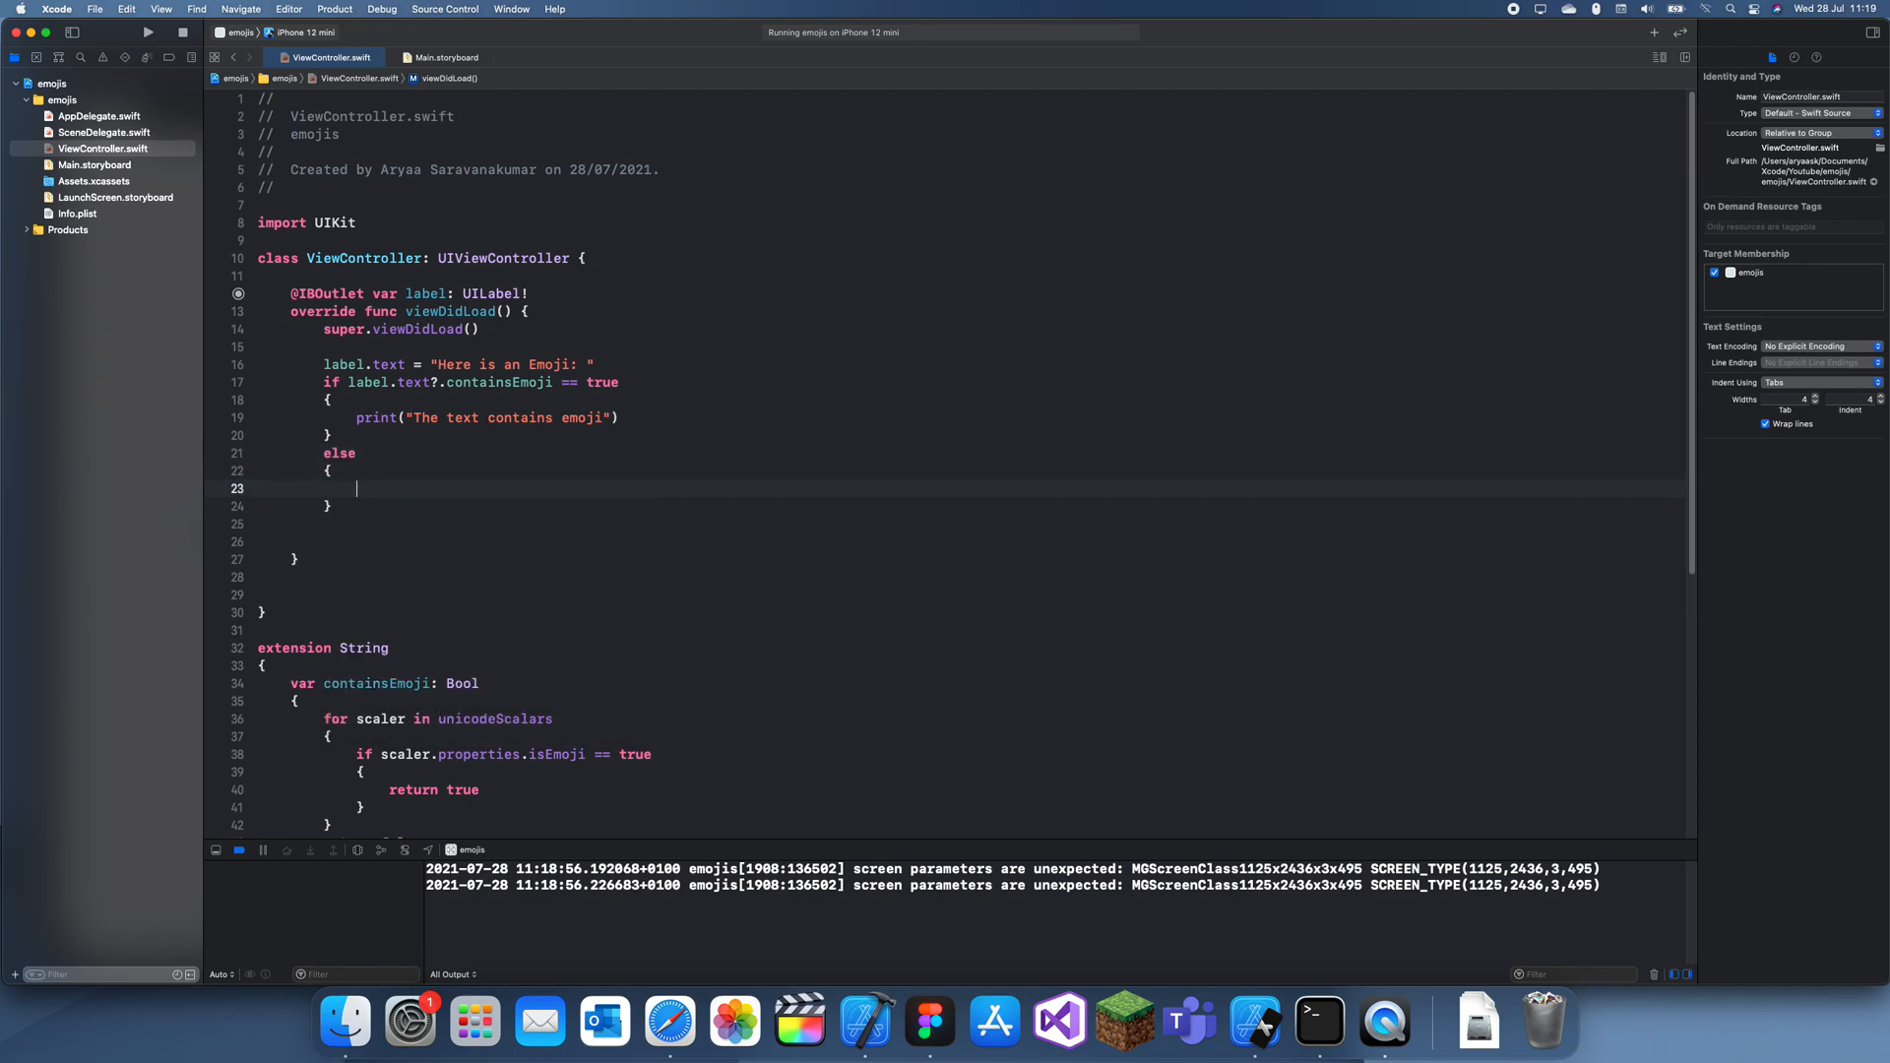
pyautogui.write('print("Th")')
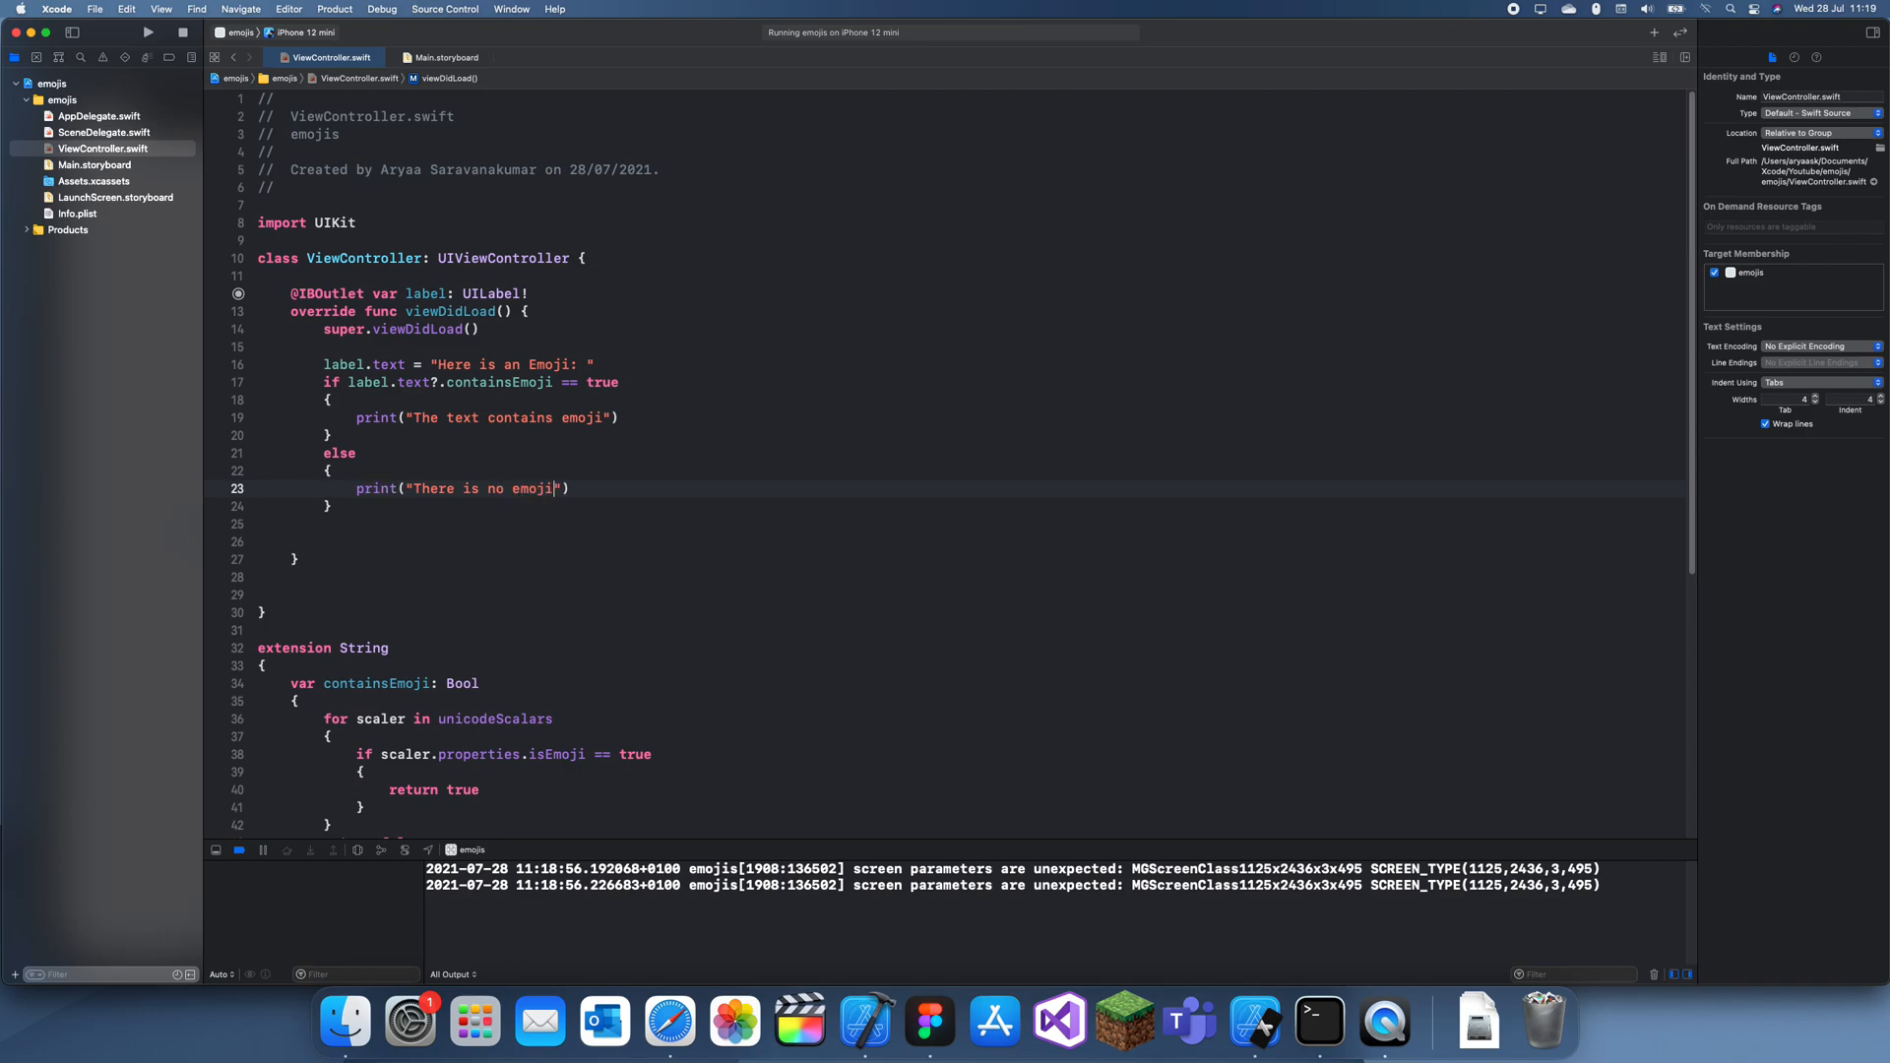
pyautogui.click(146, 31)
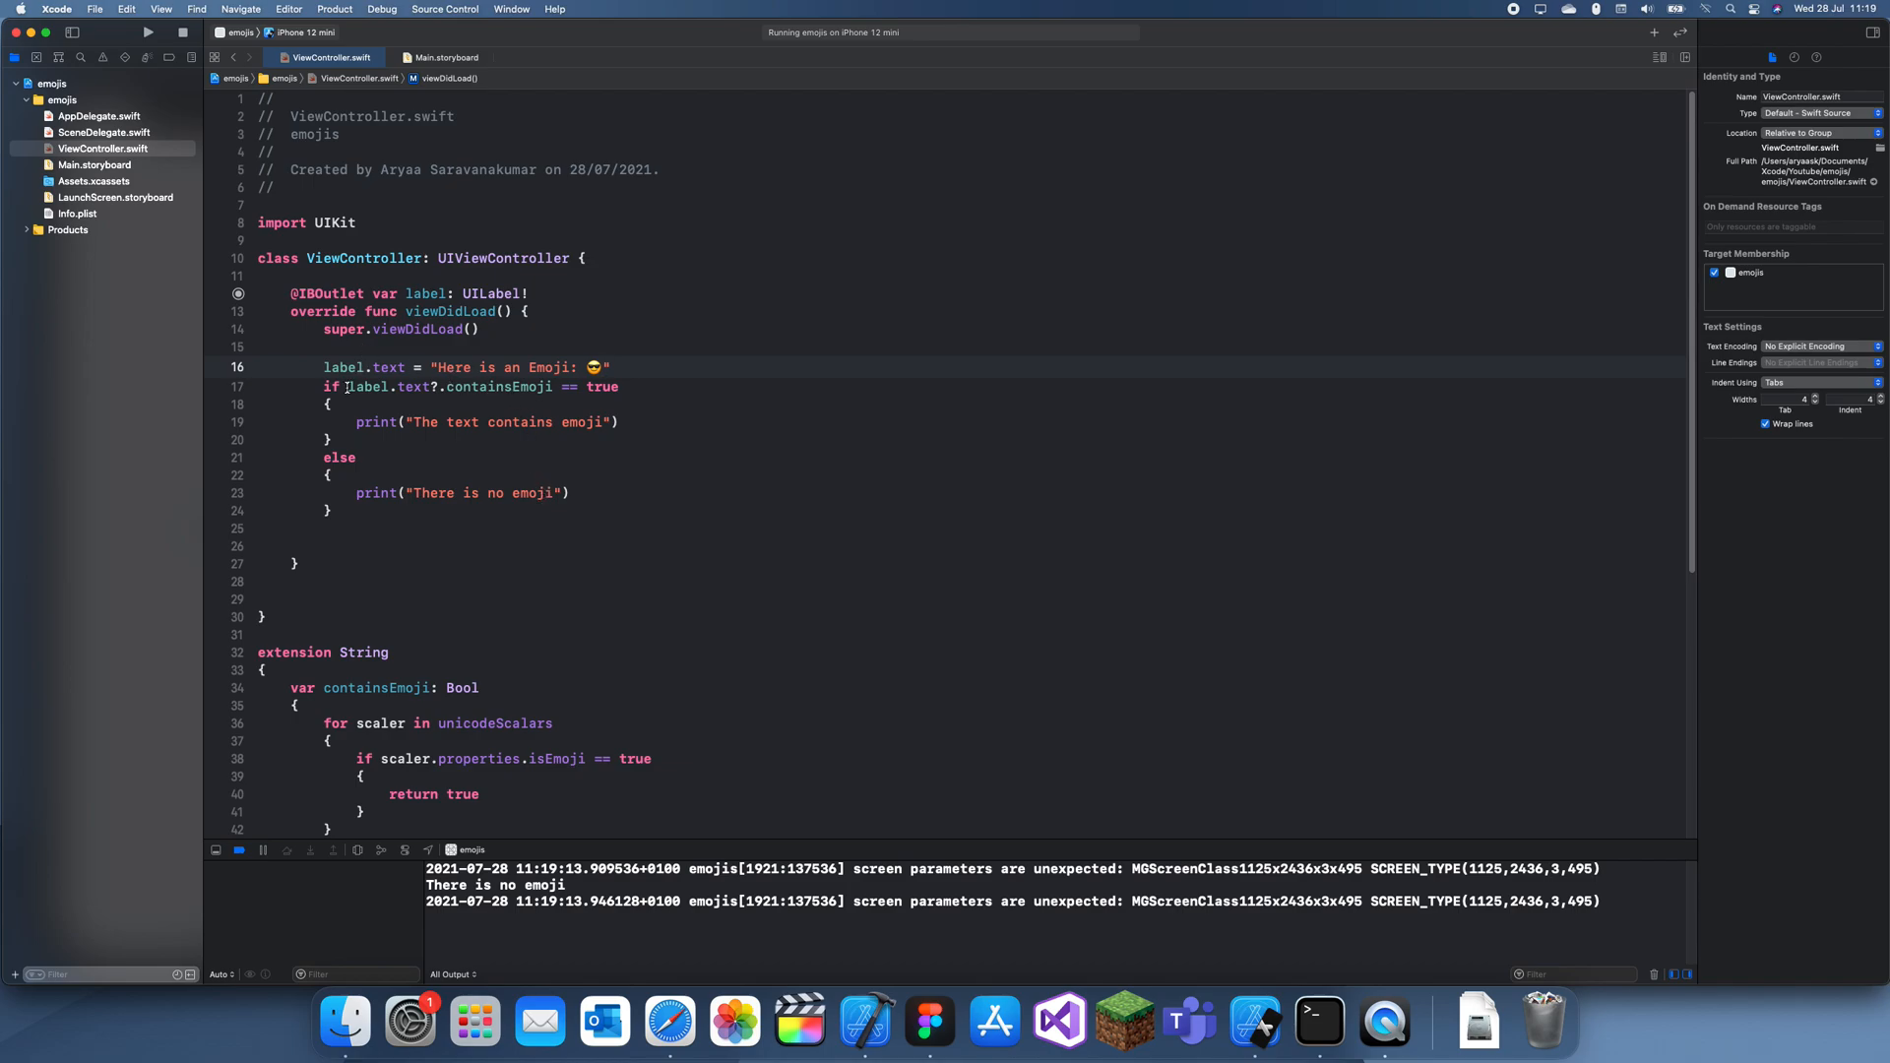
# Step: Restore the 😎 emoji at the end of the "Here is an Emoji:" label text
pyautogui.click(386, 528)
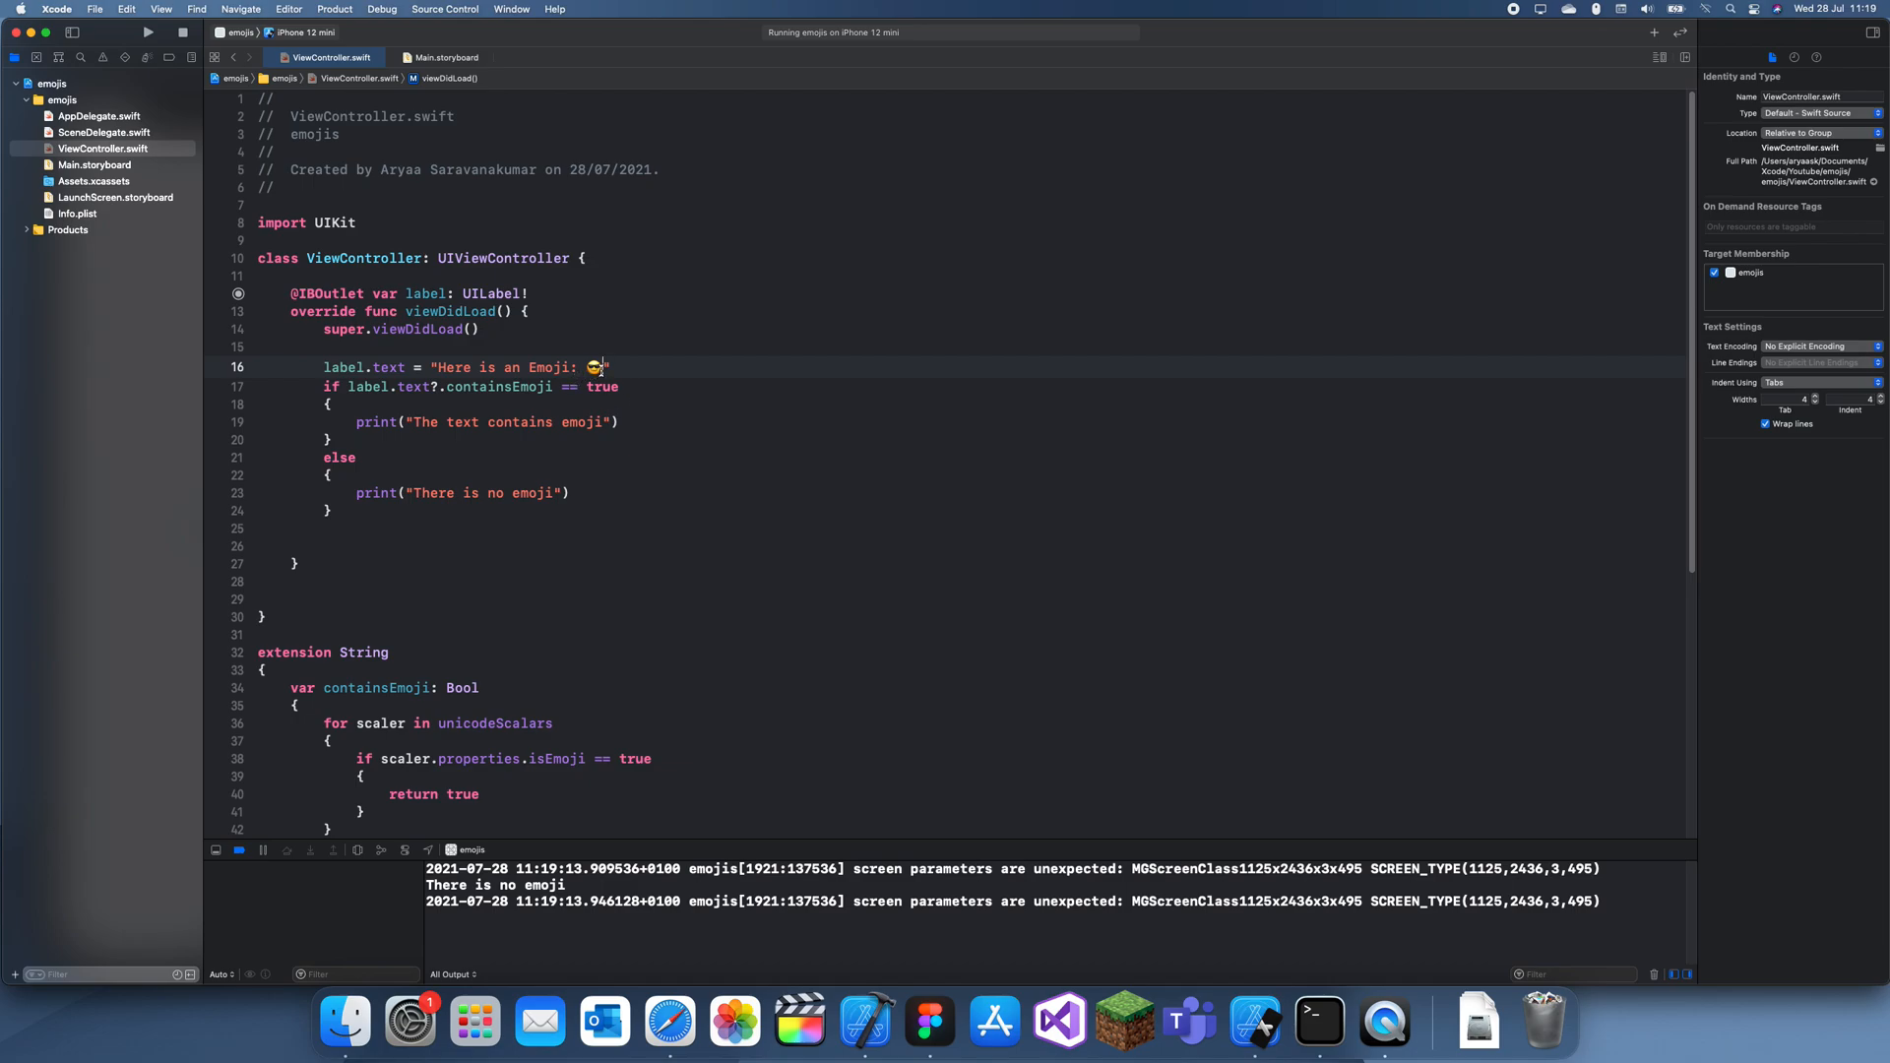
pyautogui.doubleClick(506, 367)
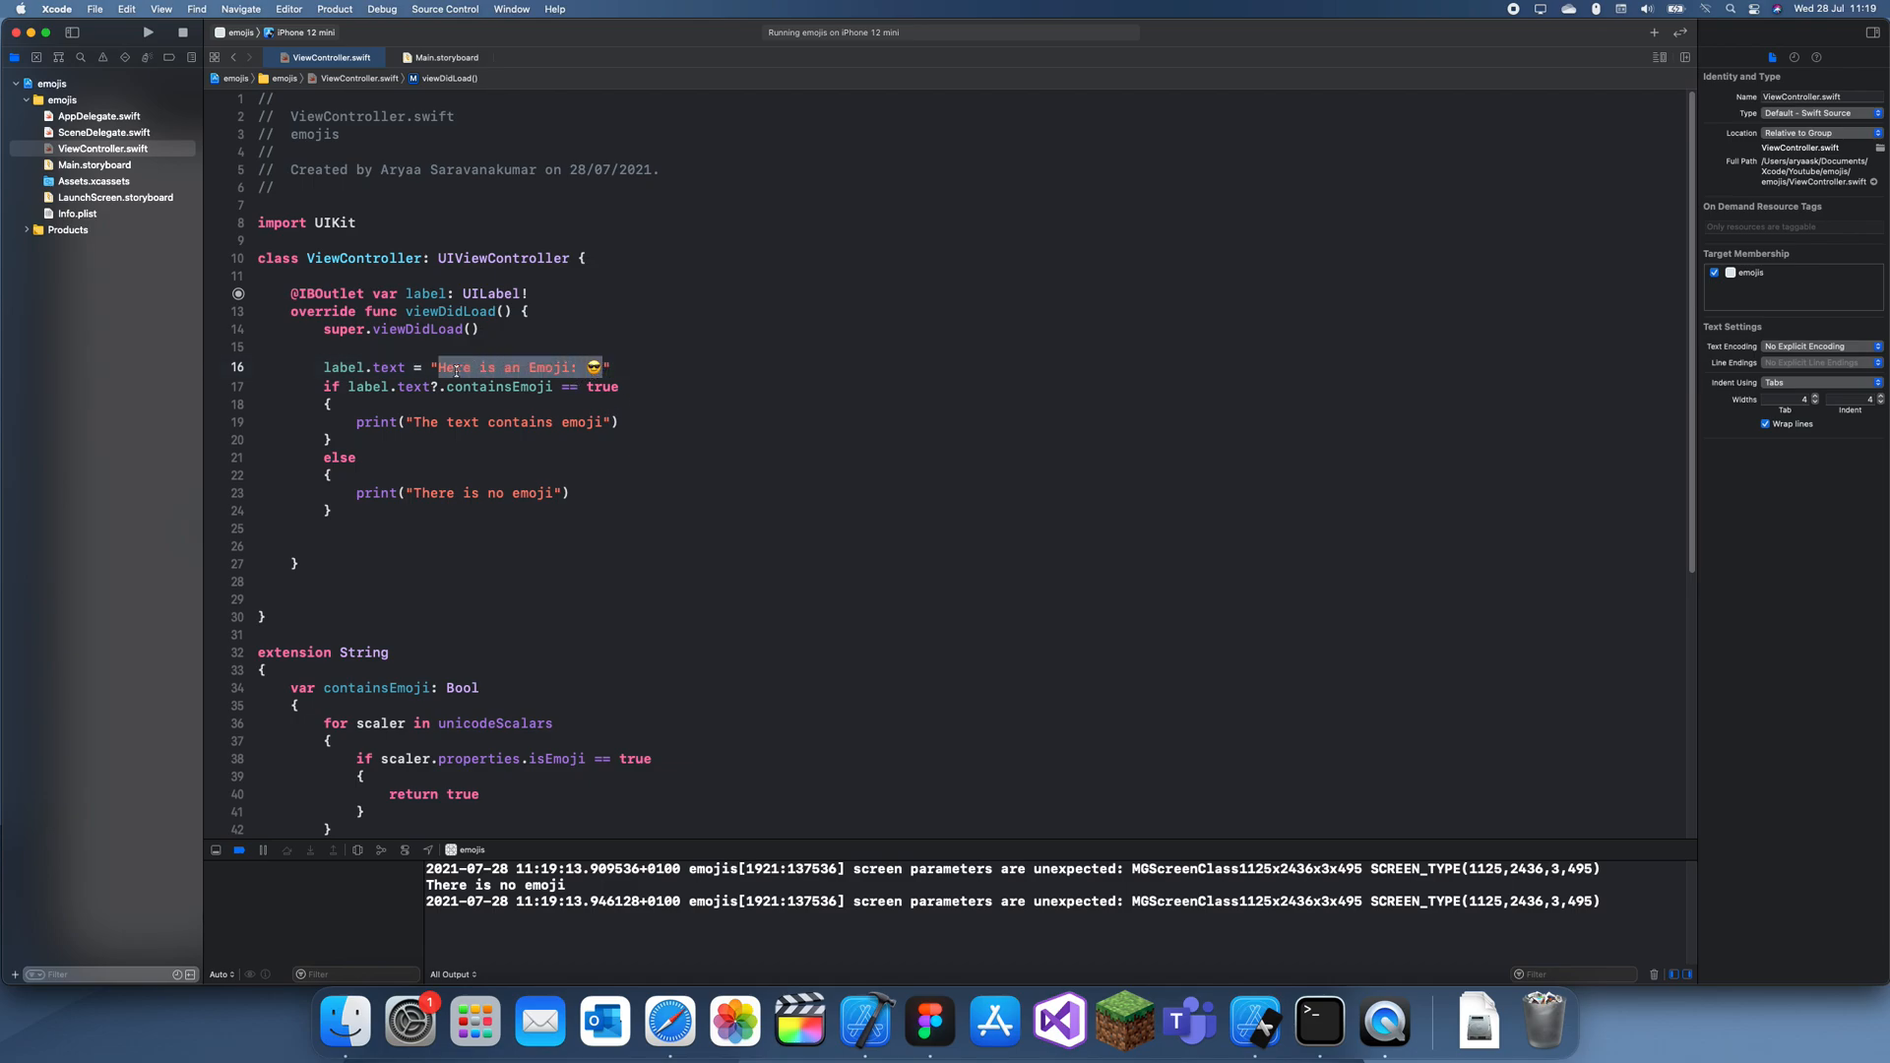